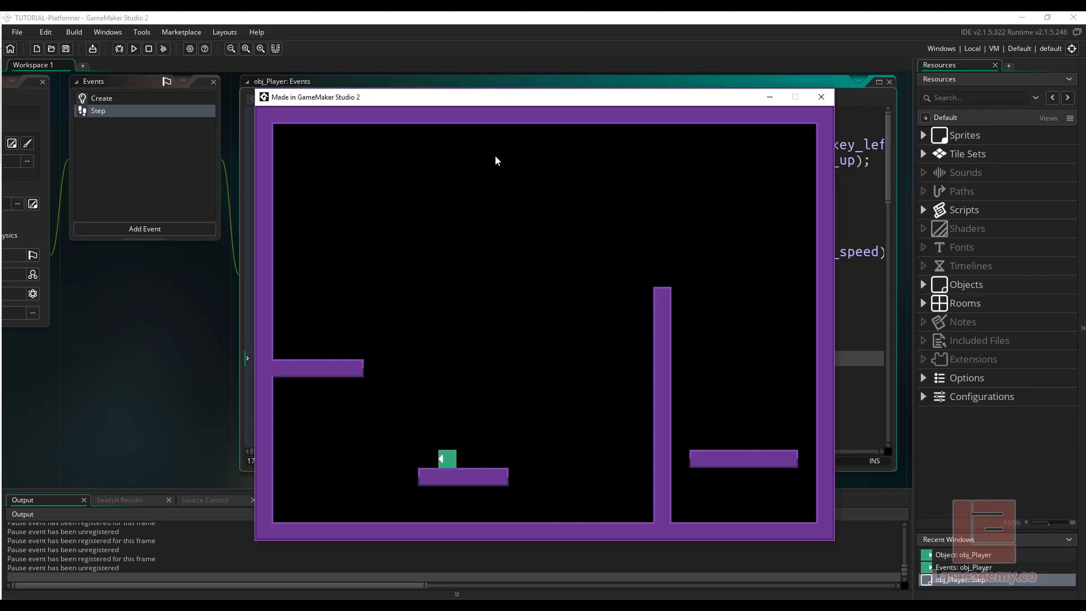
Move the player around the test level, then close the running game.
{"action": "key", "text": "Right"}
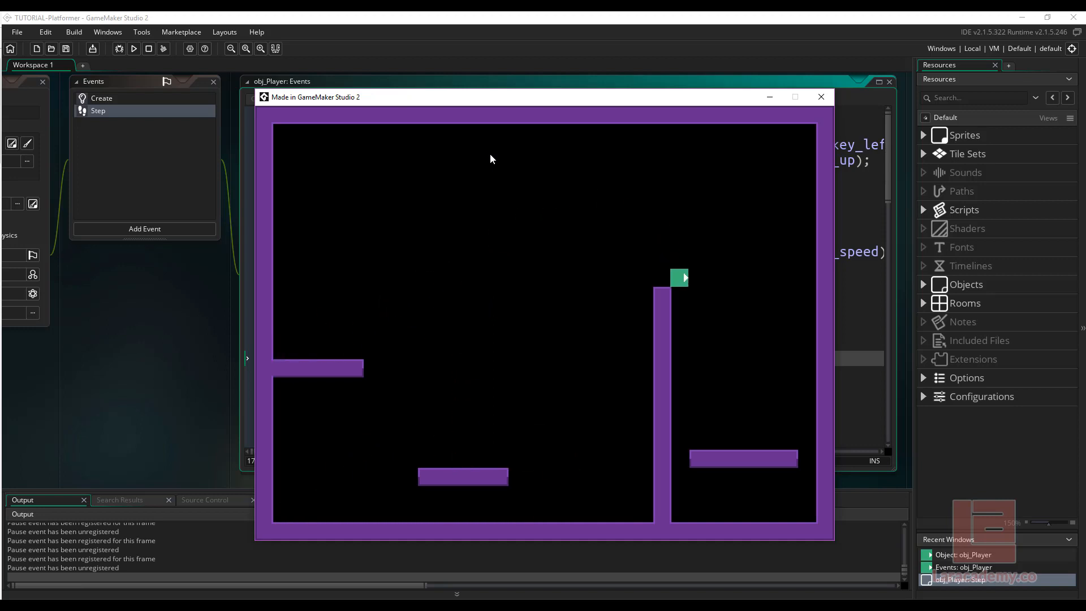
{"action": "mouse_move", "coordinate": [821, 97]}
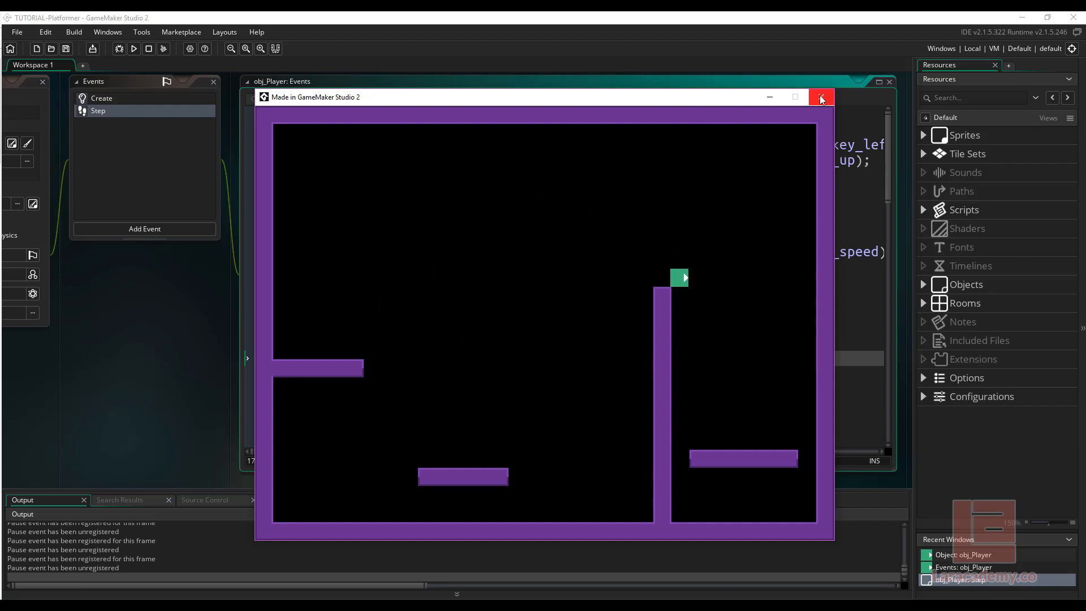
{"action": "left_click", "coordinate": [822, 96]}
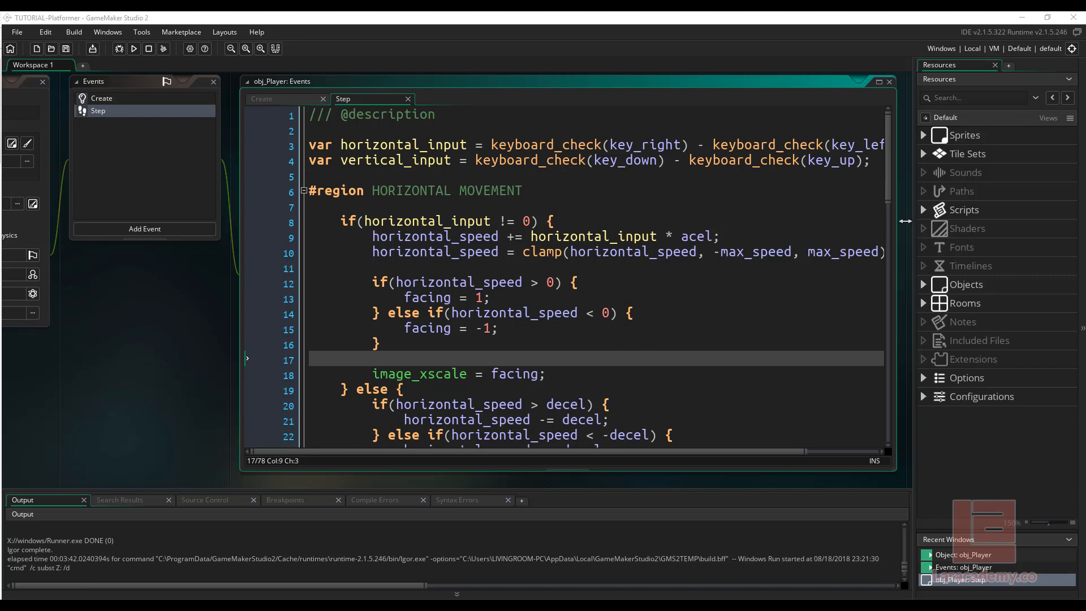
Create a new script under Scripts and name it scr_states.
{"action": "right_click", "coordinate": [964, 210]}
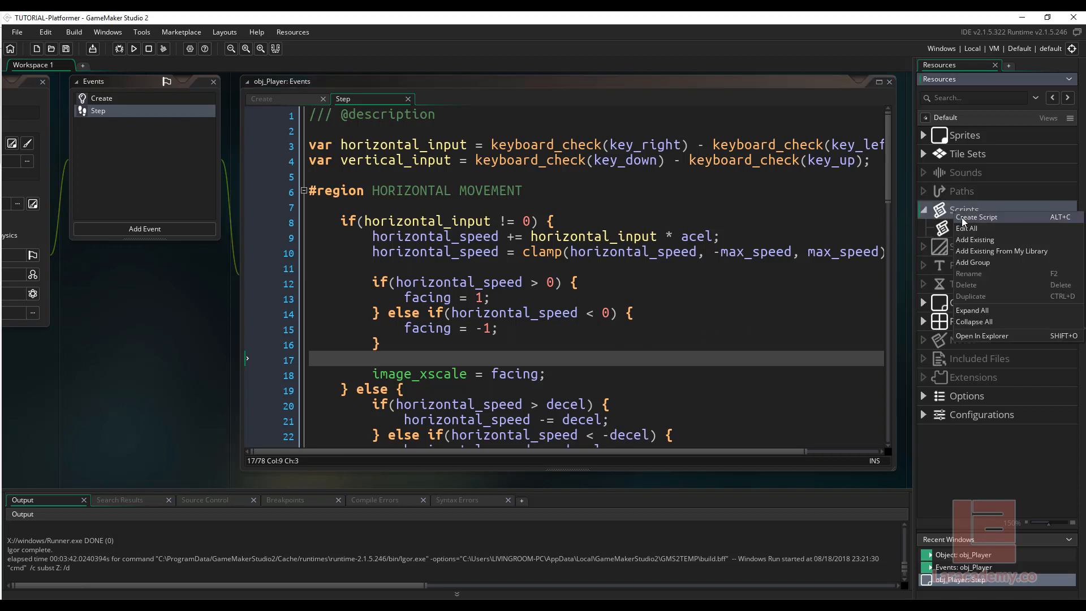
{"action": "left_click", "coordinate": [976, 217]}
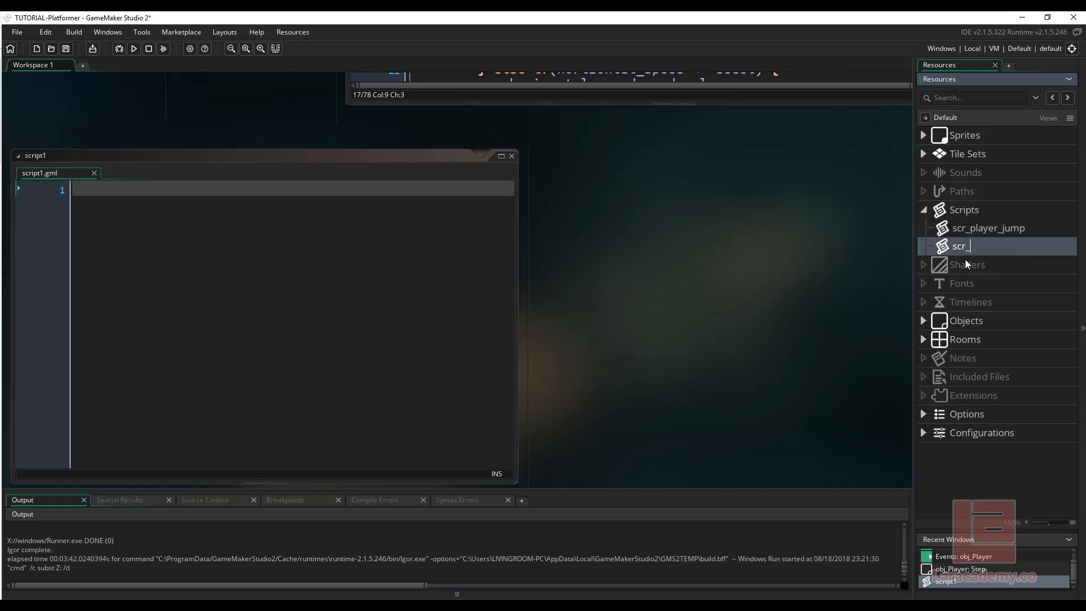
{"action": "type", "text": "state"}
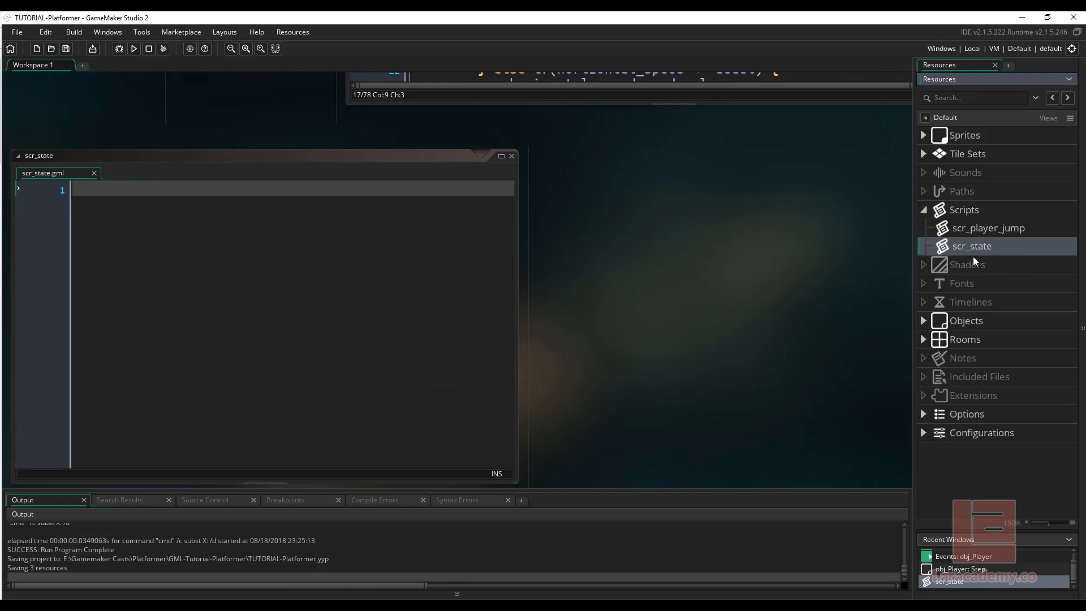
{"action": "type", "text": "s"}
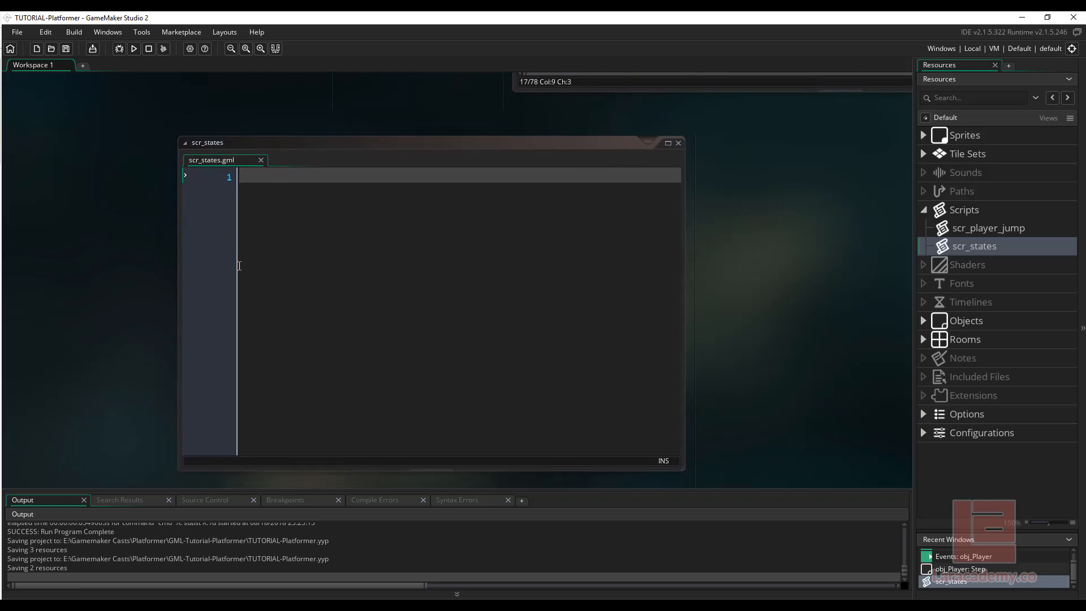
{"action": "mouse_move", "coordinate": [311, 265]}
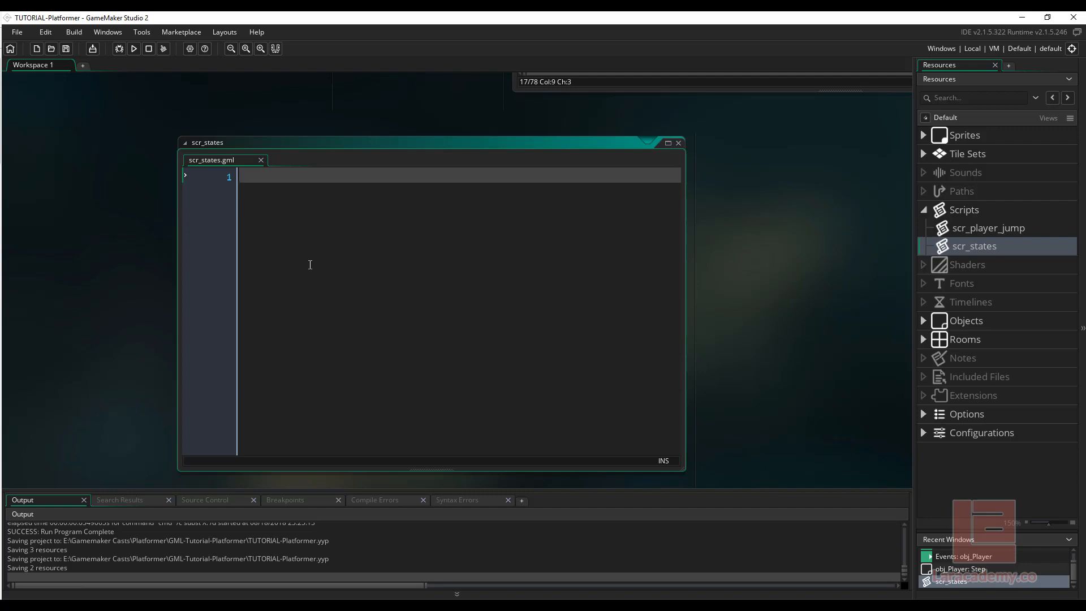
Write enum PlayerVerticalState in scr_states with on_ground, jump, jumping and falling entries.
{"action": "left_click", "coordinate": [666, 142]}
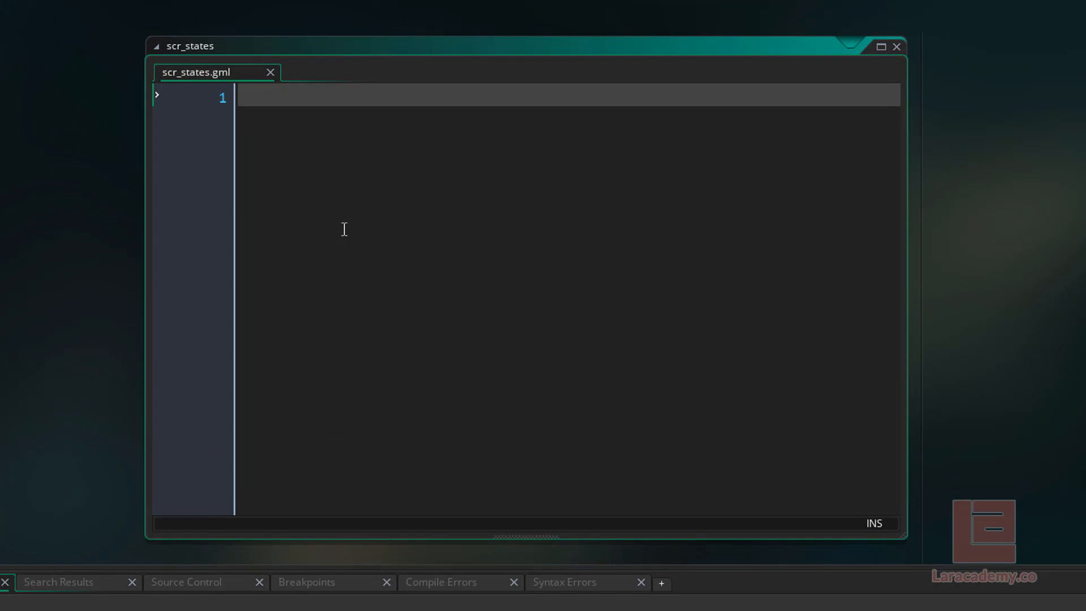
{"action": "type", "text": "enum"}
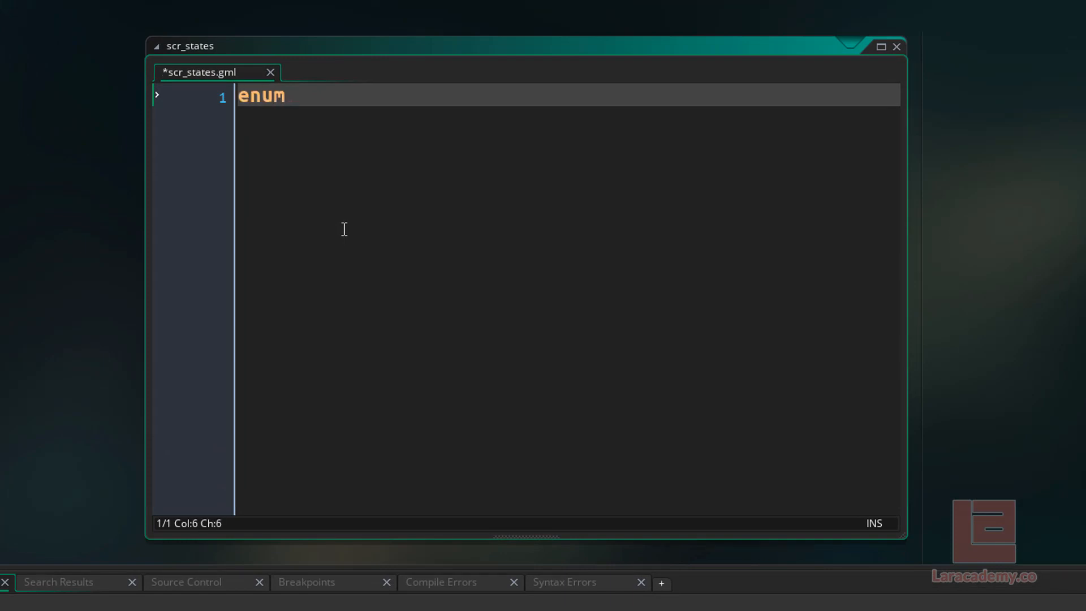
{"action": "left_click", "coordinate": [166, 96]}
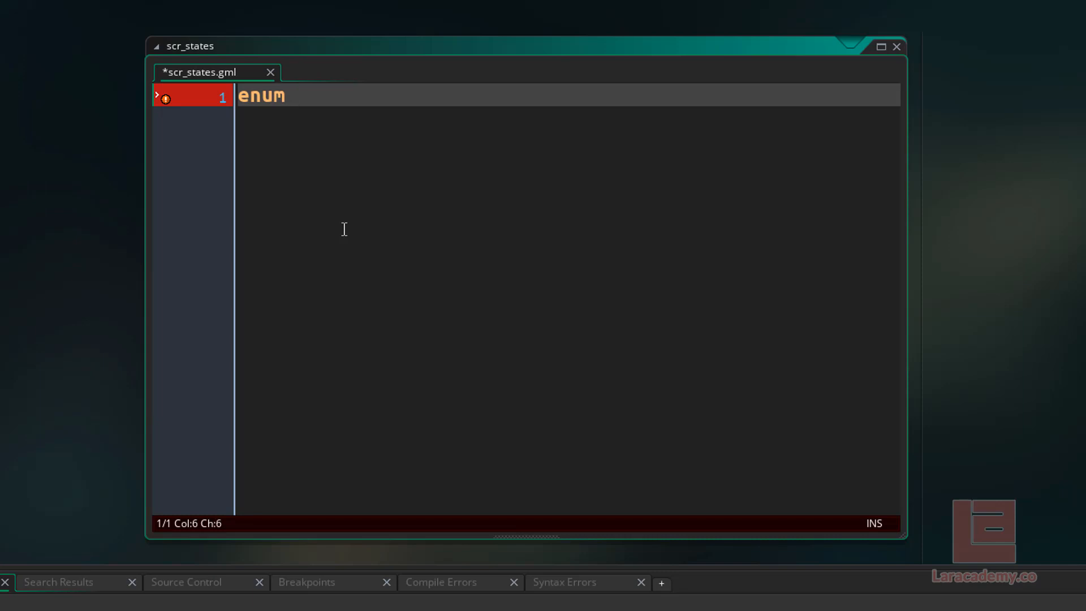
{"action": "type", "text": "PlayerVerticalState {"}
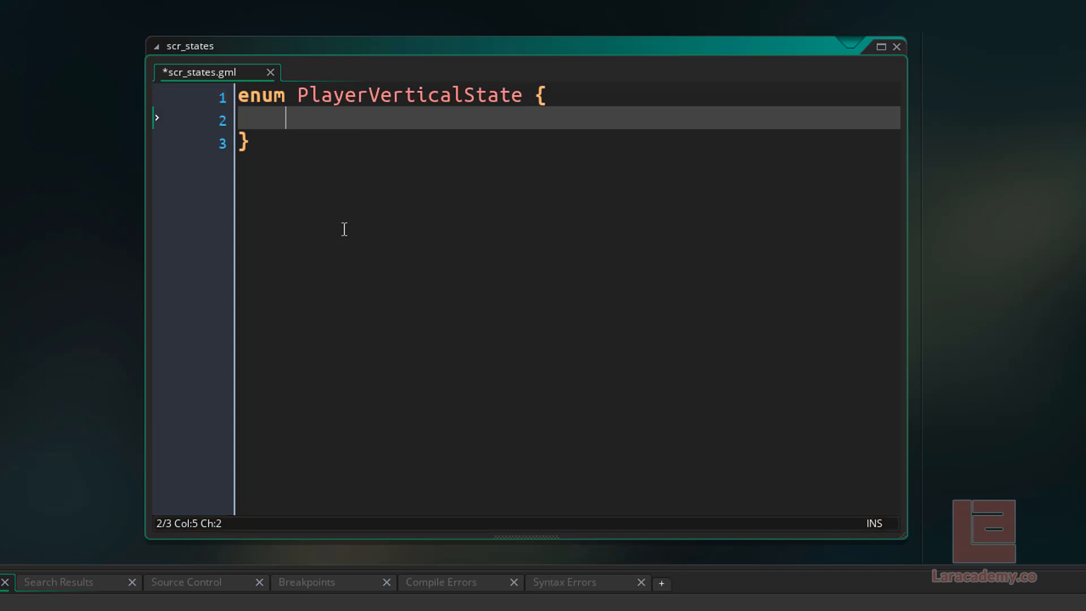
{"action": "type", "text": "on_ground,"}
{"action": "type", "text": "jump,"}
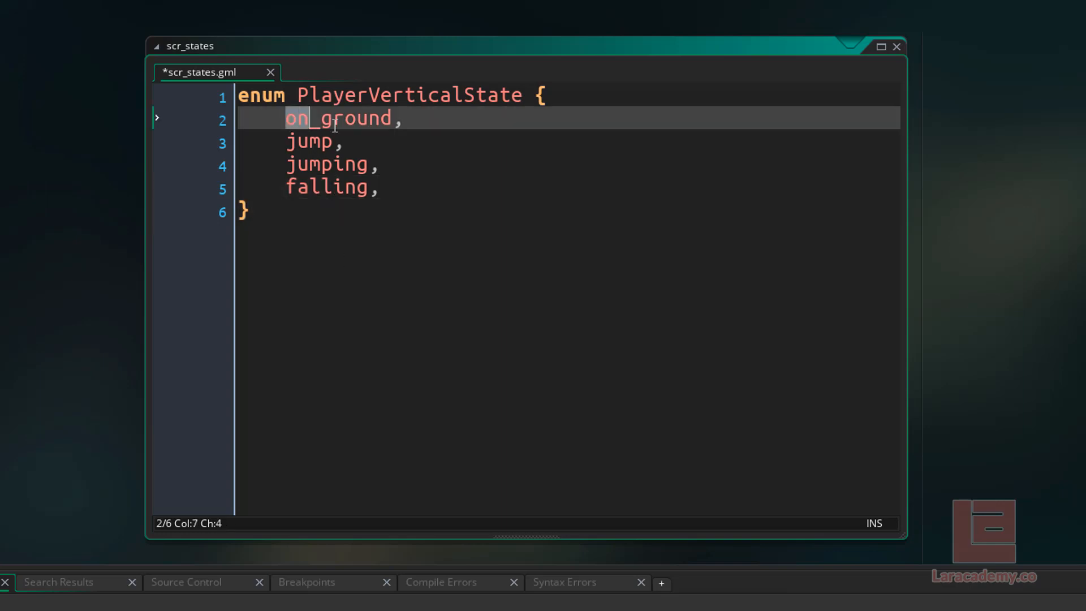
Review the state names, note falling = 3, and save scr_states with Ctrl+S.
{"action": "left_click_drag", "start_coordinate": [285, 117], "coordinate": [379, 187]}
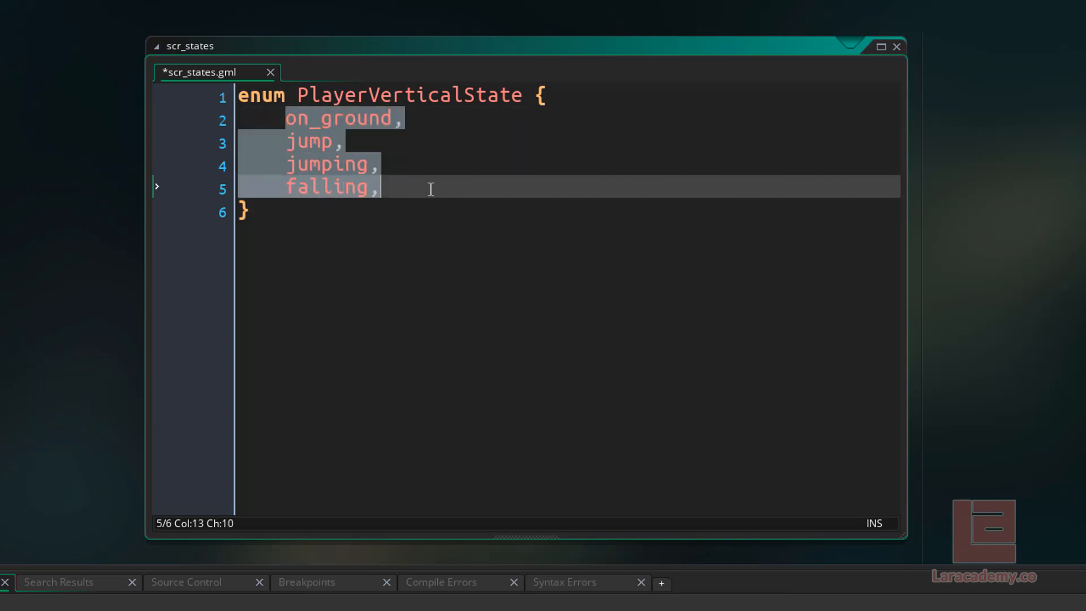
{"action": "left_click", "coordinate": [407, 118]}
{"action": "type", "text": " = 0"}
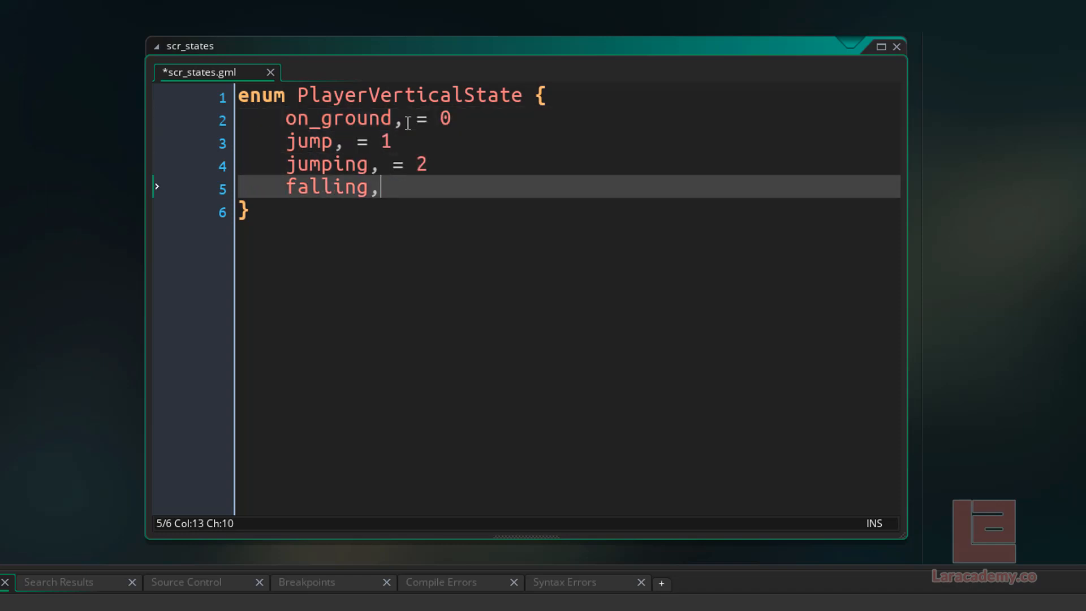
{"action": "type", "text": "= 3"}
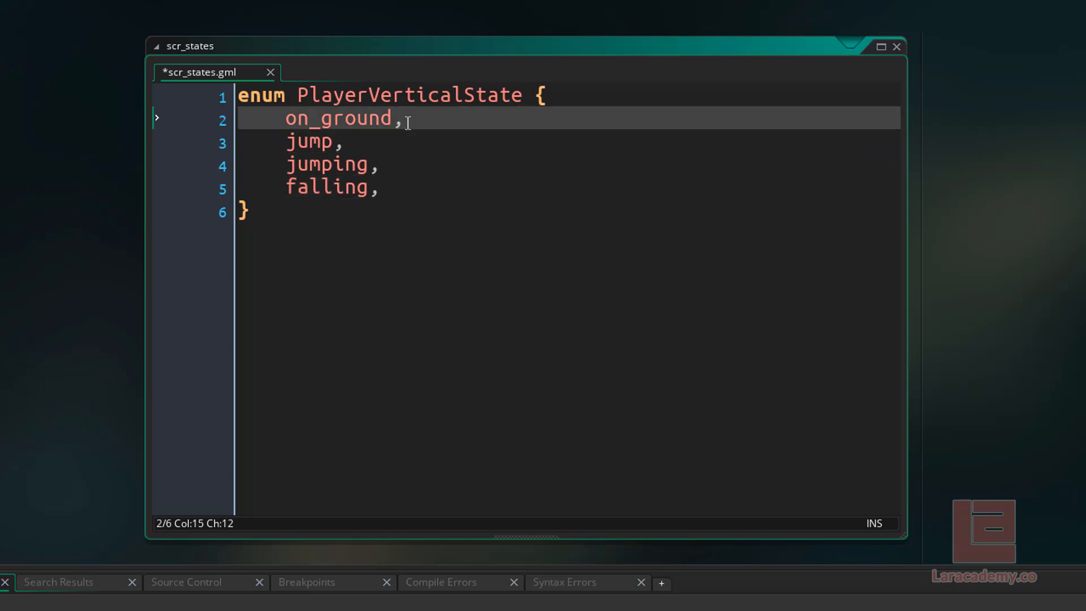
{"action": "mouse_move", "coordinate": [339, 120]}
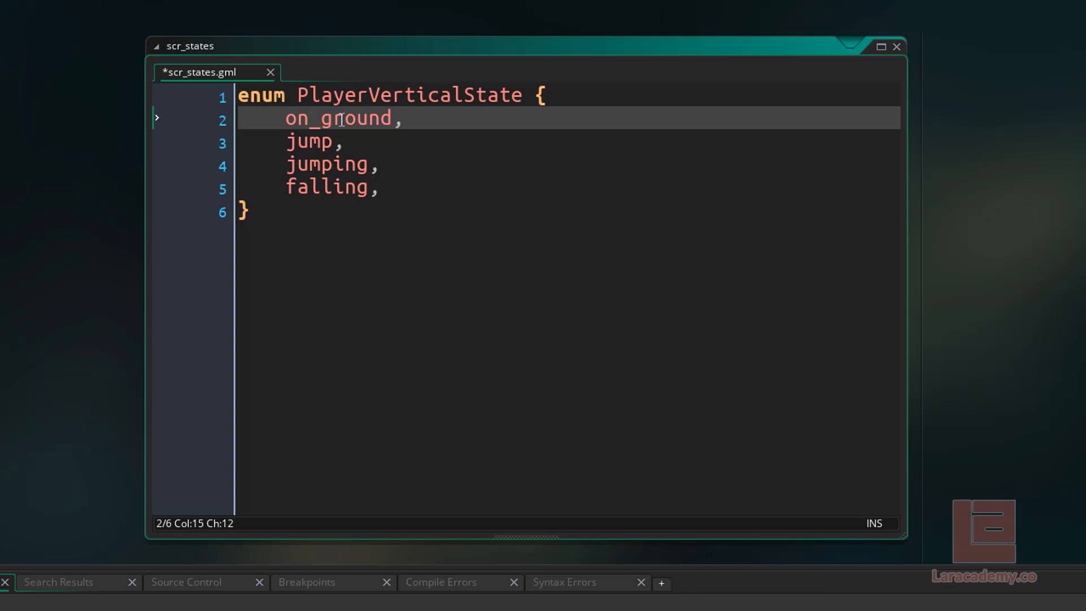
{"action": "double_click", "coordinate": [342, 118]}
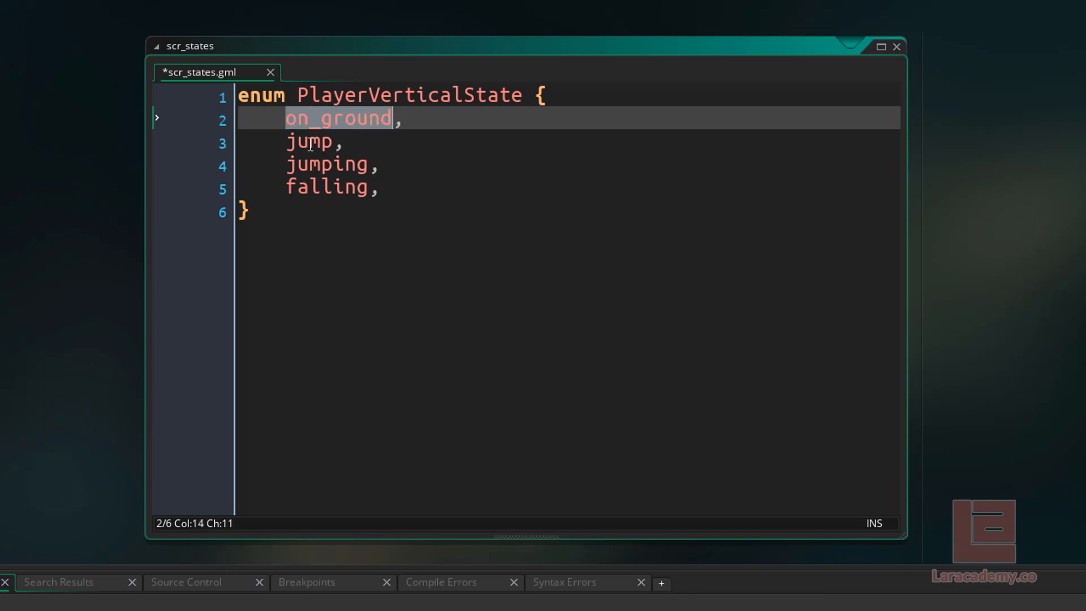
{"action": "left_click", "coordinate": [381, 188]}
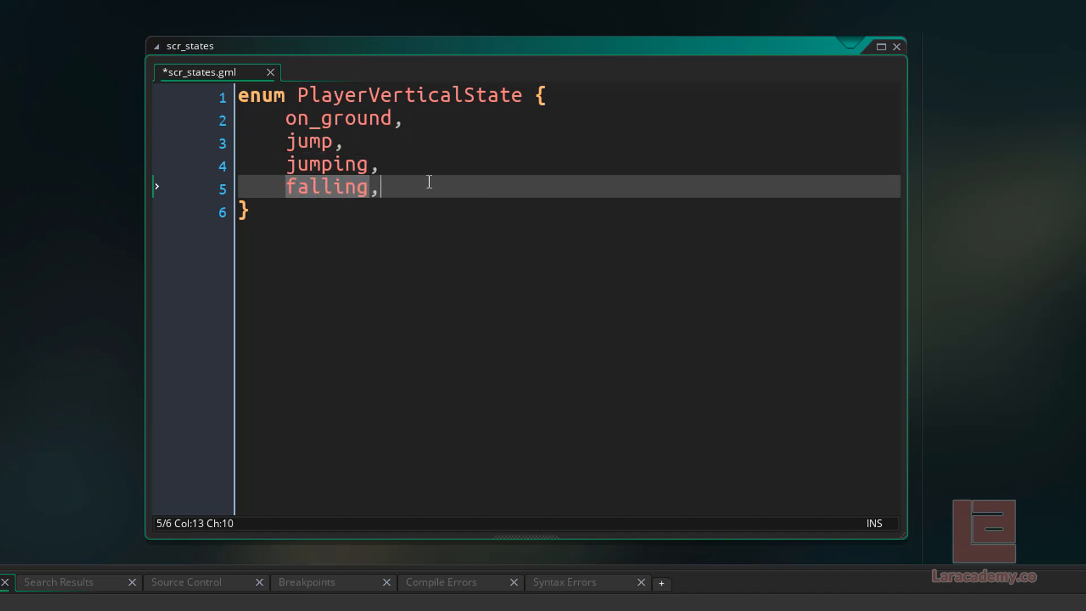
{"action": "key", "text": "ctrl+s"}
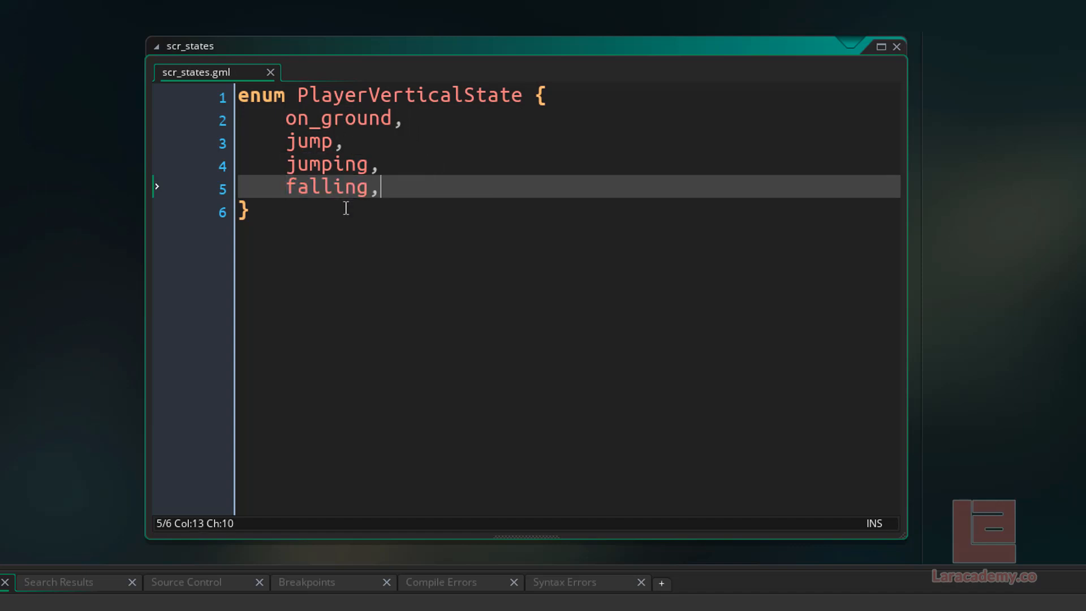
{"action": "double_click", "coordinate": [326, 164]}
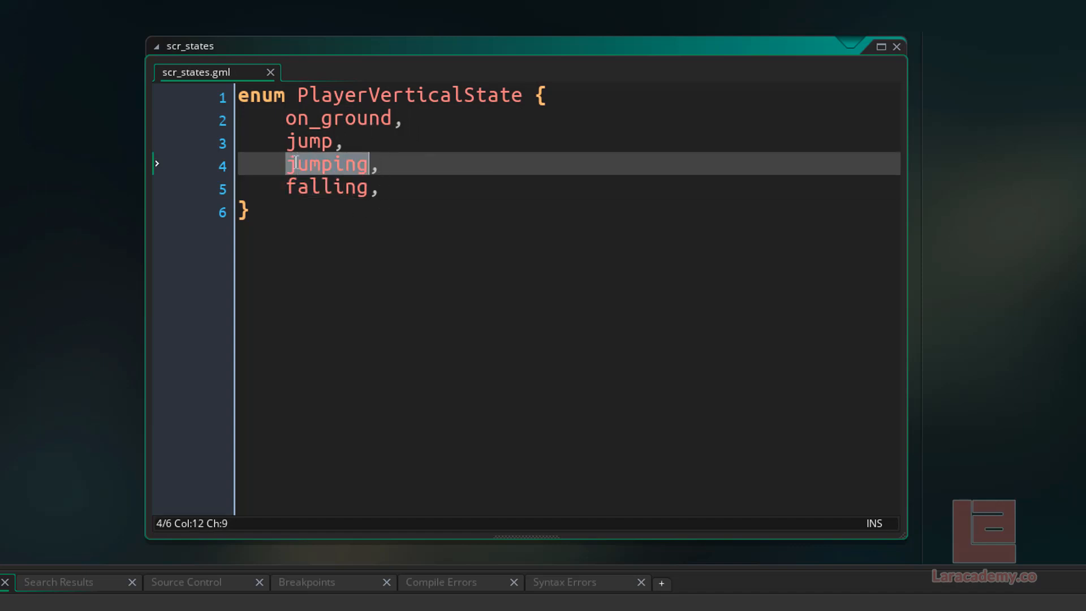
{"action": "key", "text": "Right"}
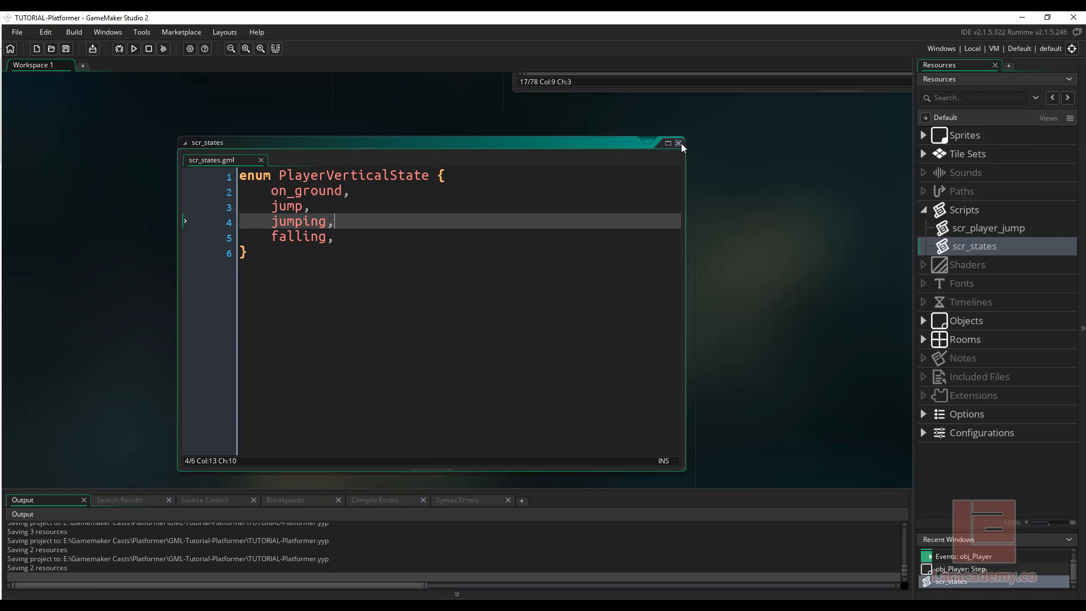
In obj_Player's Create event add state_vertical = PlayerVerticalState.on_ground; after jump_horizontal_force.
{"action": "left_click", "coordinate": [678, 143]}
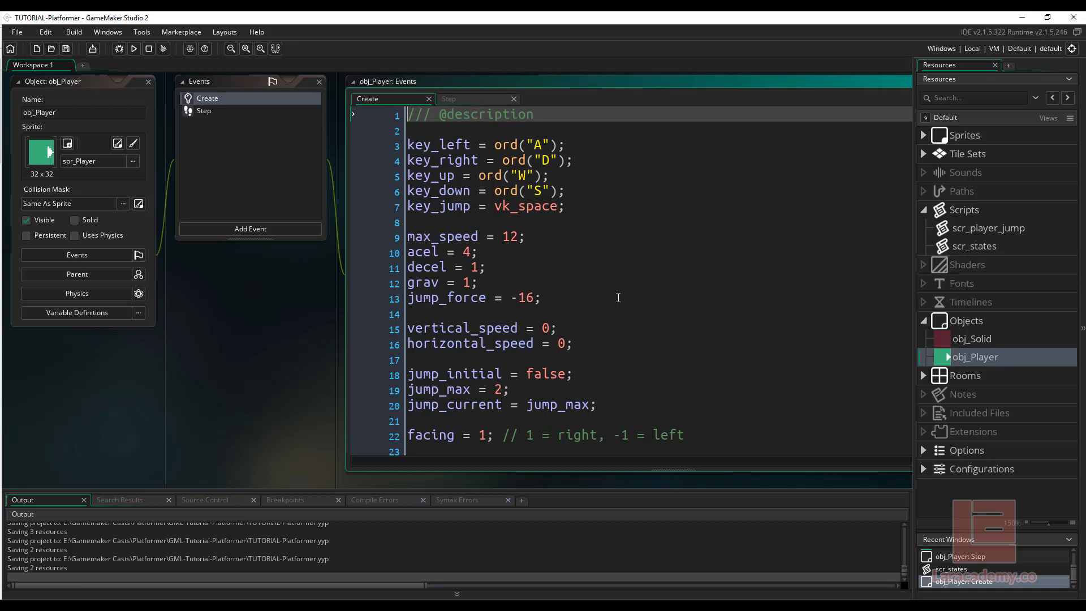
{"action": "mouse_move", "coordinate": [617, 327]}
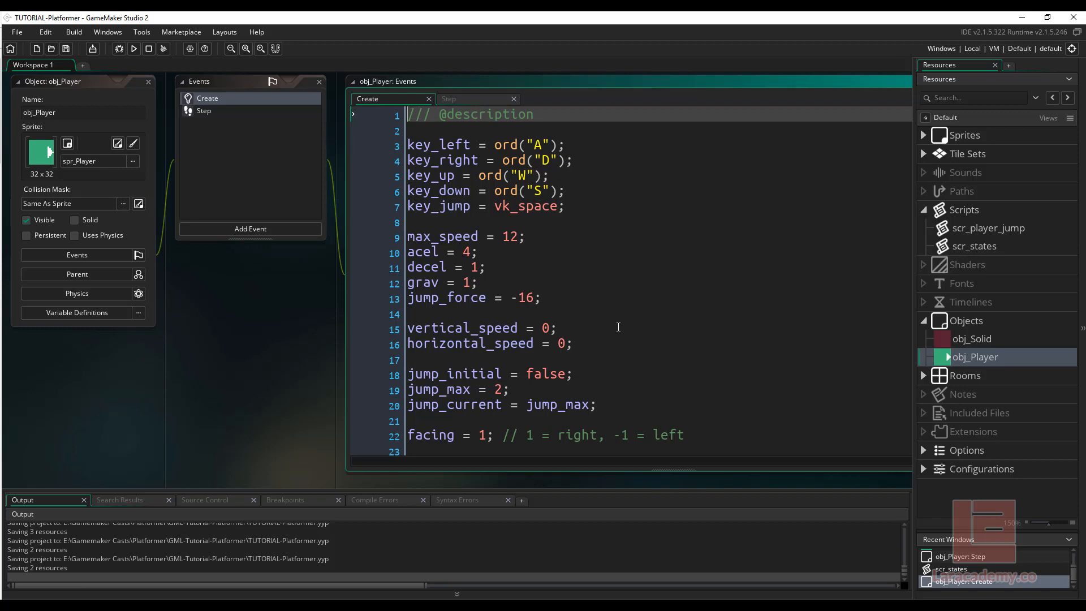
{"action": "type", "text": "jump_horizontal_force = max_speed * 2.5;"}
{"action": "type", "text": "state"}
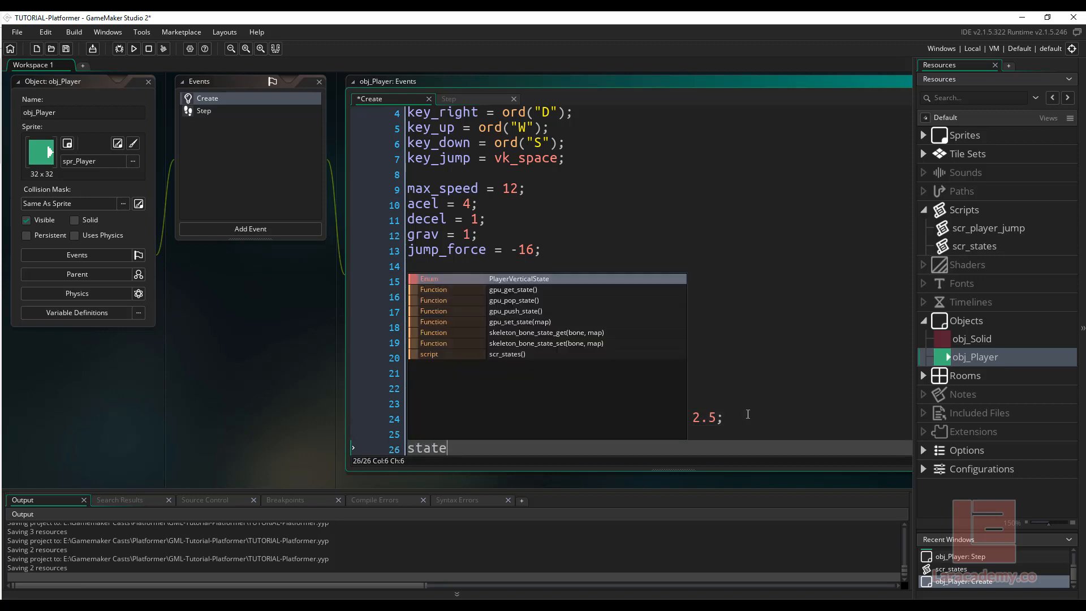
{"action": "type", "text": "_v"}
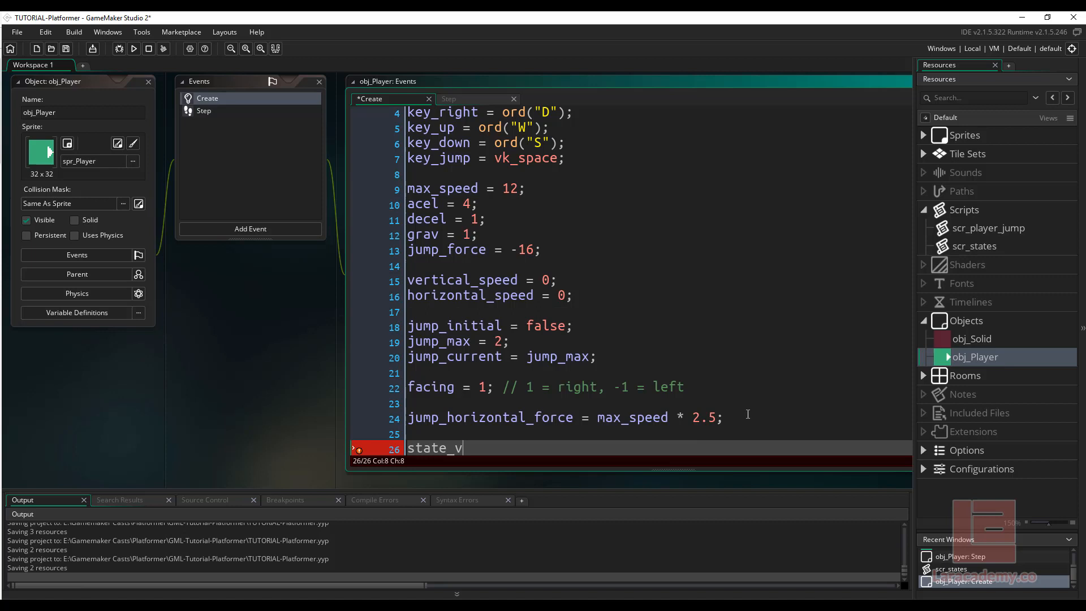
{"action": "type", "text": "ertical ="}
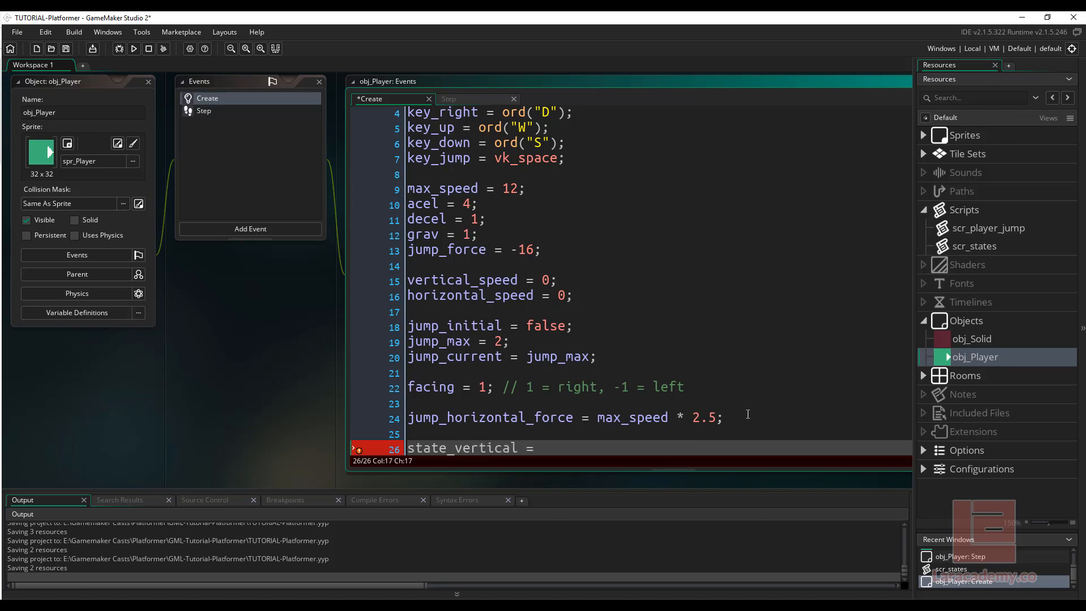
{"action": "key", "text": "Right"}
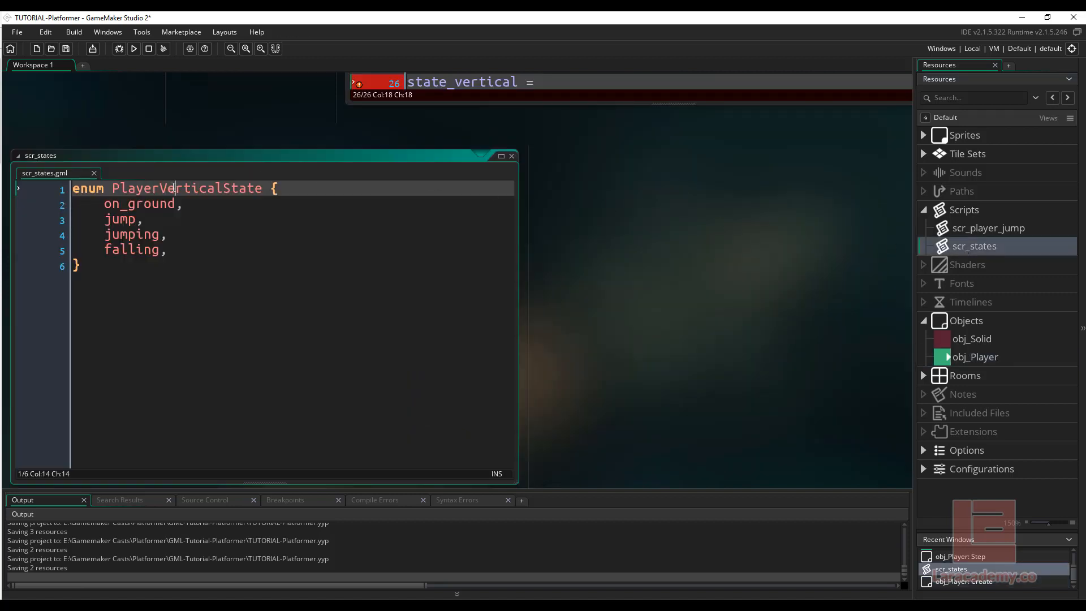
{"action": "double_click", "coordinate": [187, 188]}
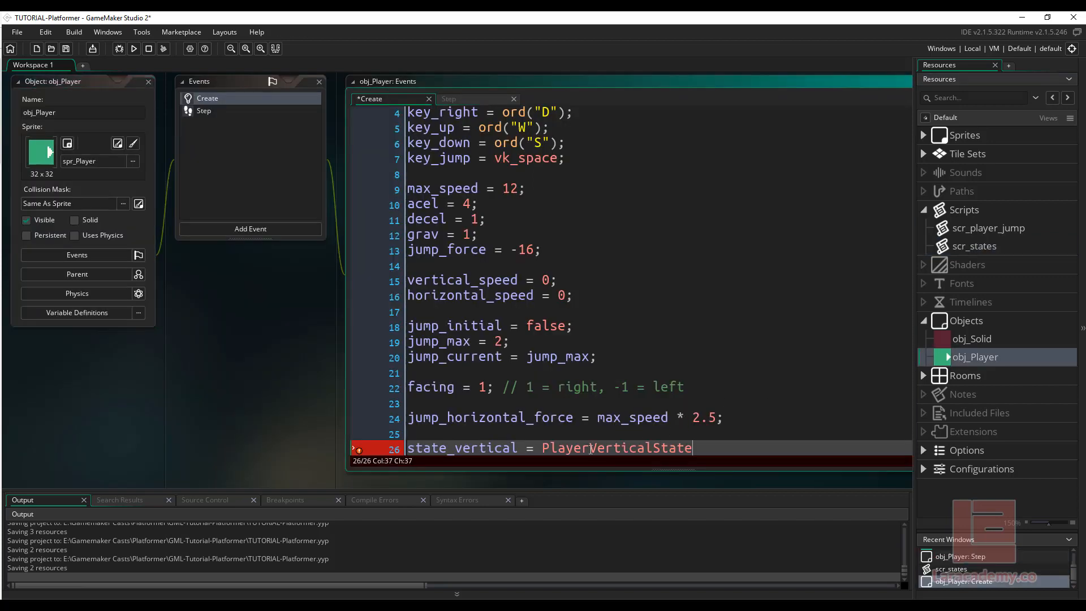
{"action": "type", "text": ".on_ground"}
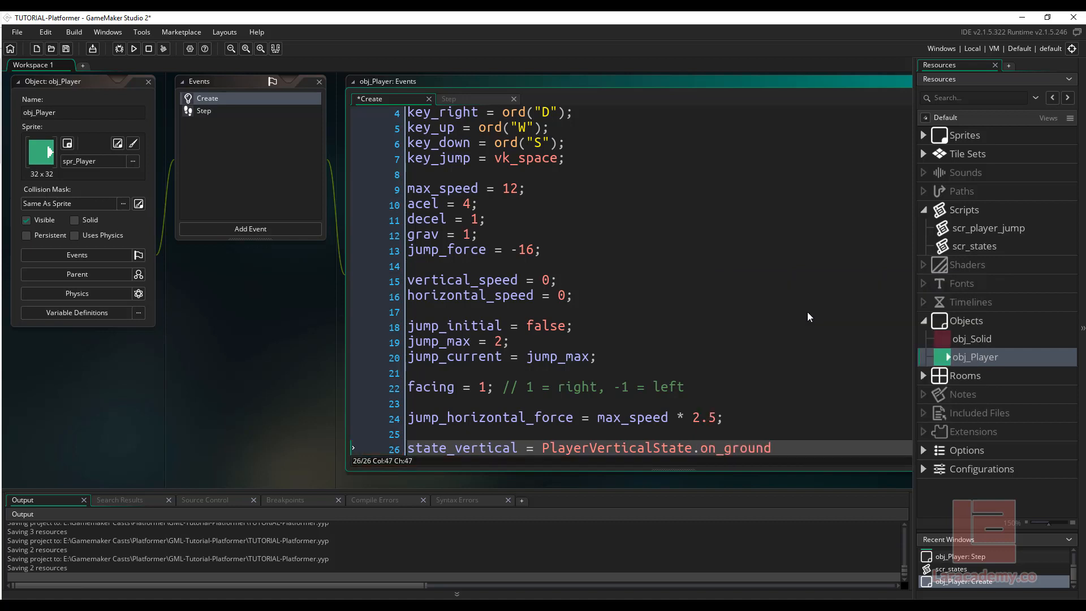
{"action": "type", "text": ";"}
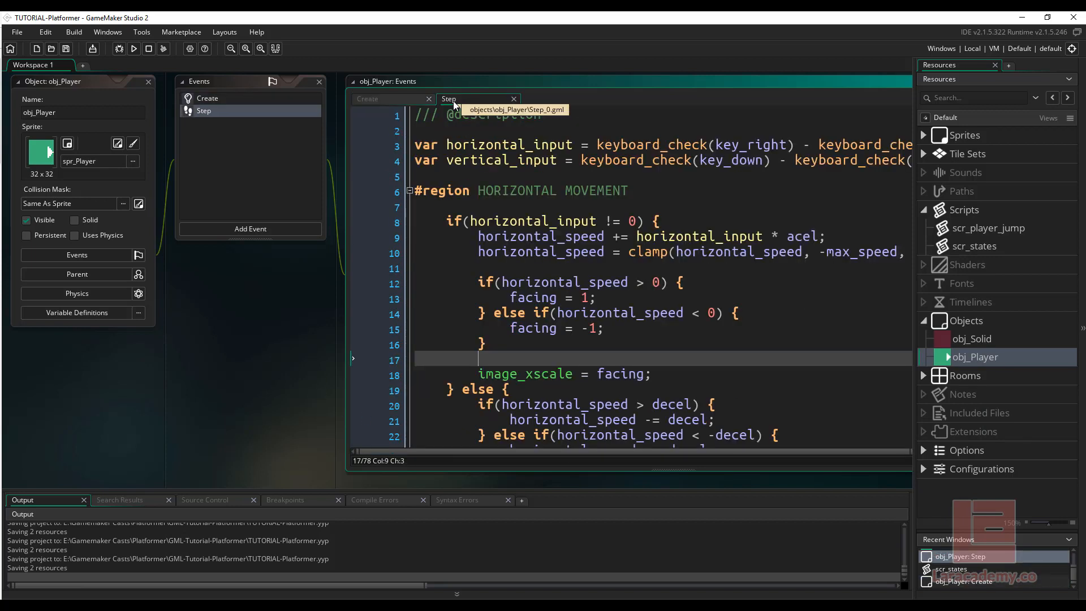
Add a Draw GUI event with draw_text(x, y, "State: " + string(state_vertical));.
{"action": "left_click", "coordinate": [250, 228]}
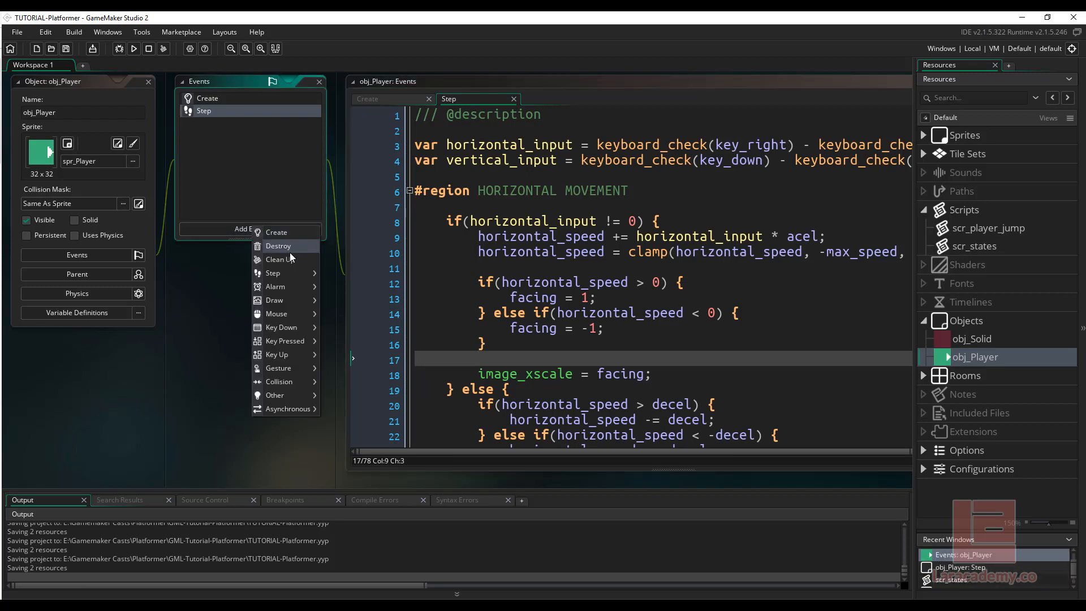
{"action": "left_click", "coordinate": [274, 300]}
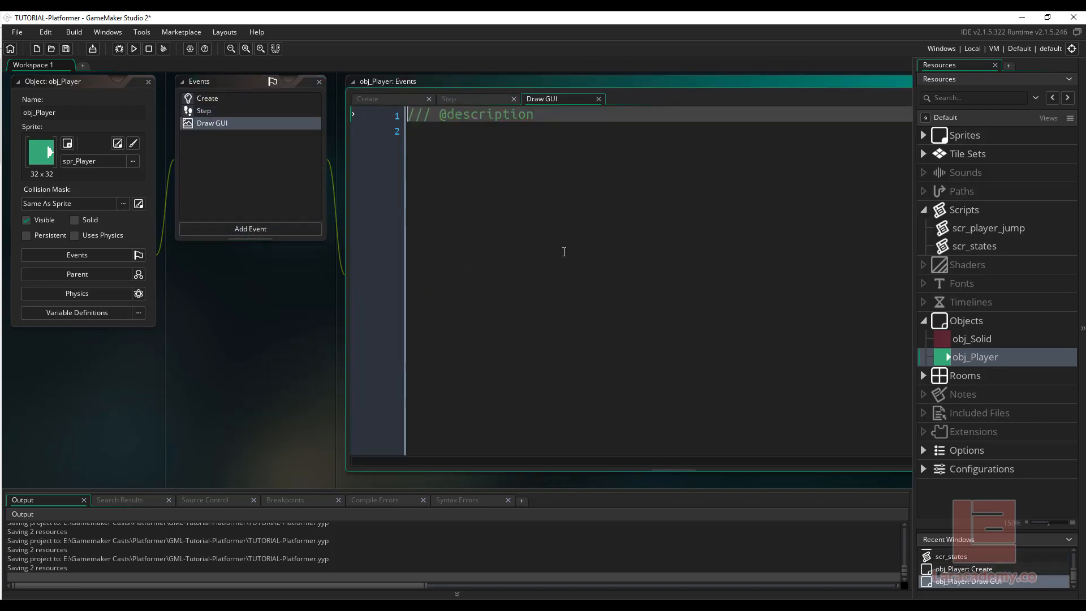
{"action": "type", "text": "draw"}
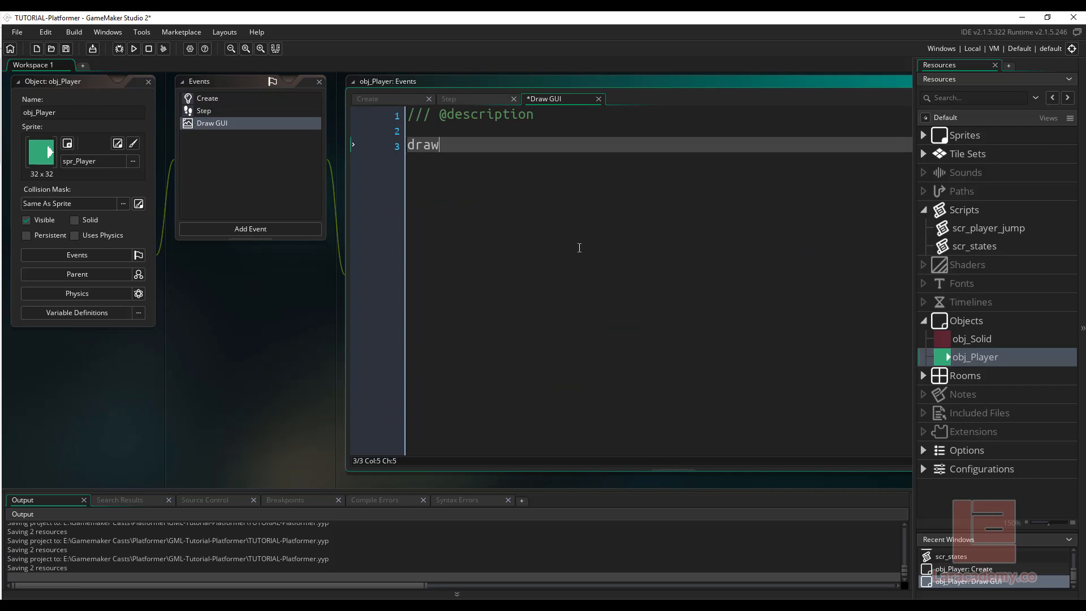
{"action": "type", "text": "_text(x"}
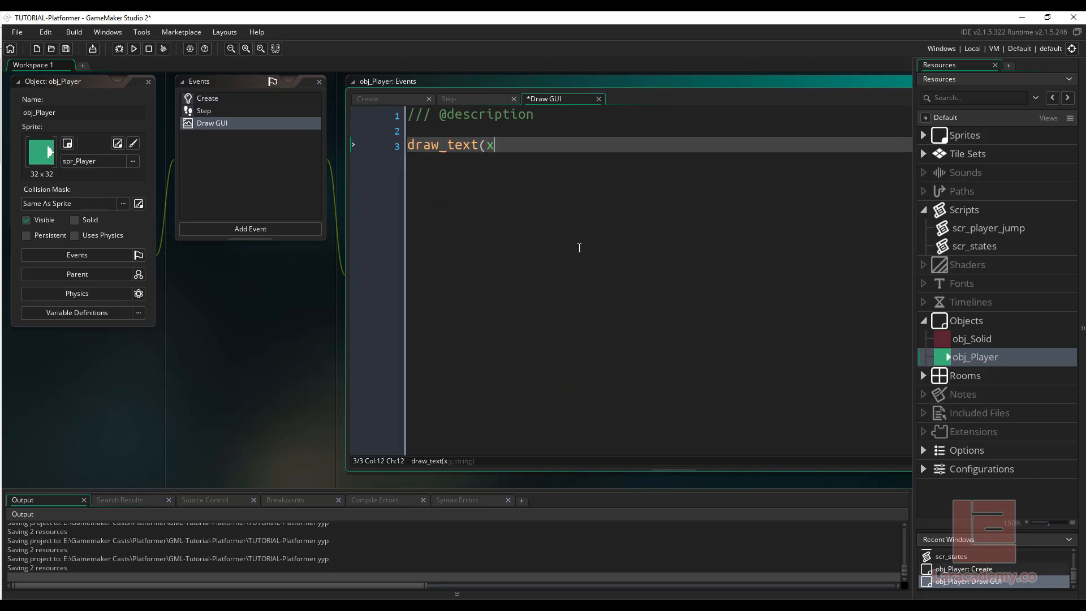
{"action": "type", "text": ", y,"}
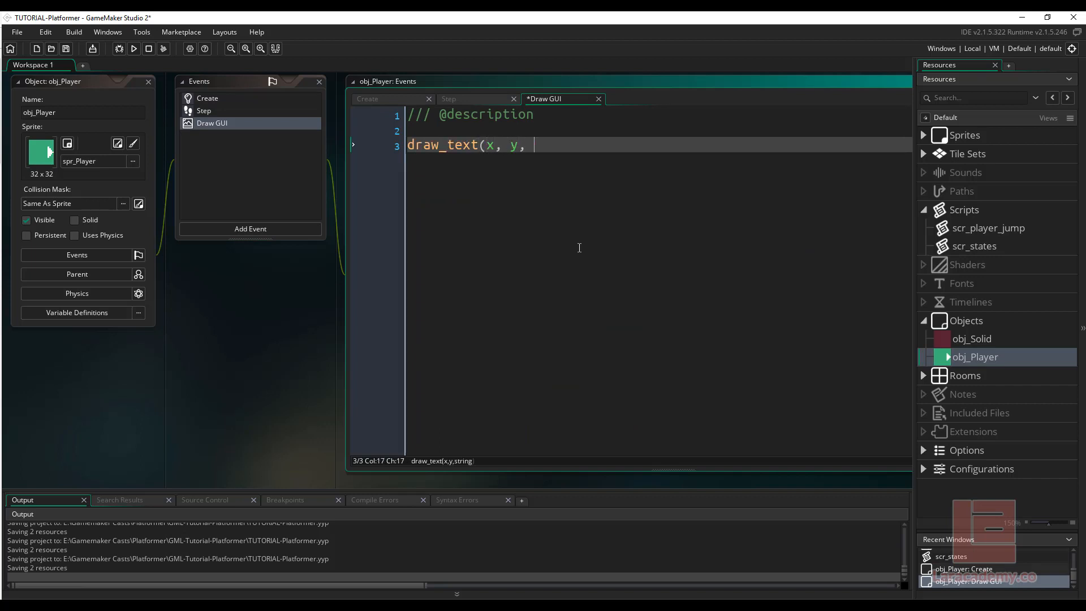
{"action": "type", "text": "\"State:"}
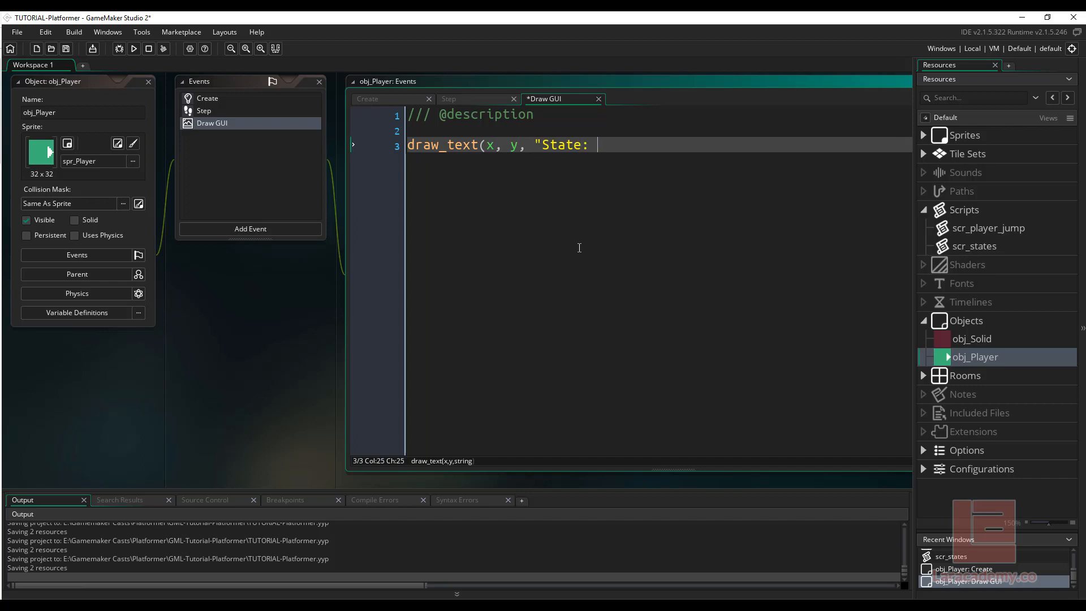
{"action": "type", "text": "\" + stri"}
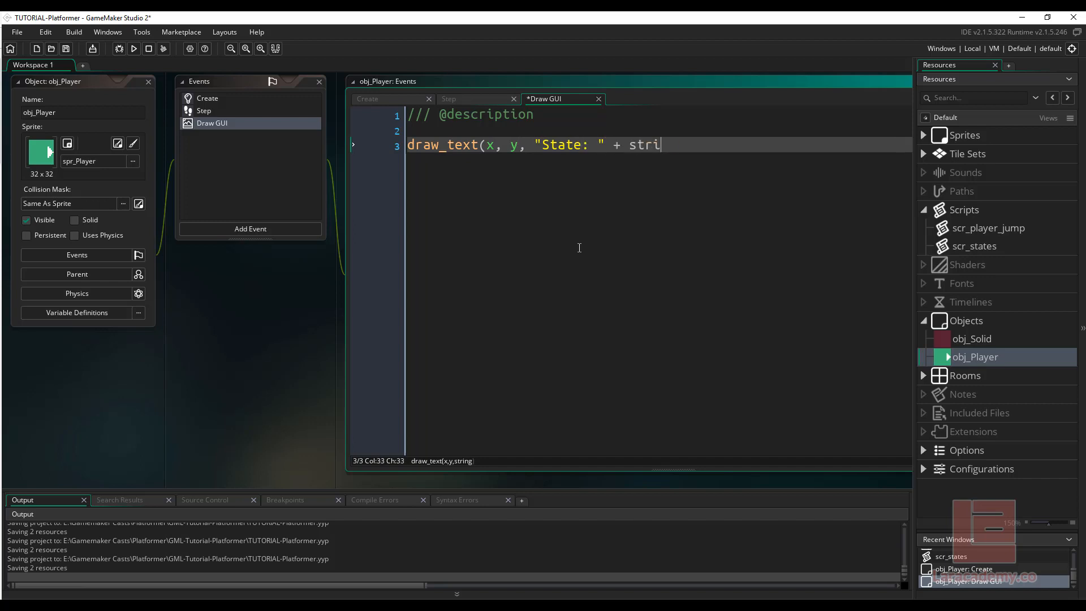
{"action": "type", "text": "ng(state_vertic"}
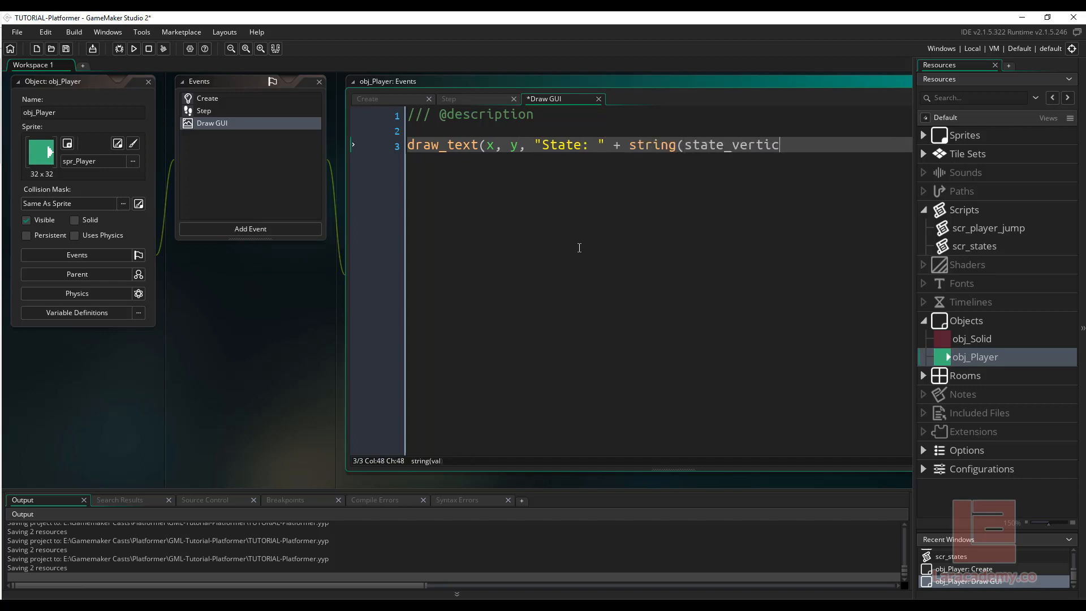
{"action": "type", "text": "al));"}
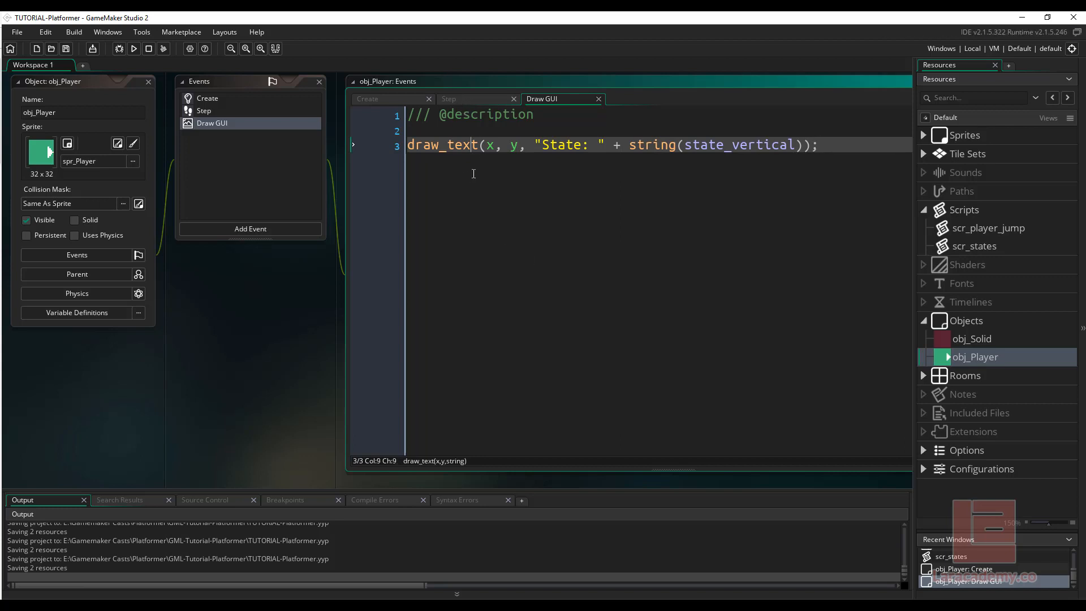
Run the game to test the state display.
{"action": "left_click", "coordinate": [133, 49]}
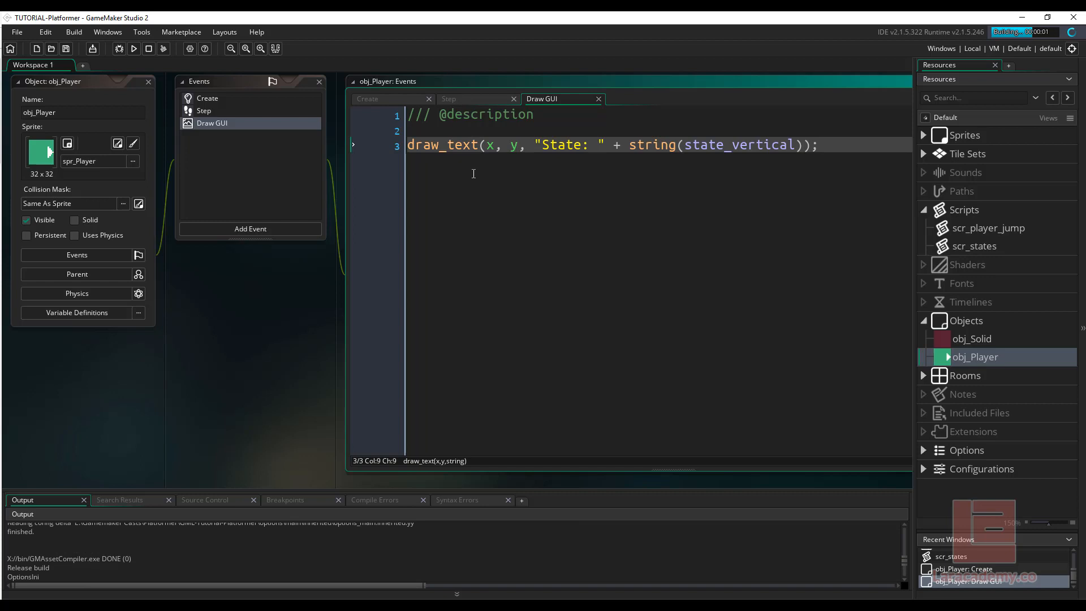
{"action": "left_click", "coordinate": [133, 49]}
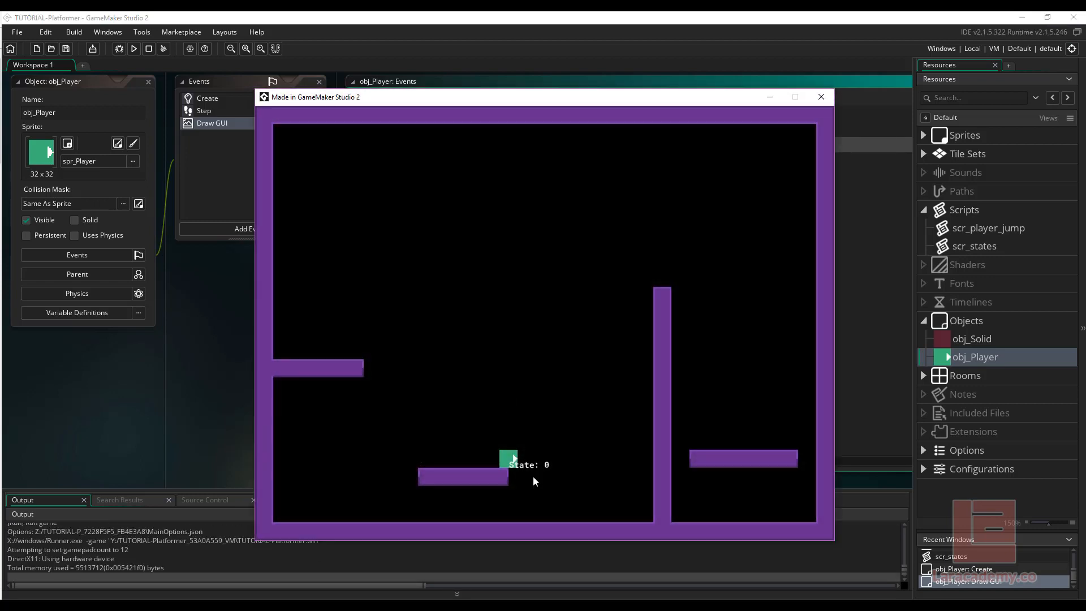
{"action": "mouse_move", "coordinate": [545, 476]}
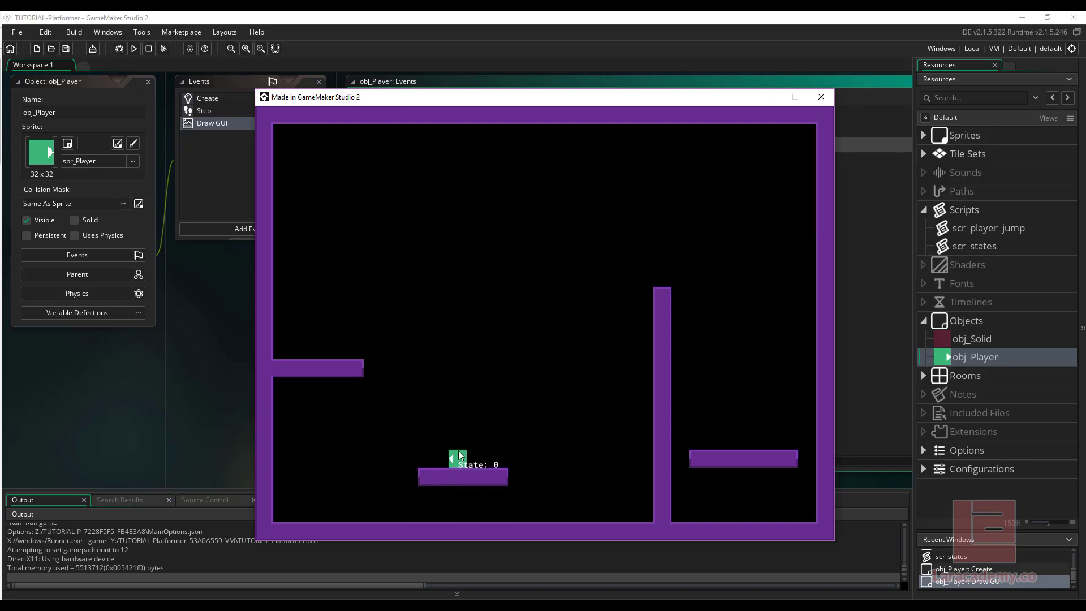
{"action": "mouse_move", "coordinate": [463, 422]}
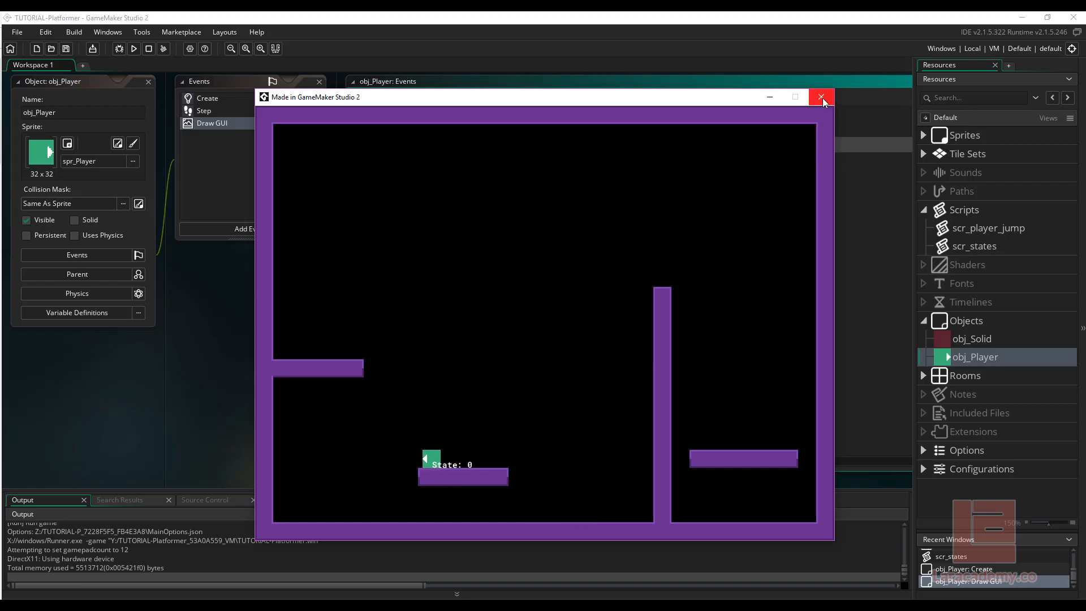
{"action": "left_click", "coordinate": [821, 97]}
{"action": "type", "text": "#region"}
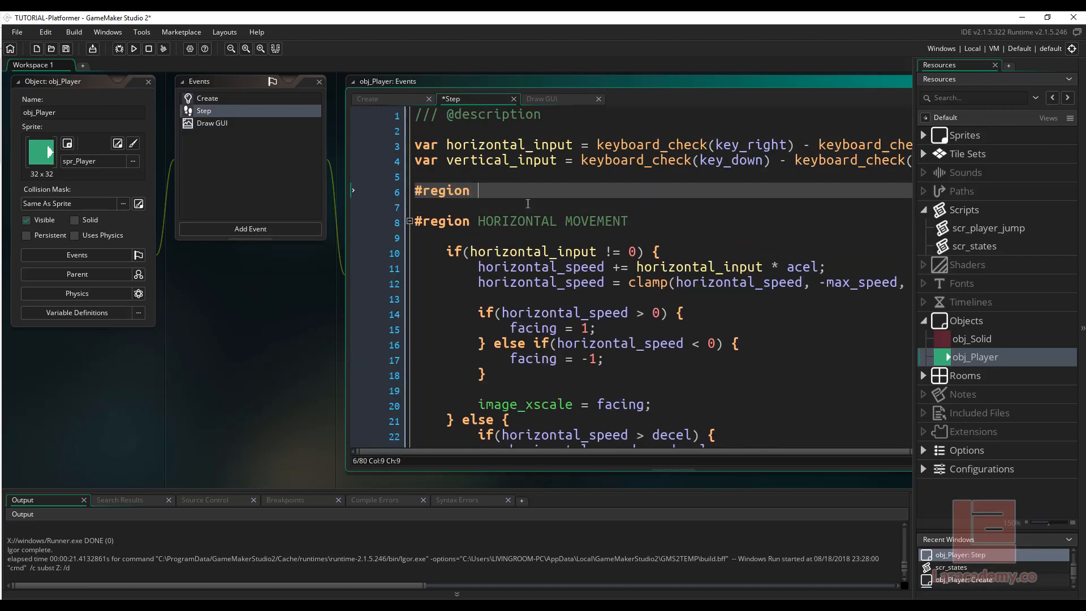
Add a #region VERTICAL STATE / #endregion block at the top of the Step event.
{"action": "type", "text": "VERTICAL"}
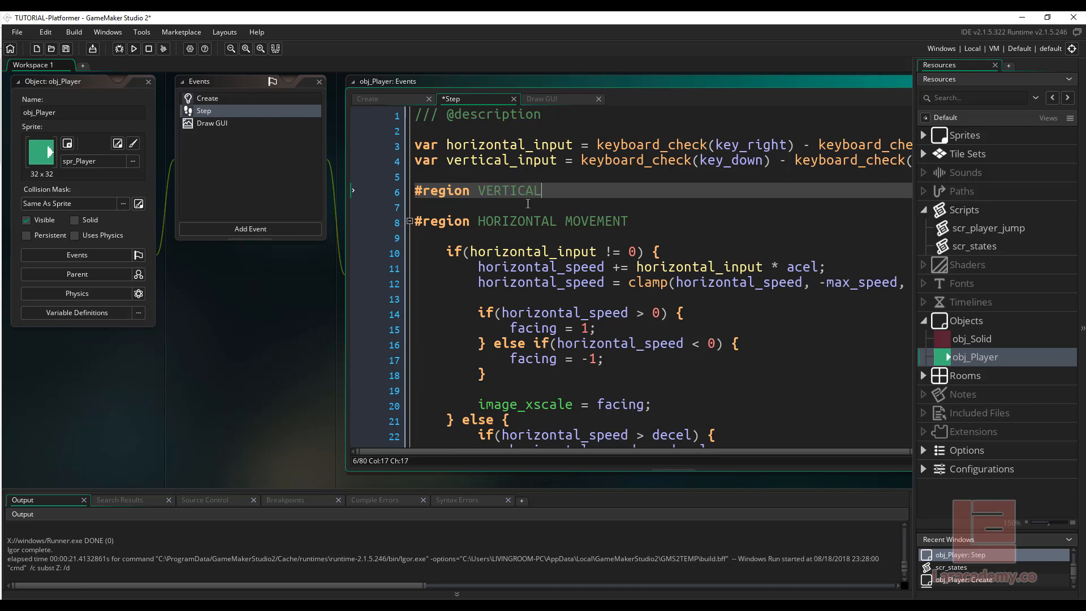
{"action": "type", "text": "STATE"}
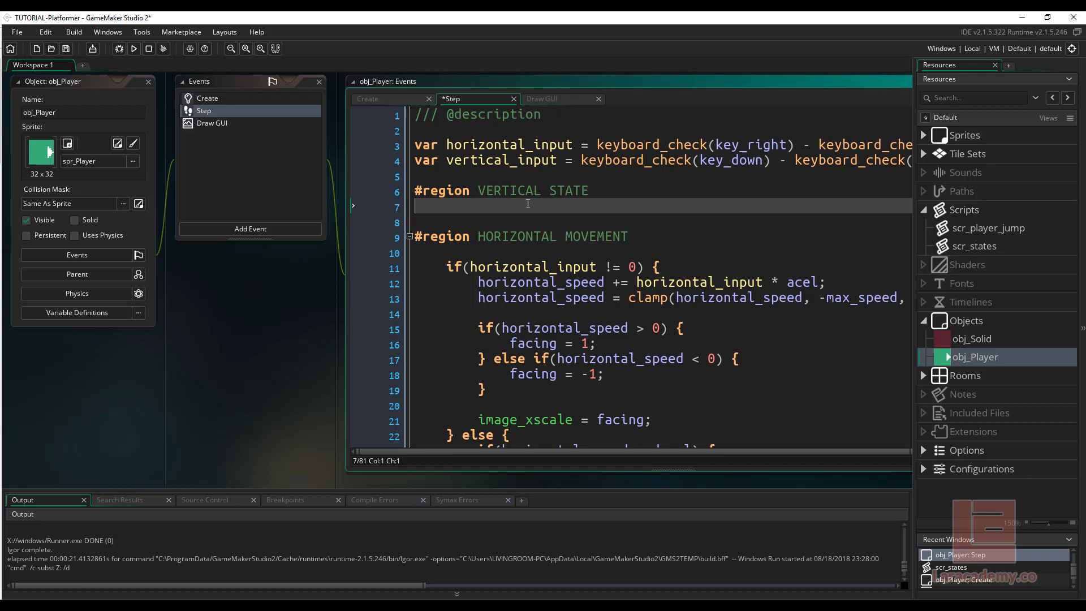
{"action": "type", "text": "#endregion"}
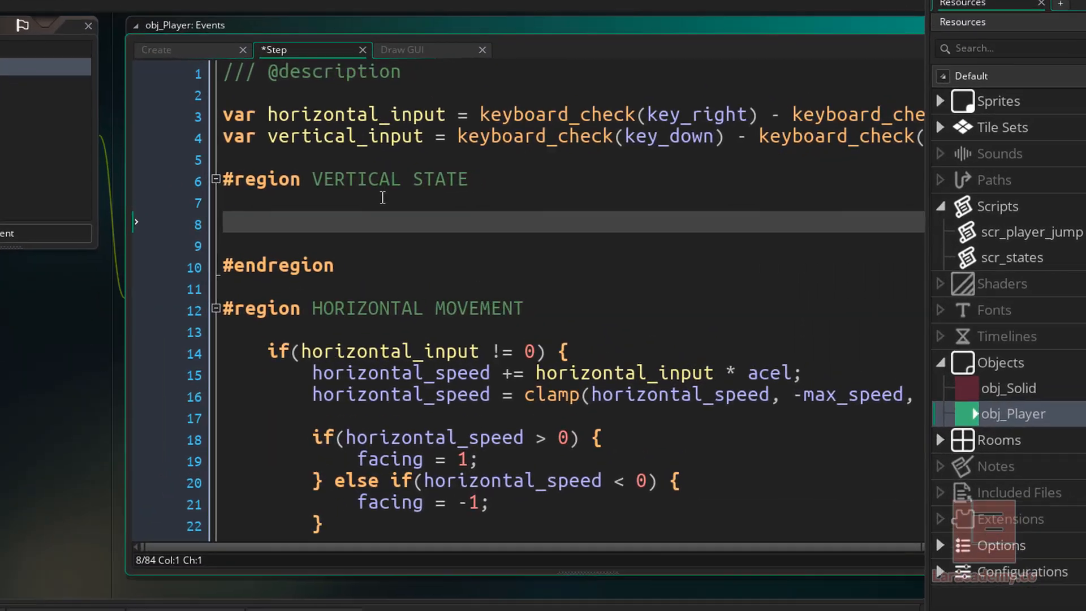
Inside it write switch(state_vertical) with a case PlayerVerticalState.on_ground.
{"action": "type", "text": "switch("}
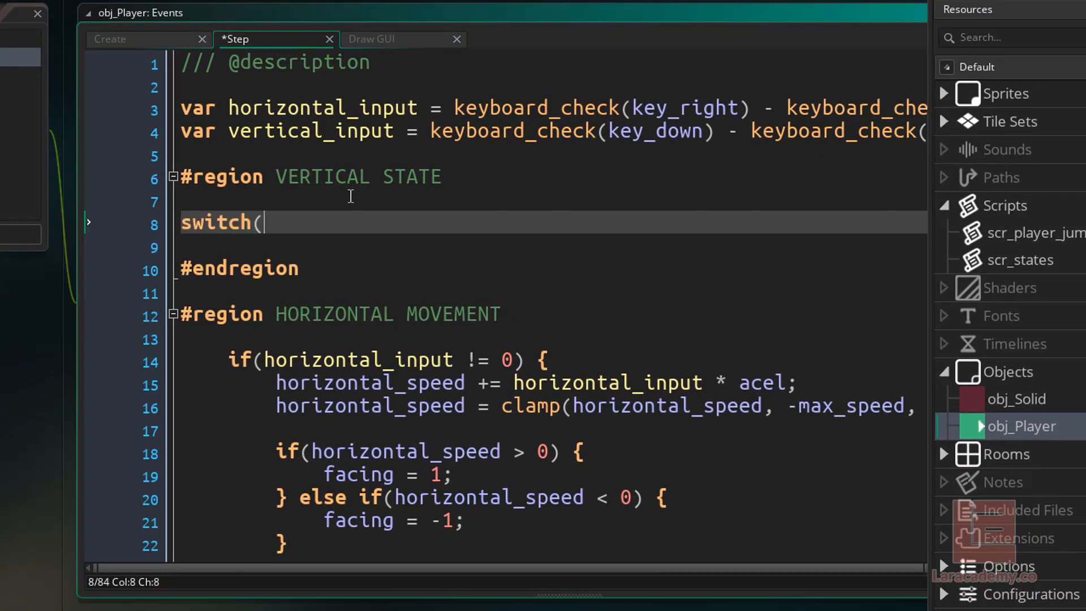
{"action": "type", "text": "state_ver"}
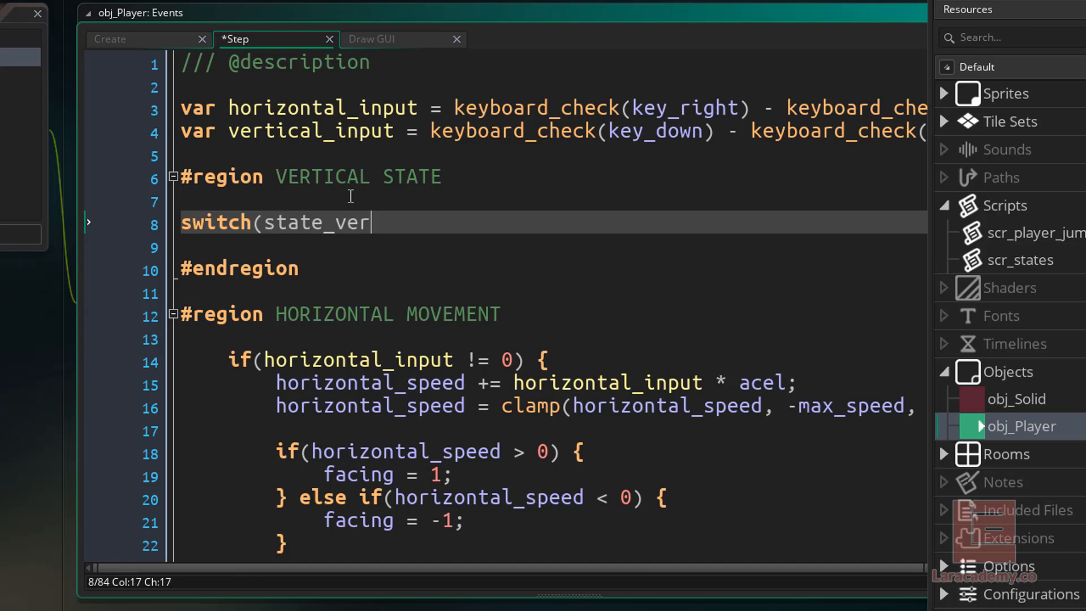
{"action": "type", "text": "tical) {"}
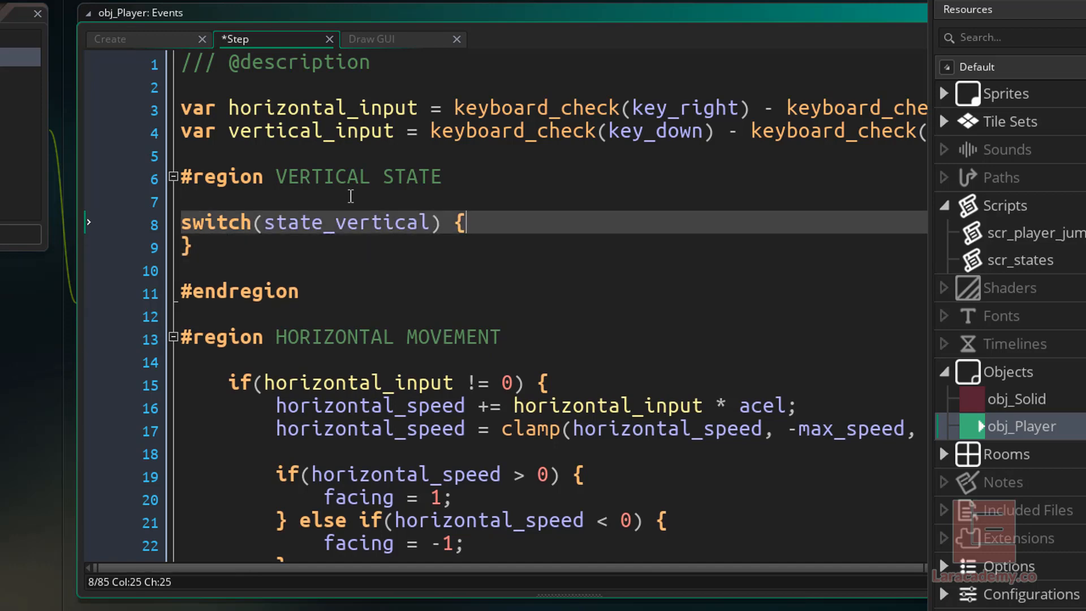
{"action": "key", "text": "enter"}
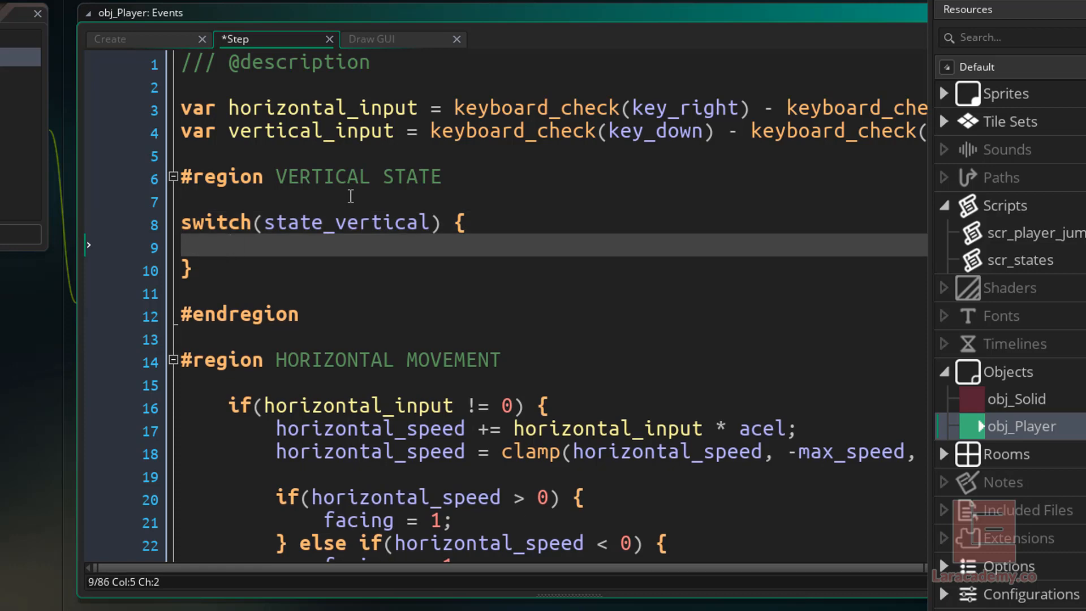
{"action": "type", "text": "case Playe"}
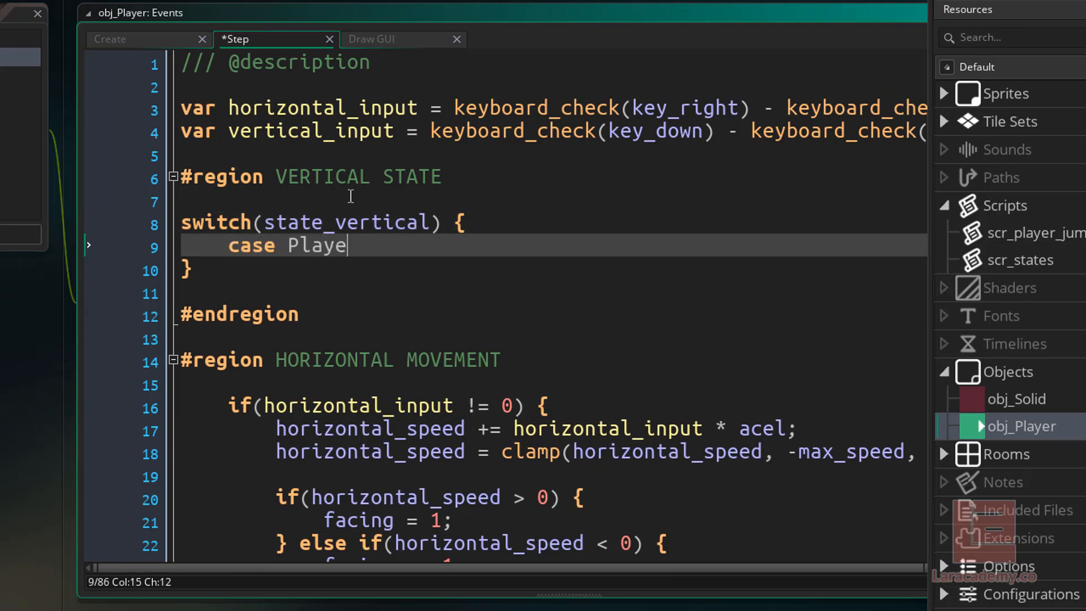
{"action": "type", "text": "rVerticalStat"}
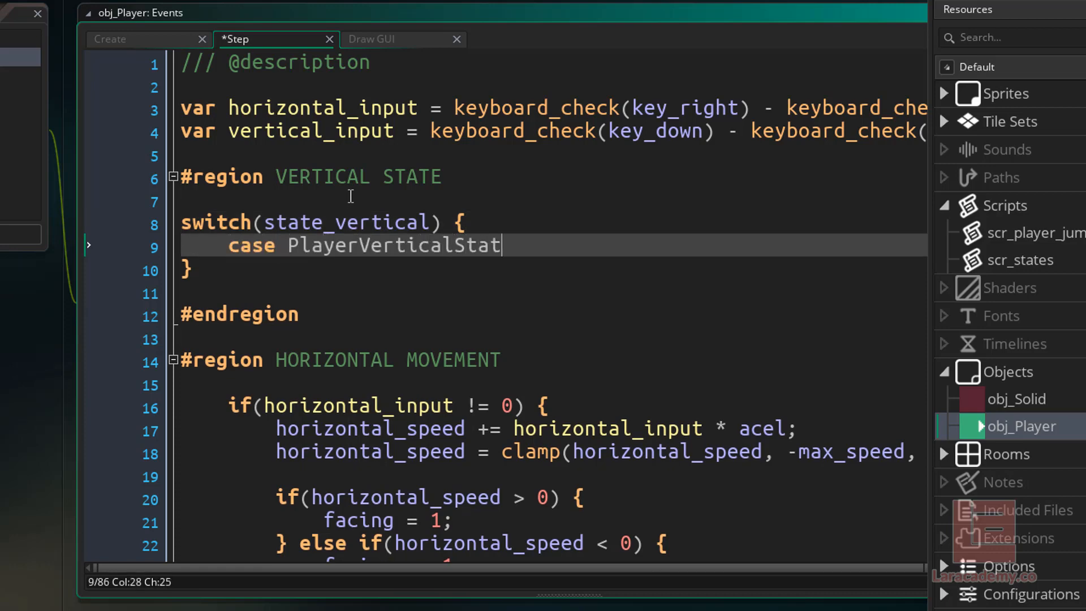
{"action": "type", "text": "e.on_ground:"}
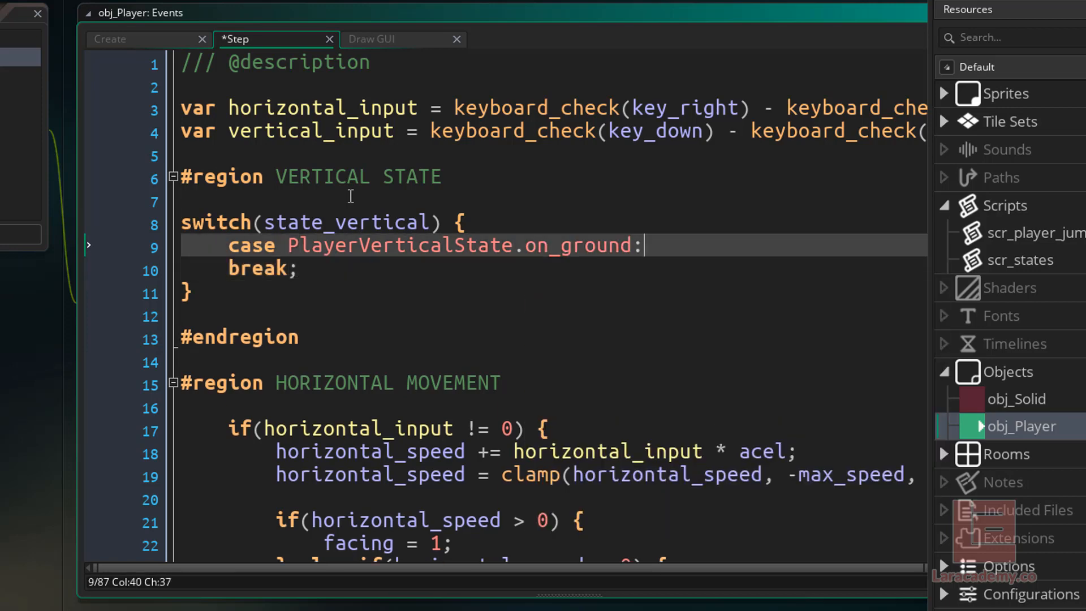
{"action": "key", "text": "enter"}
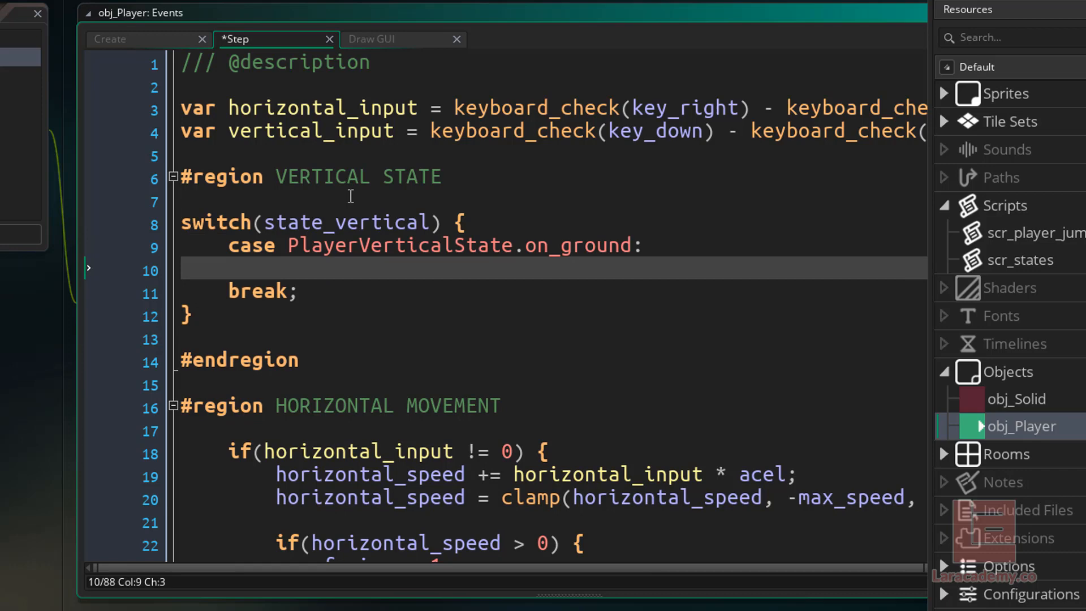
Scroll through the VERTICAL MOVEMENT code to review the jump_current = jump_max ground-collision line.
{"action": "scroll", "scroll_direction": "down", "scroll_amount": 3}
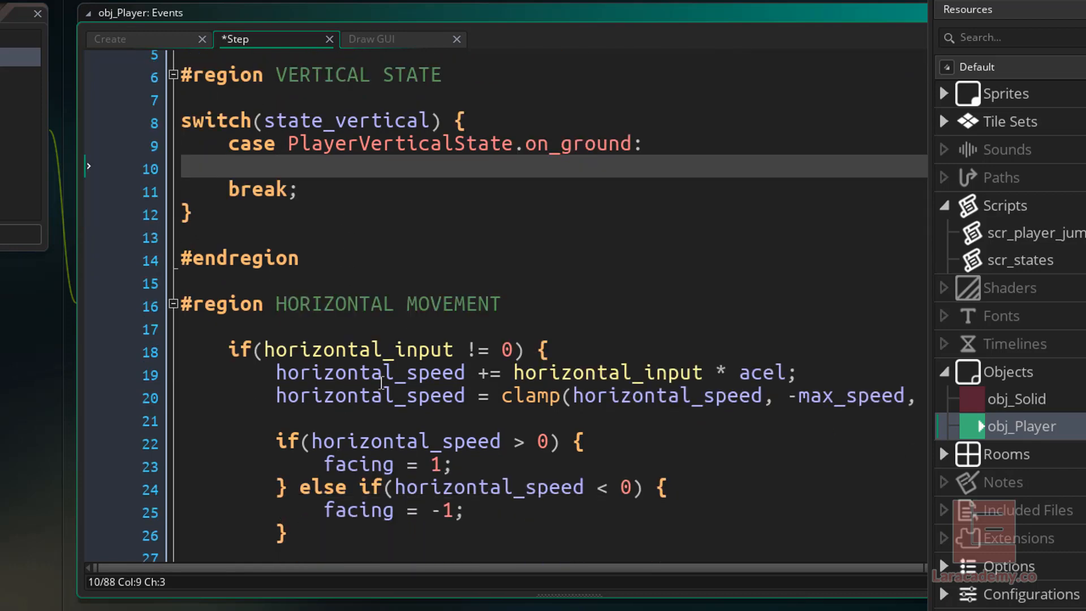
{"action": "scroll", "scroll_direction": "down", "scroll_amount": 3}
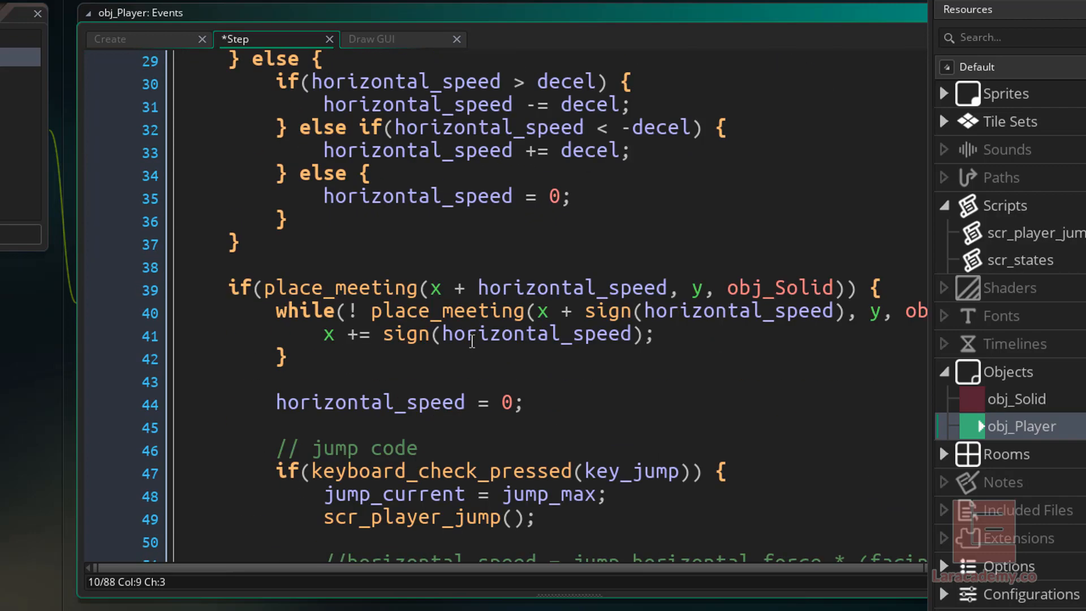
{"action": "scroll", "scroll_direction": "down", "scroll_amount": 3}
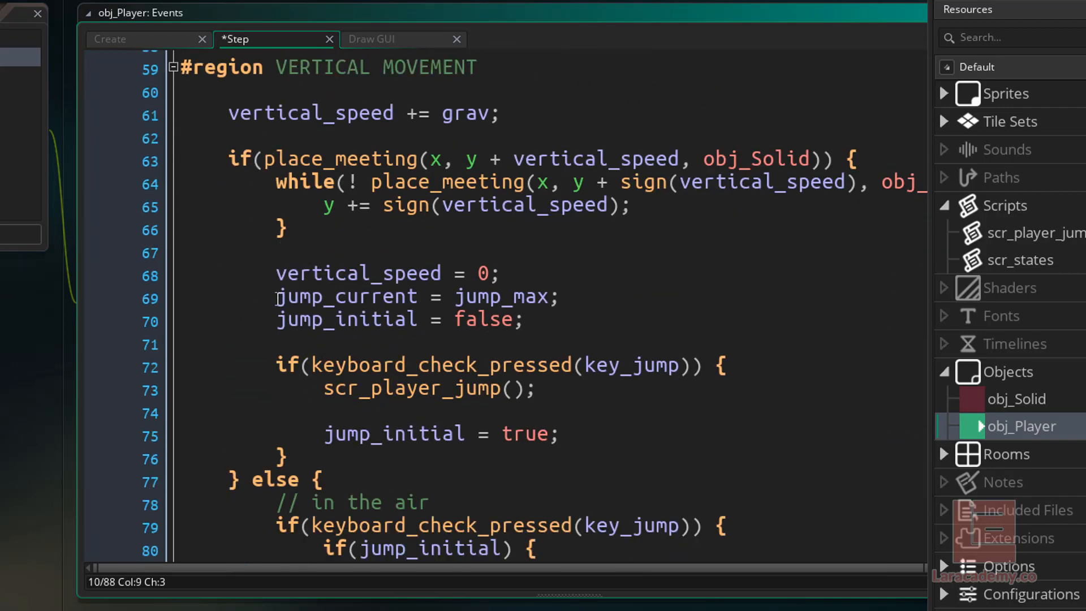
{"action": "left_click", "coordinate": [559, 296]}
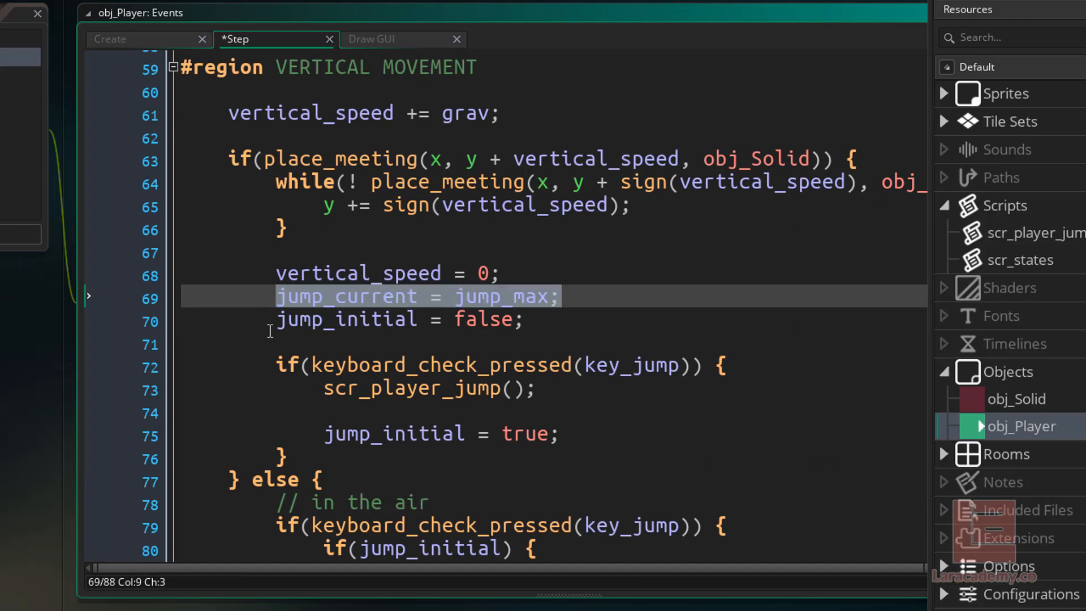
{"action": "mouse_move", "coordinate": [421, 246]}
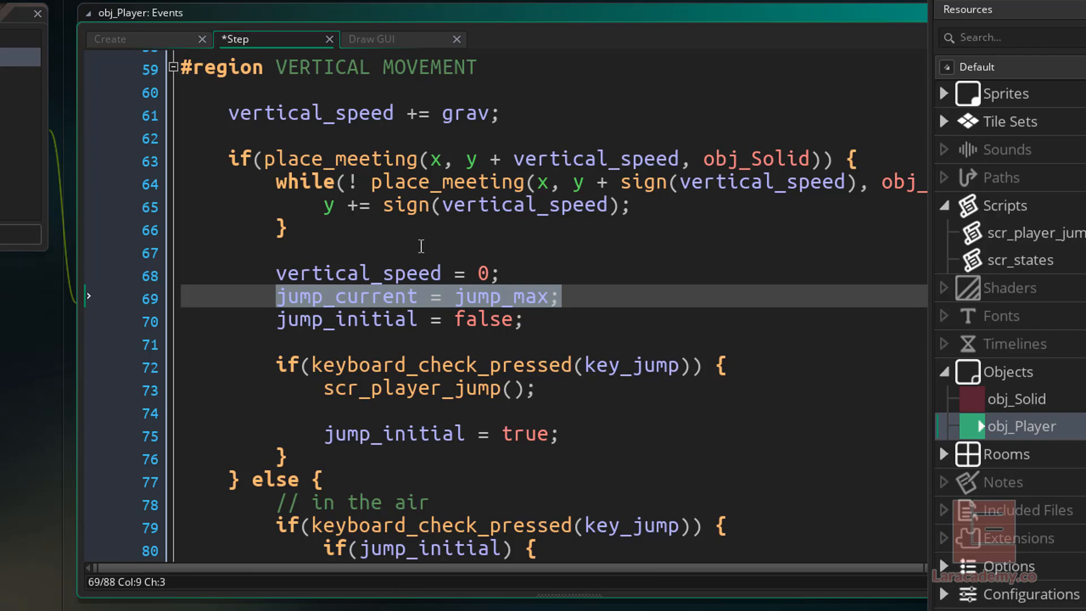
{"action": "mouse_move", "coordinate": [444, 330]}
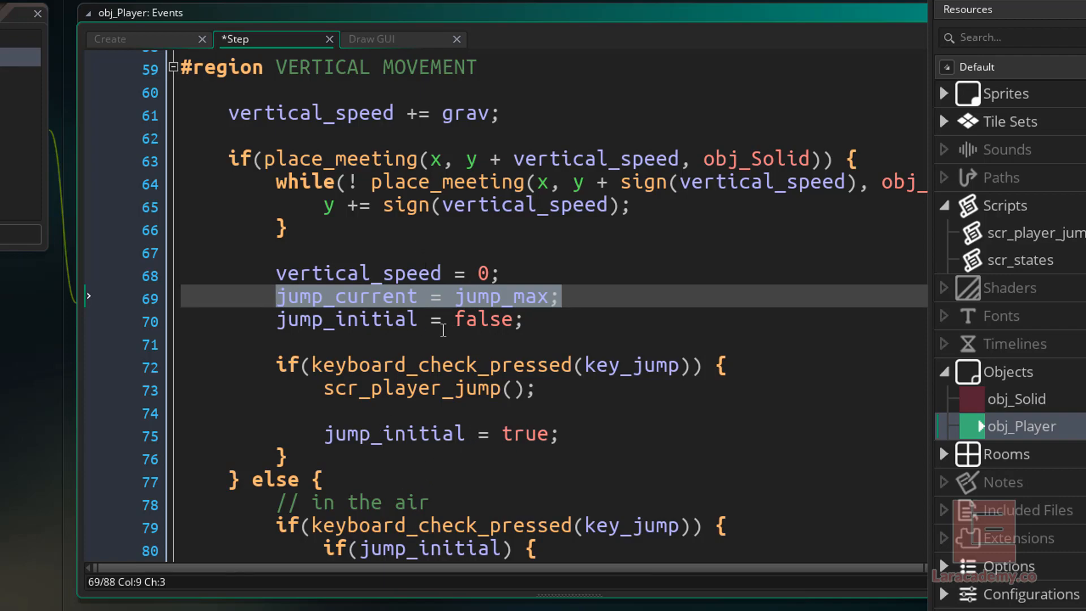
{"action": "scroll", "scroll_direction": "up", "scroll_amount": 3}
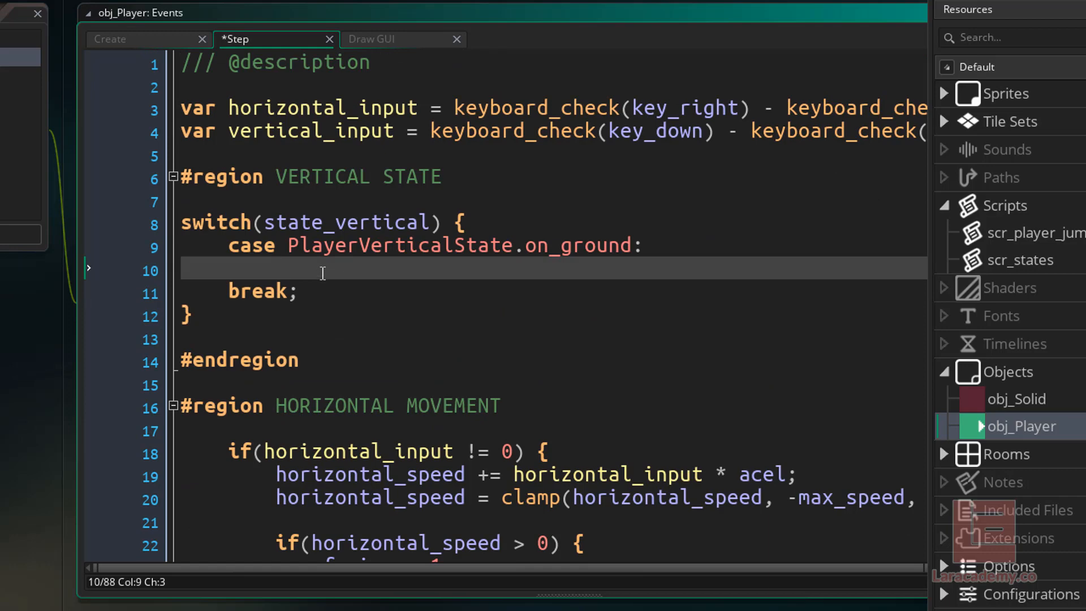
Set jump_current = jump_max; inside the on_ground case.
{"action": "type", "text": "jump"}
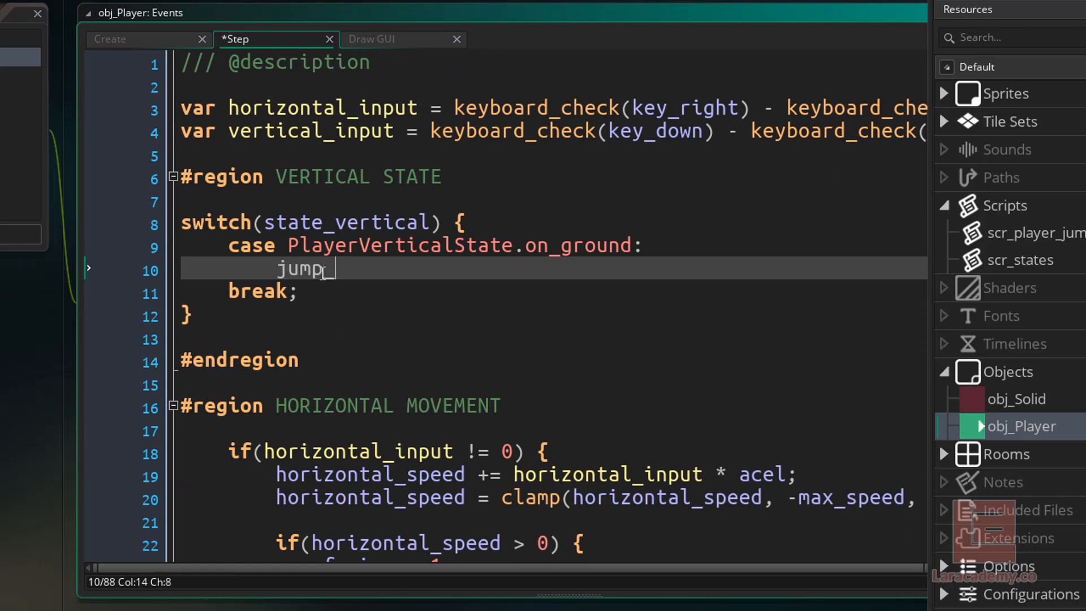
{"action": "type", "text": "_current = jump_"}
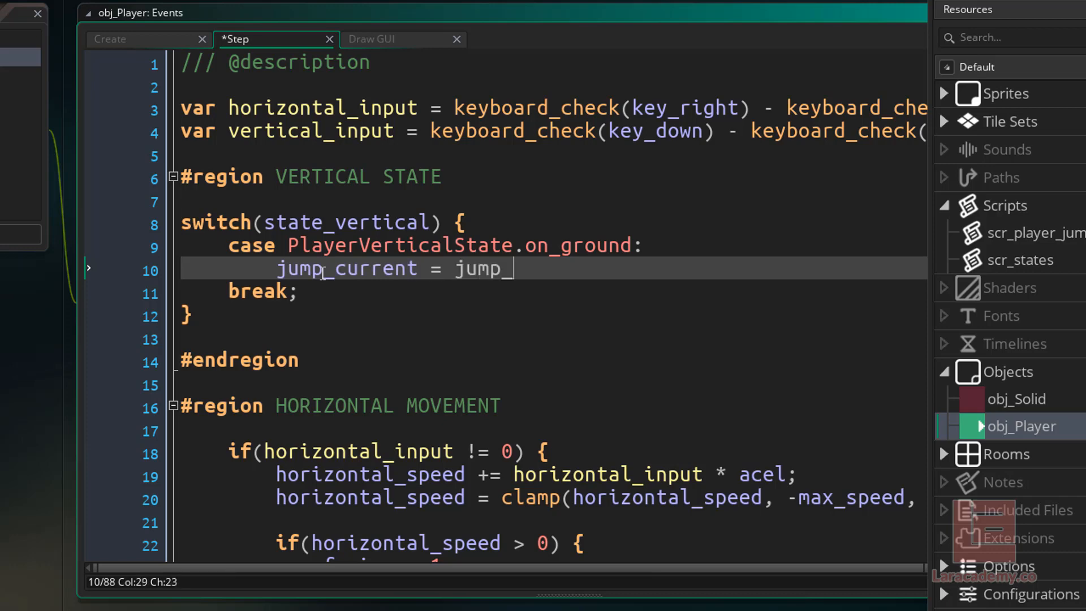
{"action": "type", "text": "max;"}
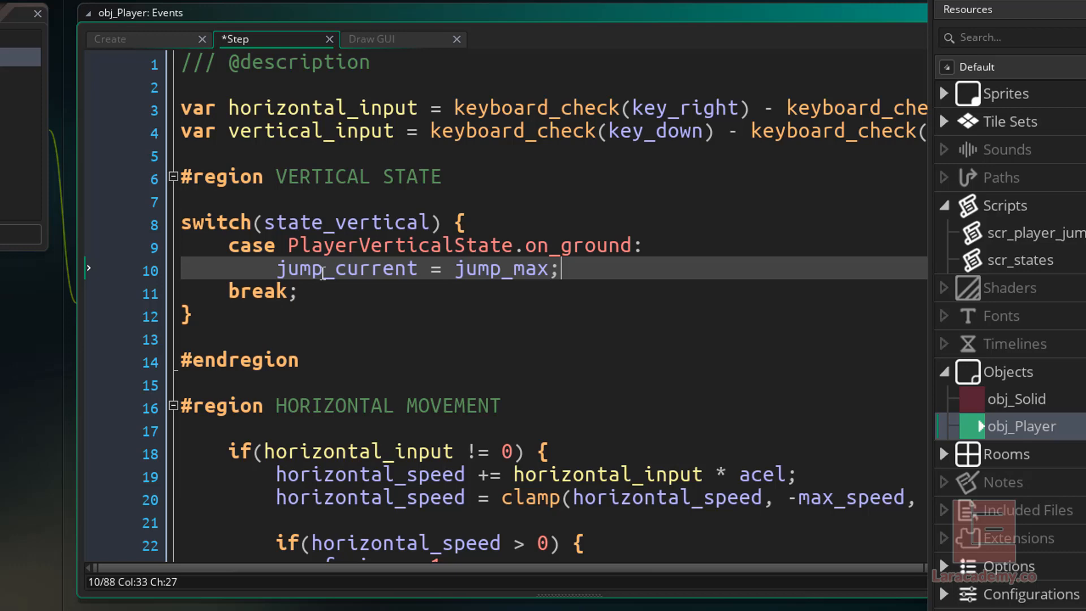
{"action": "mouse_move", "coordinate": [534, 246]}
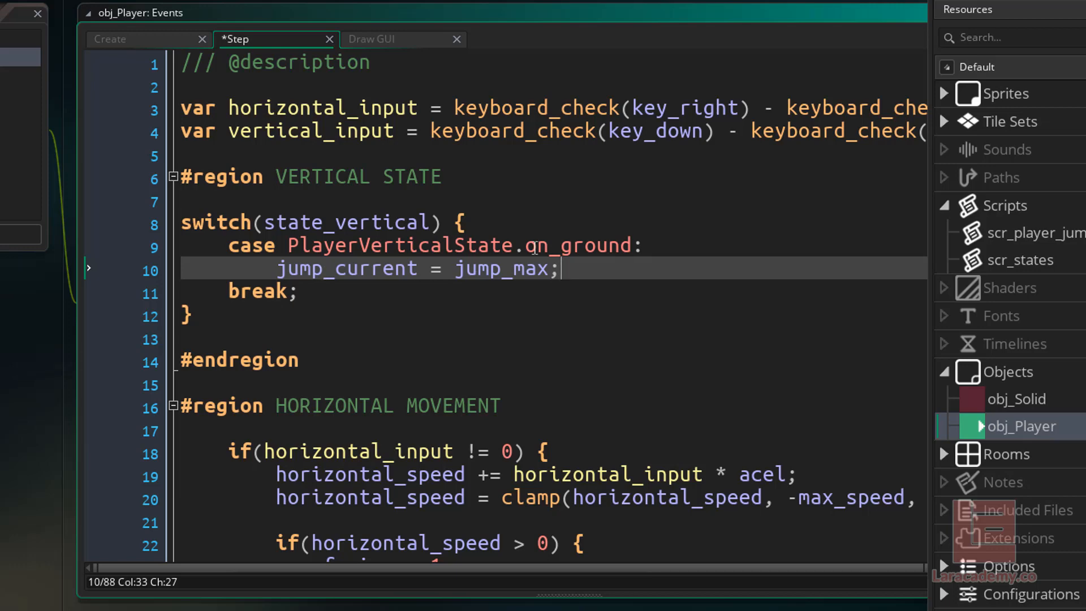
Save and run the game to confirm State: 0, then close the game window.
{"action": "left_click", "coordinate": [657, 405]}
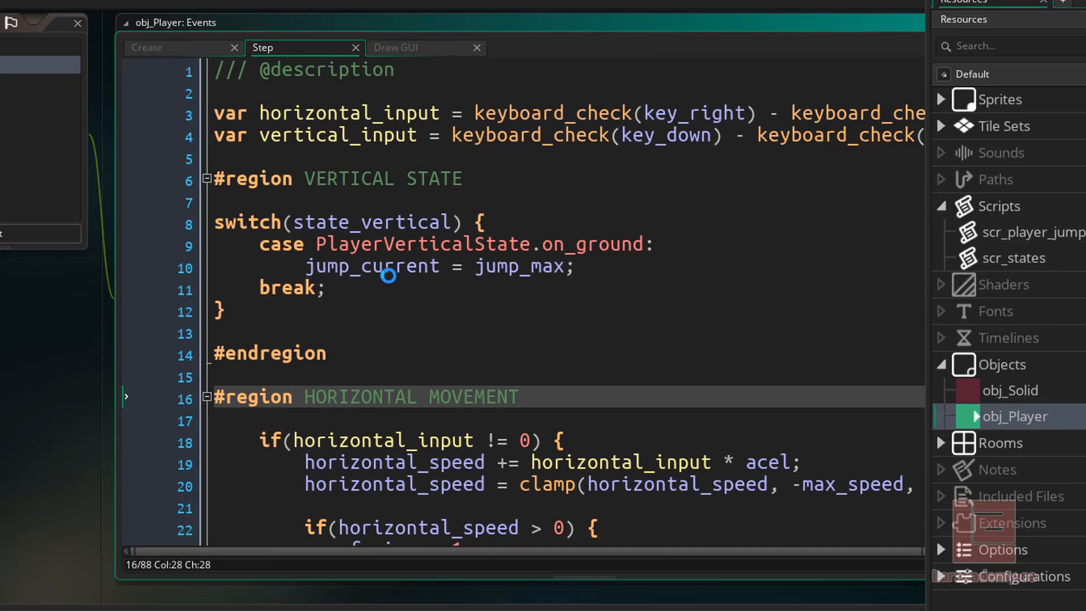
{"action": "left_click", "coordinate": [134, 49]}
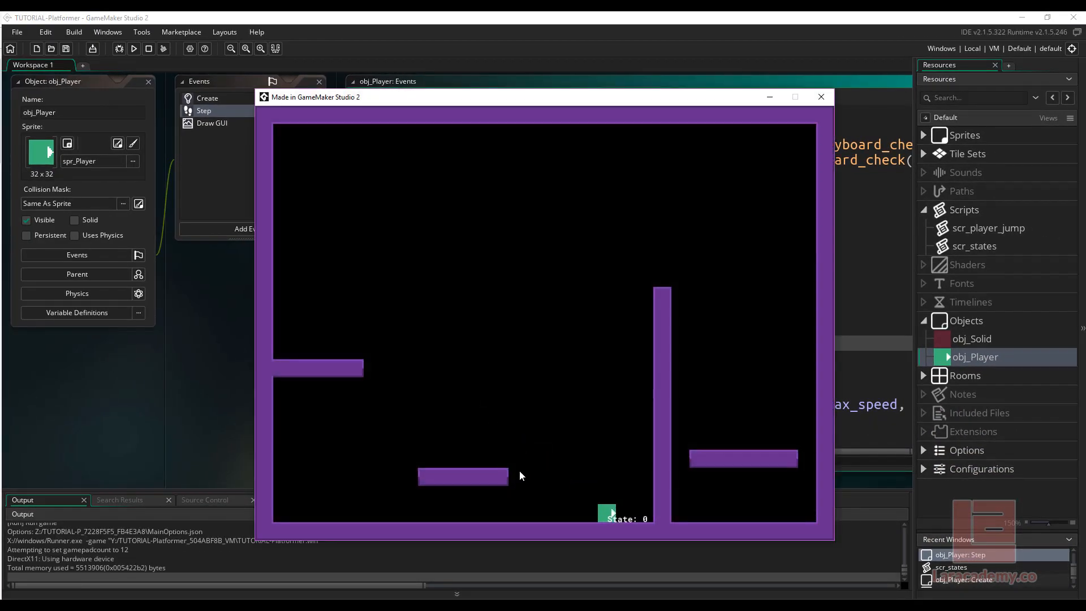
{"action": "left_click", "coordinate": [821, 96]}
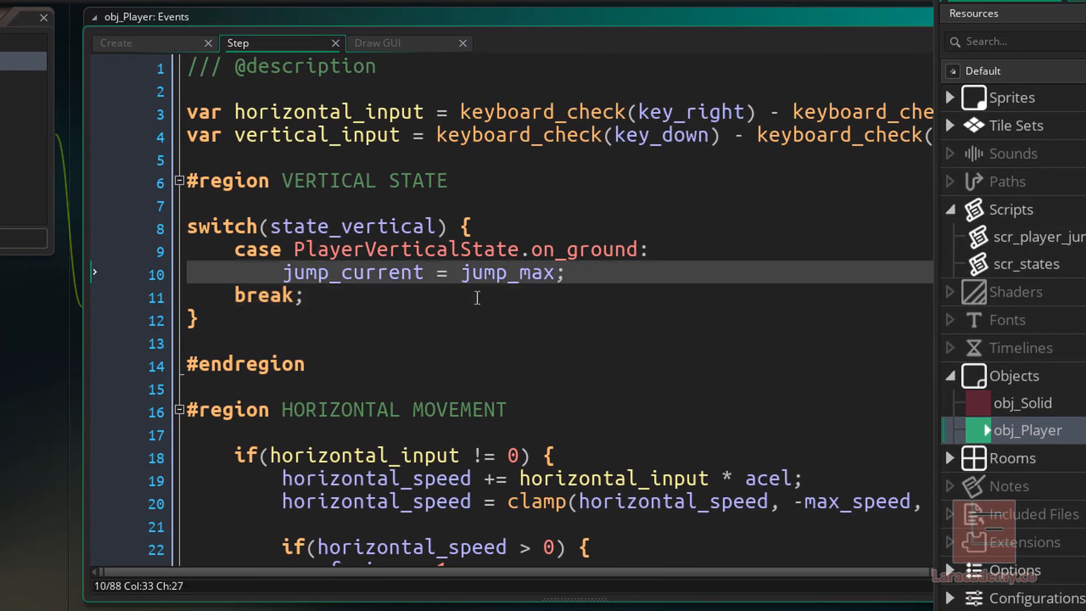
In the on_ground case add if(!place_meeting(x, y + 1, obj_Solid)) { for the no-ground check.
{"action": "type", "text": "if"}
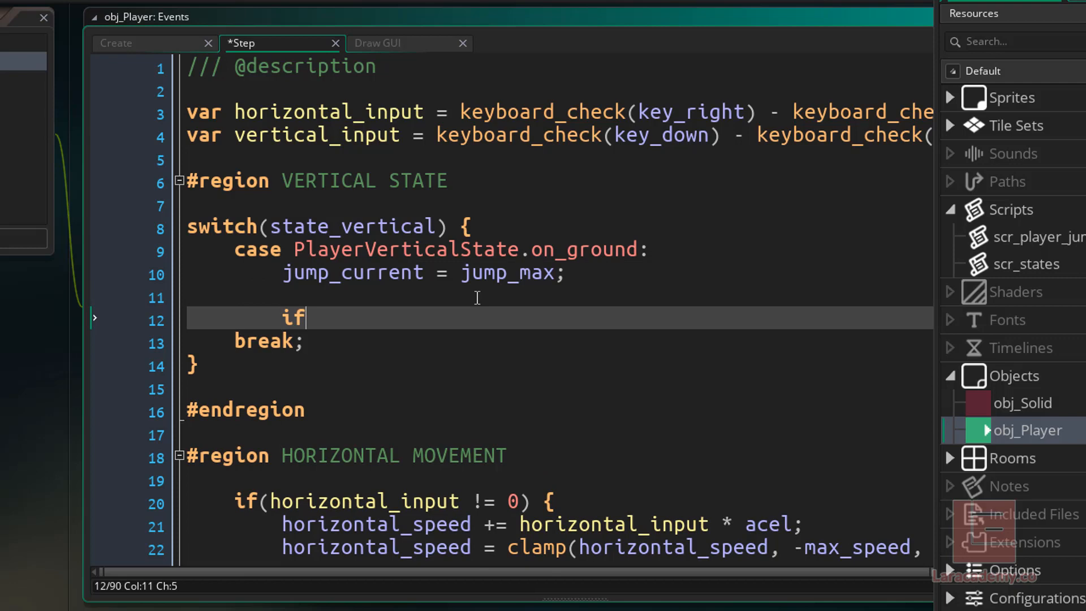
{"action": "type", "text": "(! place_,m"}
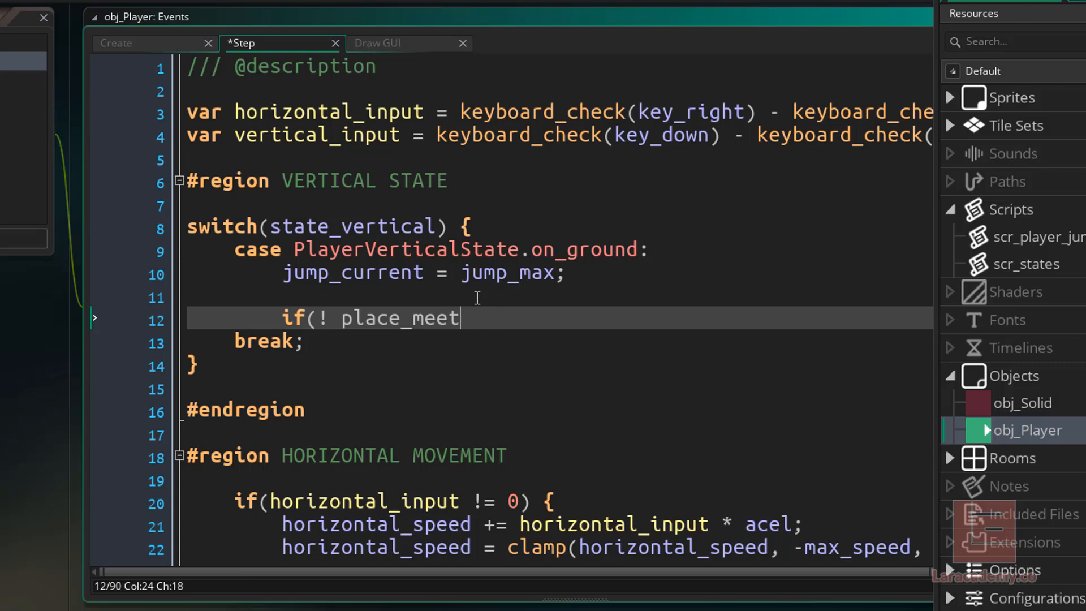
{"action": "type", "text": "ing(x,"}
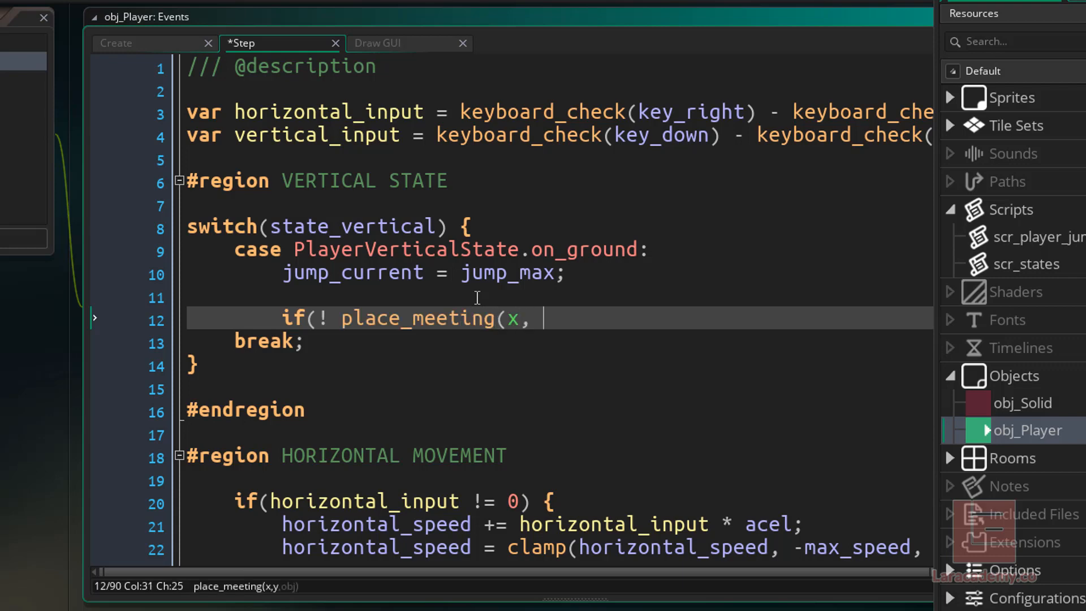
{"action": "type", "text": "y + 1"}
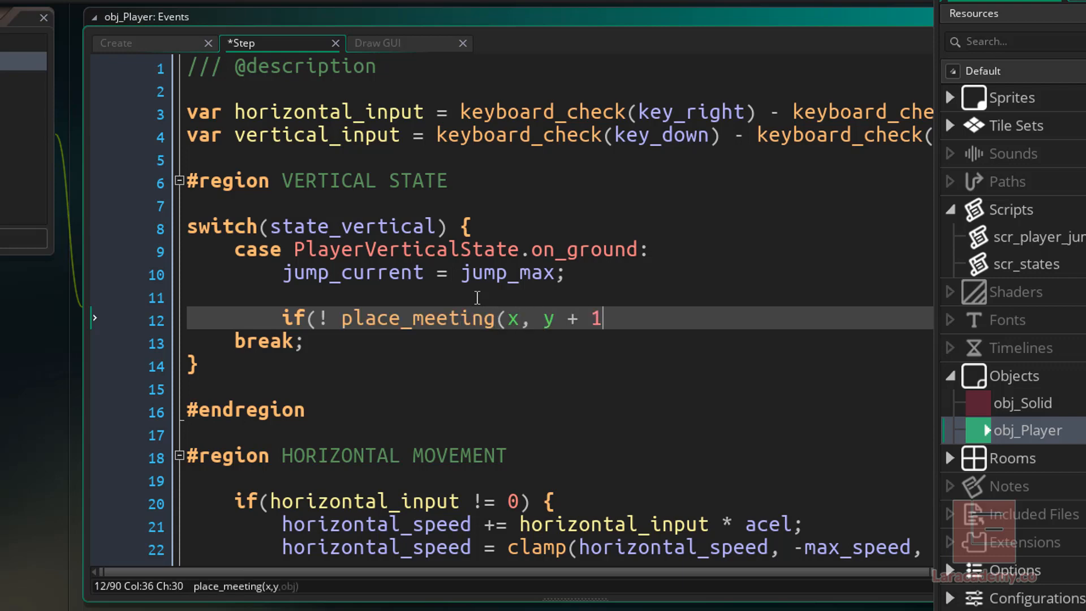
{"action": "type", "text": ","}
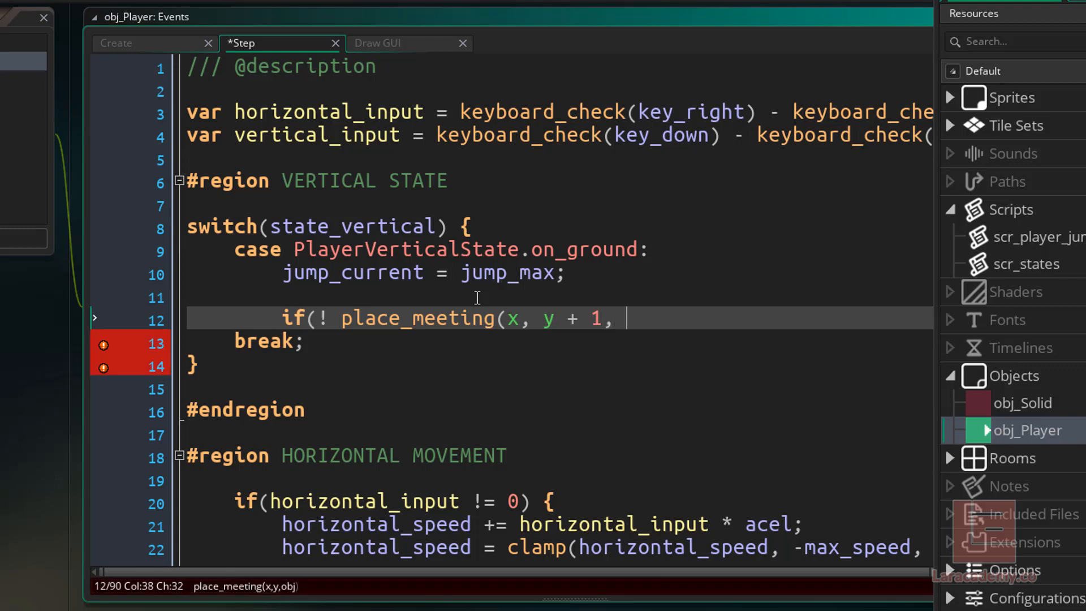
{"action": "type", "text": "obj_So"}
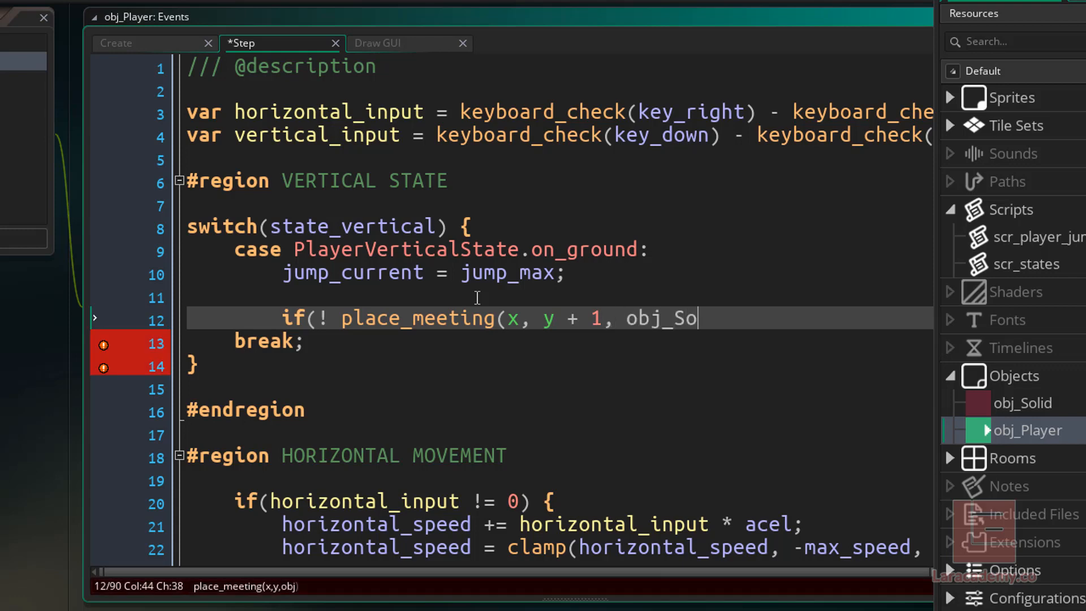
{"action": "type", "text": "lid)) {"}
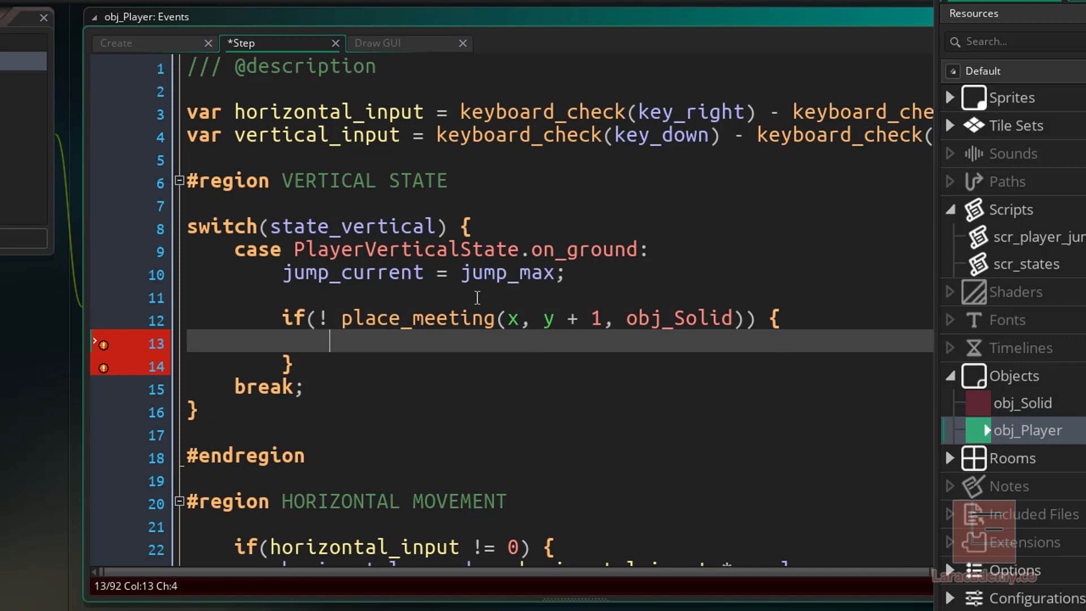
Inside it set state_vertical = PlayerVerticalState.falling;.
{"action": "type", "text": "state_ve"}
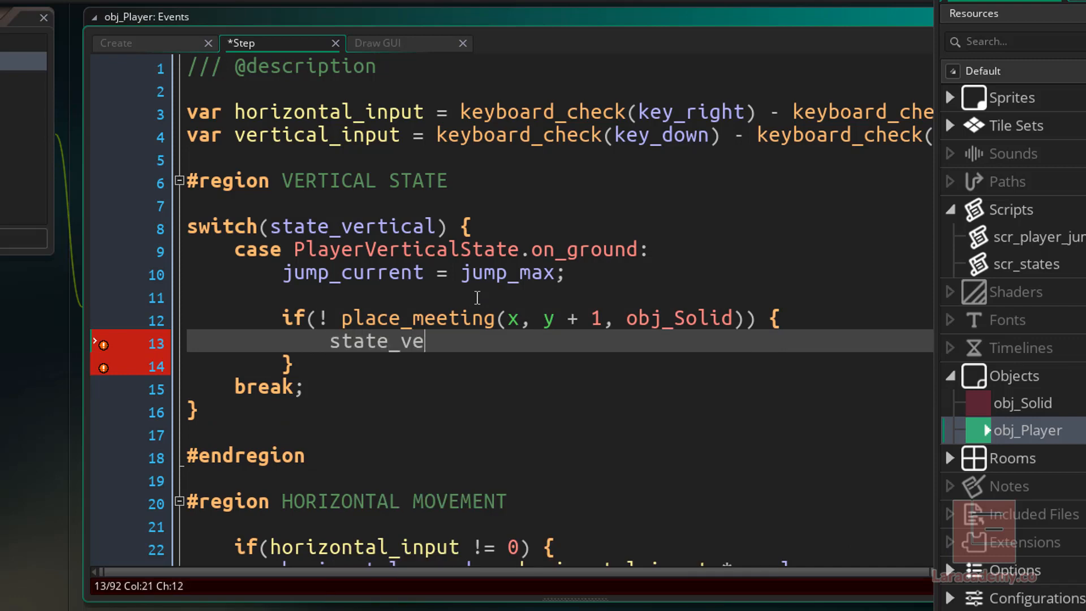
{"action": "type", "text": "rtical = Playe"}
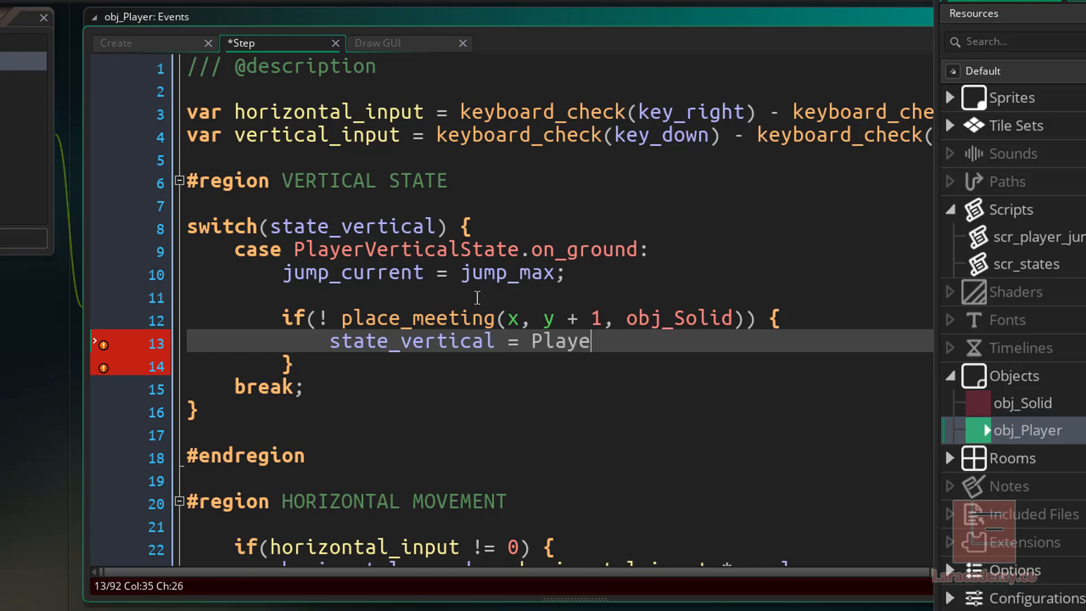
{"action": "type", "text": "rVertical"}
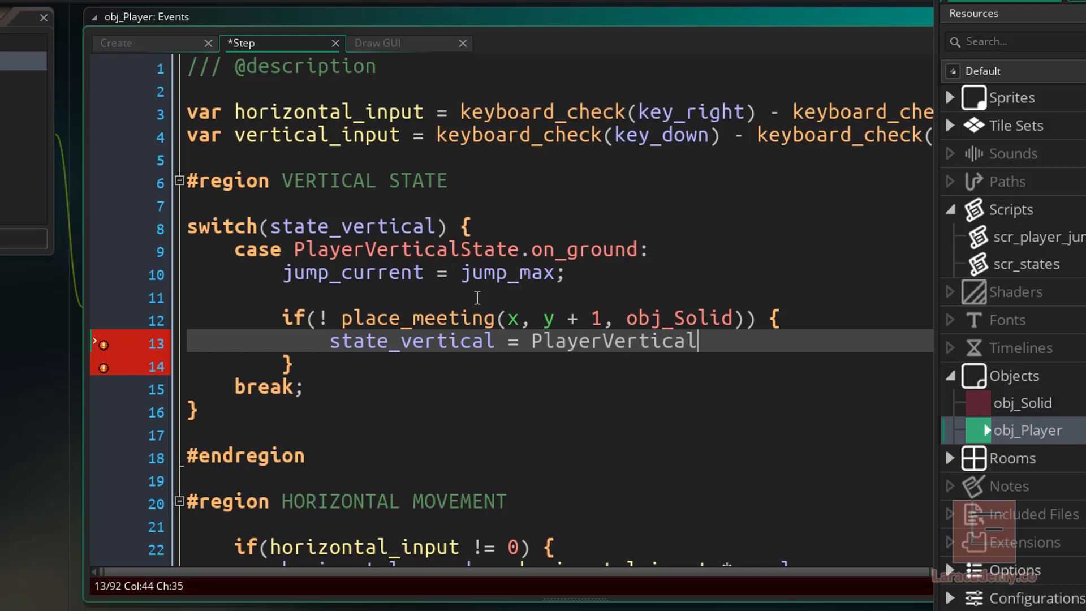
{"action": "type", "text": "State.falling;"}
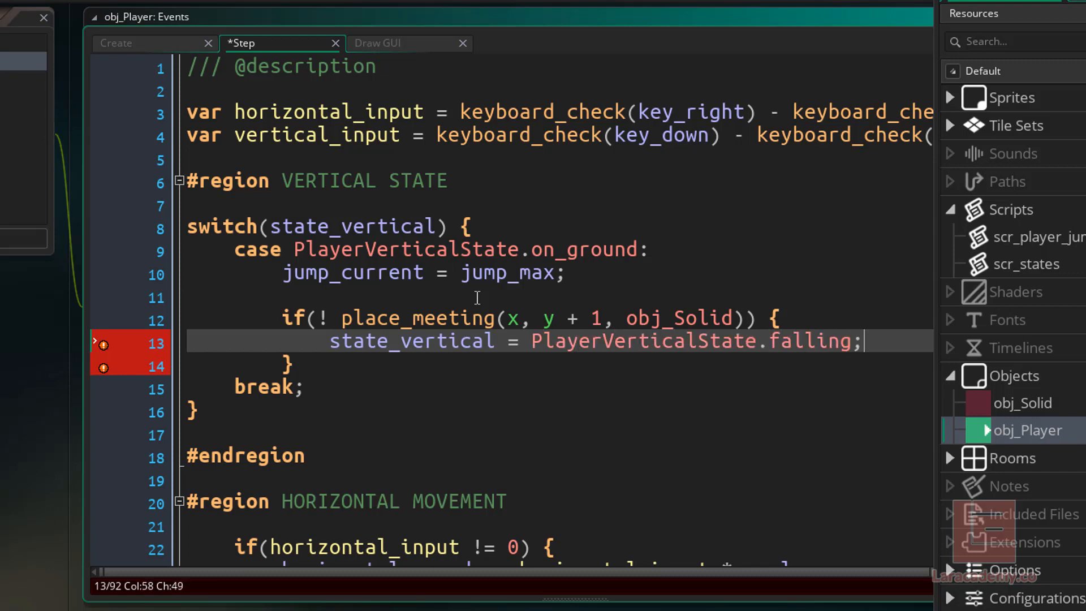
{"action": "double_click", "coordinate": [679, 318]}
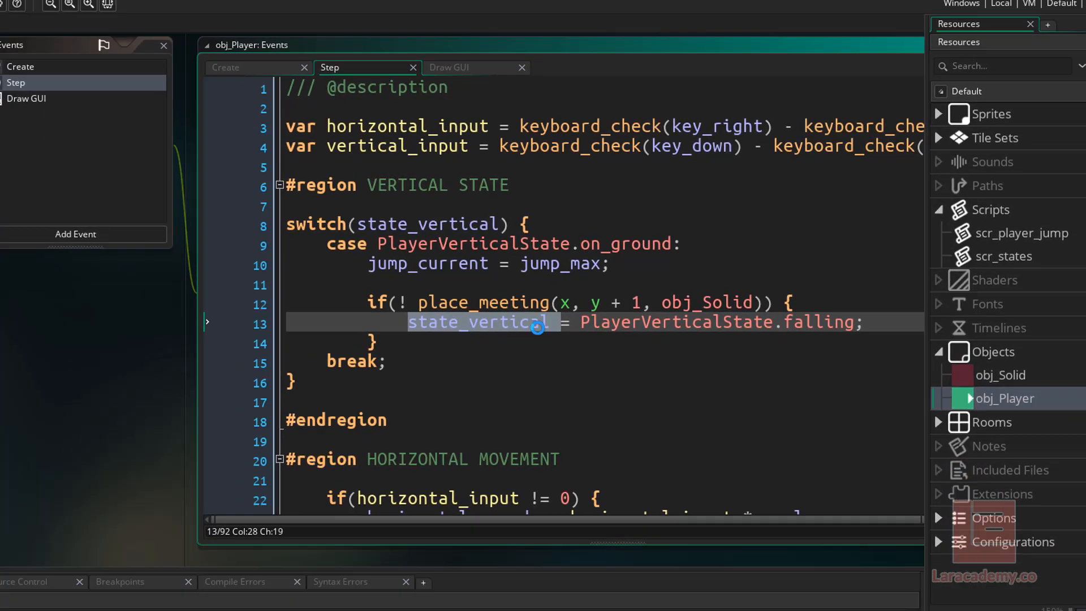
{"action": "left_click", "coordinate": [134, 49]}
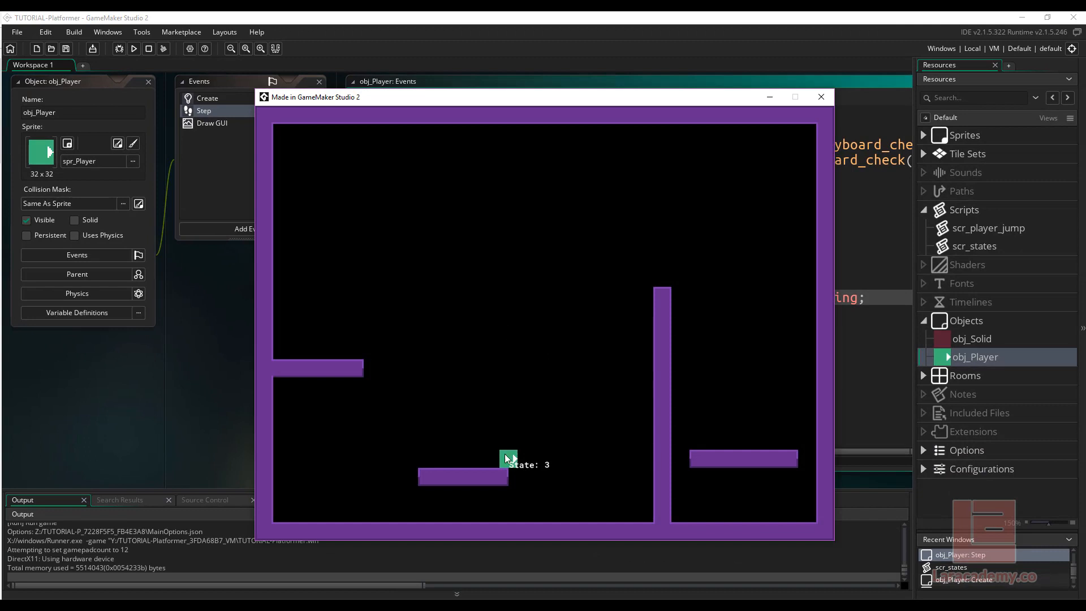
{"action": "mouse_move", "coordinate": [457, 448]}
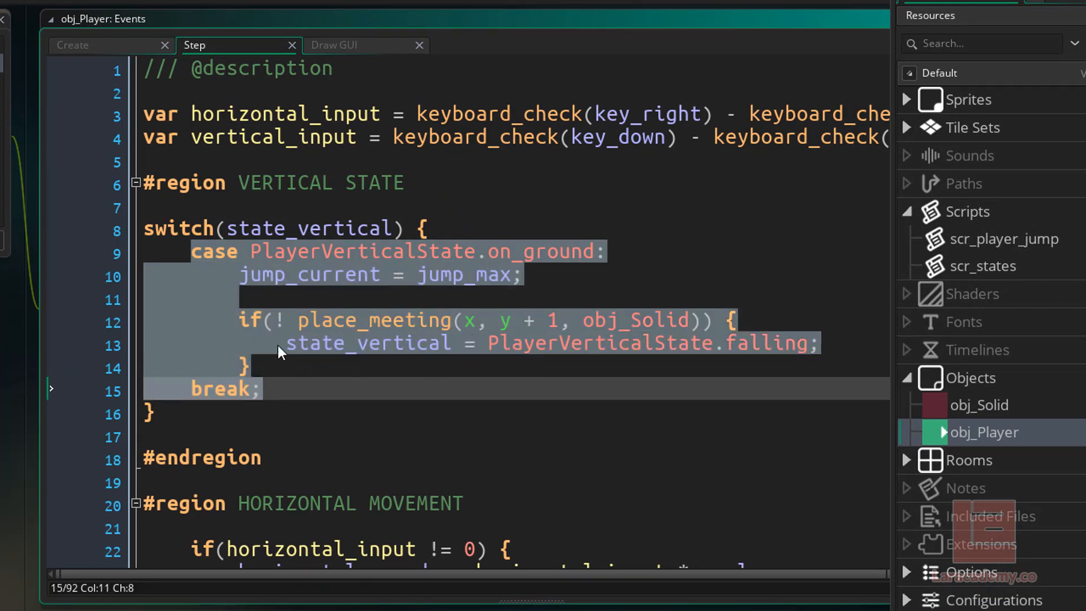
{"action": "mouse_move", "coordinate": [312, 336]}
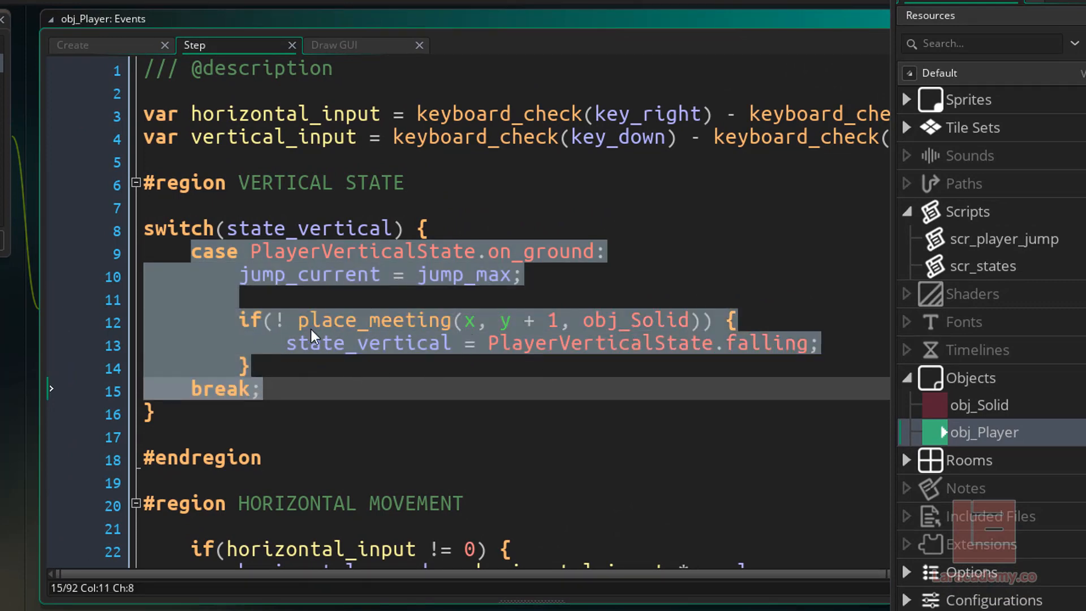
Add if(keyboard_check_pressed(key_jump)) setting state_vertical = PlayerVerticalState.jump; in the on_ground case.
{"action": "left_click", "coordinate": [468, 364]}
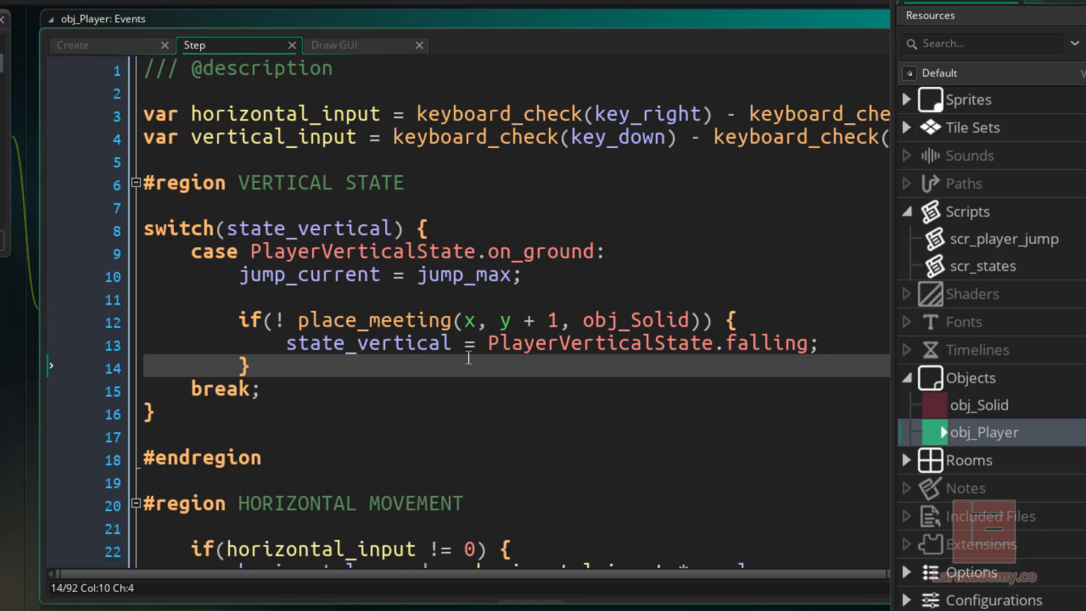
{"action": "key", "text": "enter"}
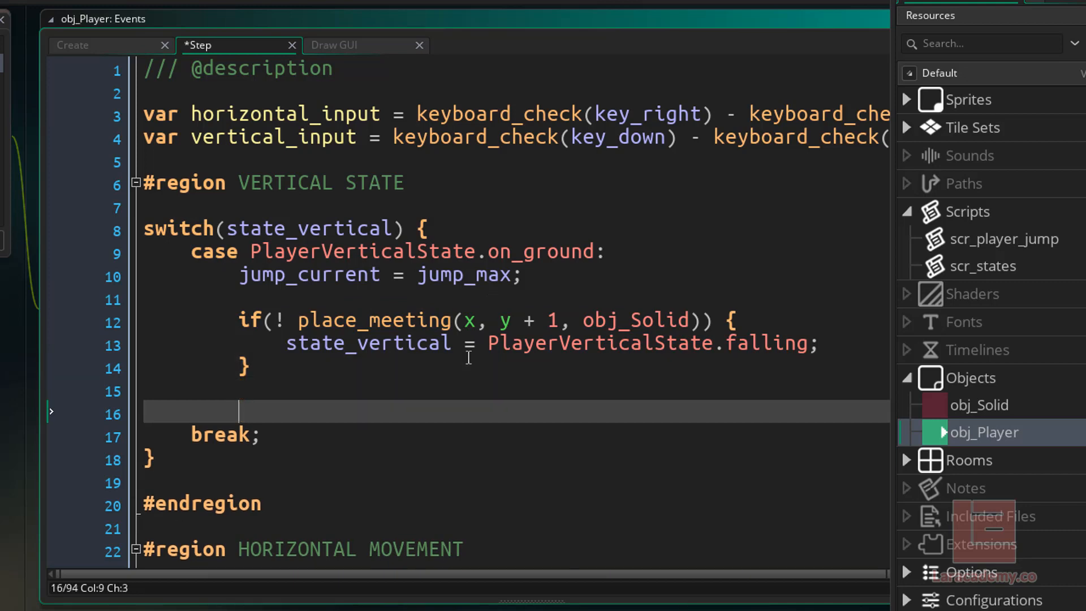
{"action": "type", "text": "if("}
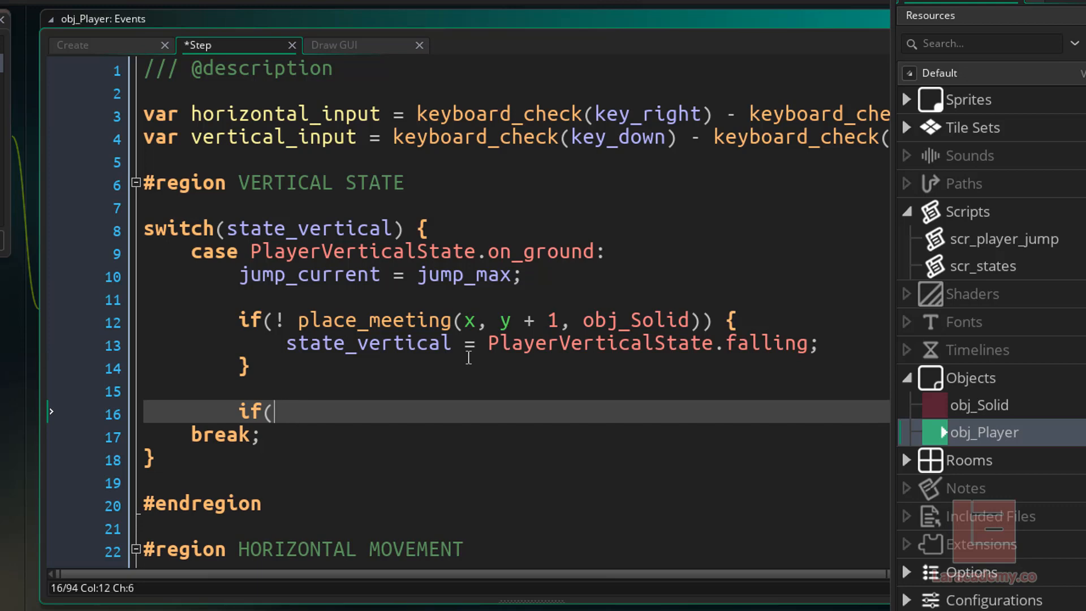
{"action": "type", "text": "keyboard_check_pressed("}
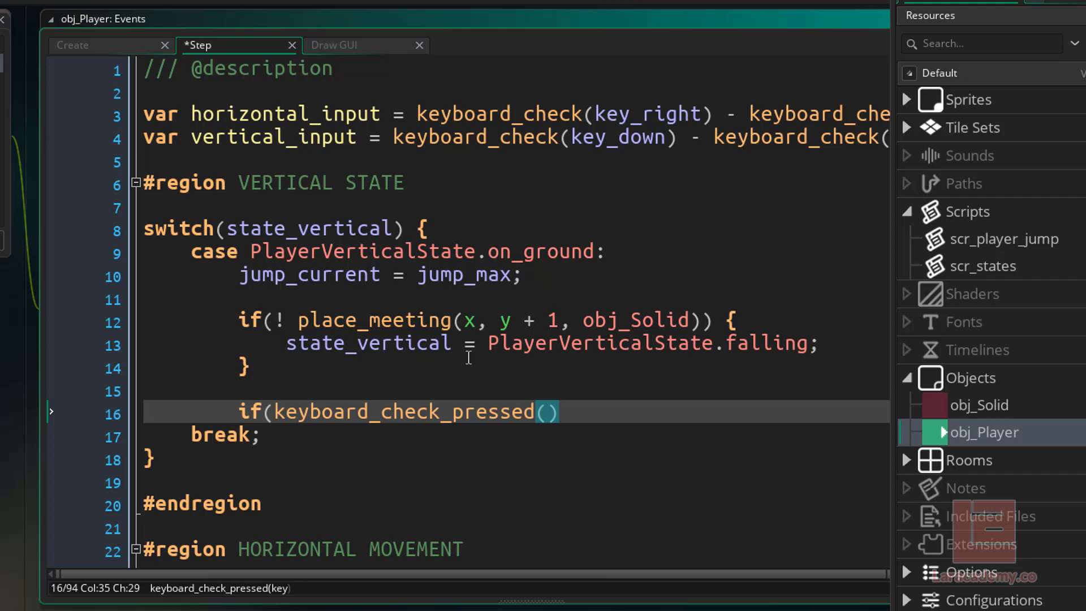
{"action": "type", "text": "key_jump"}
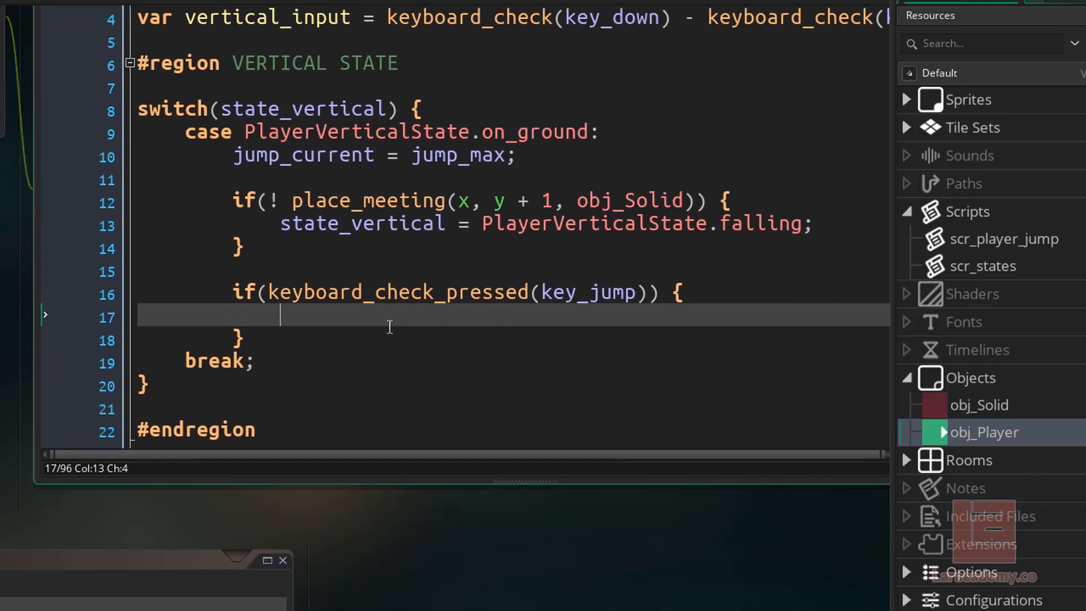
{"action": "scroll", "scroll_direction": "up", "scroll_amount": 3}
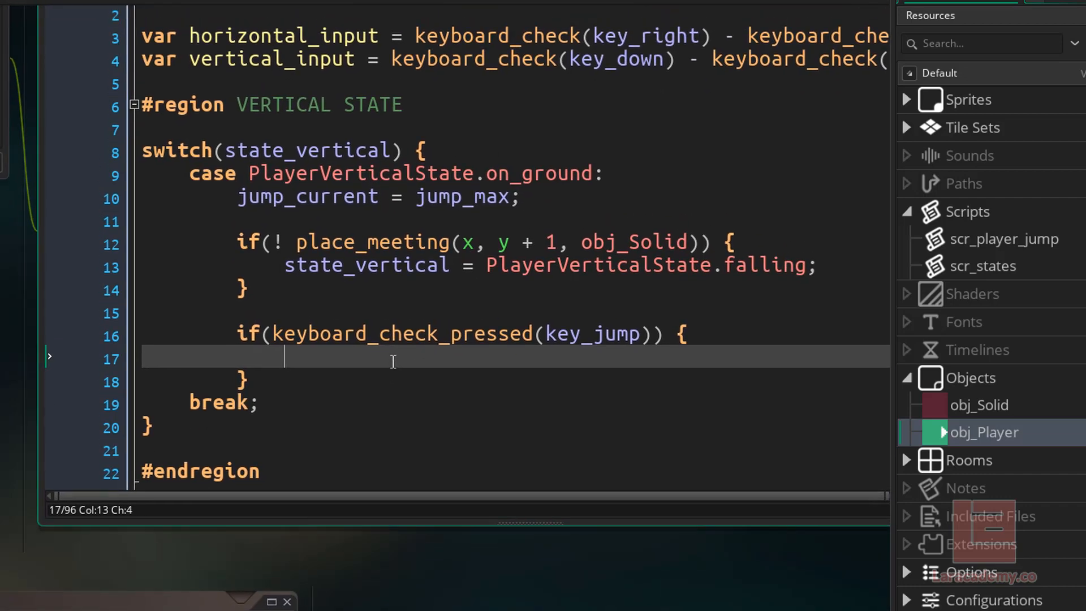
{"action": "type", "text": "state_vertical ="}
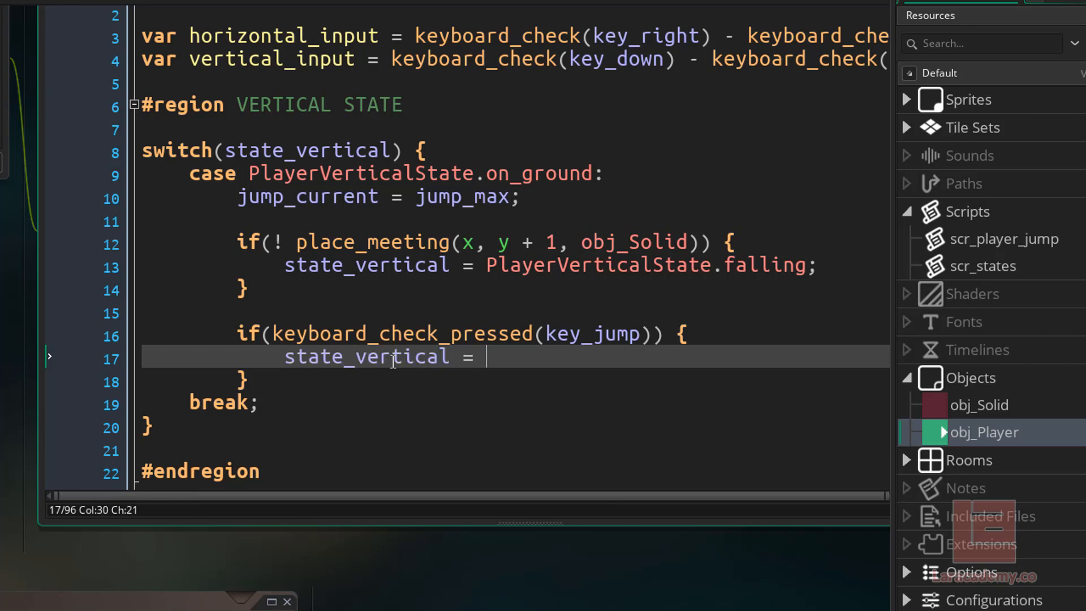
{"action": "type", "text": "PlayerVerticalState.ju"}
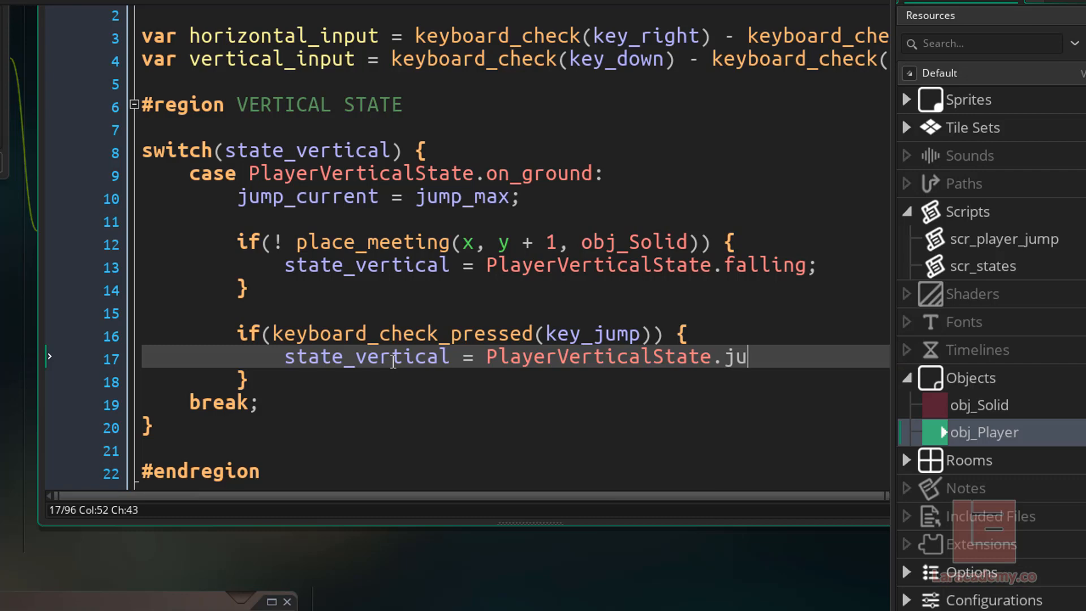
{"action": "type", "text": "mp;"}
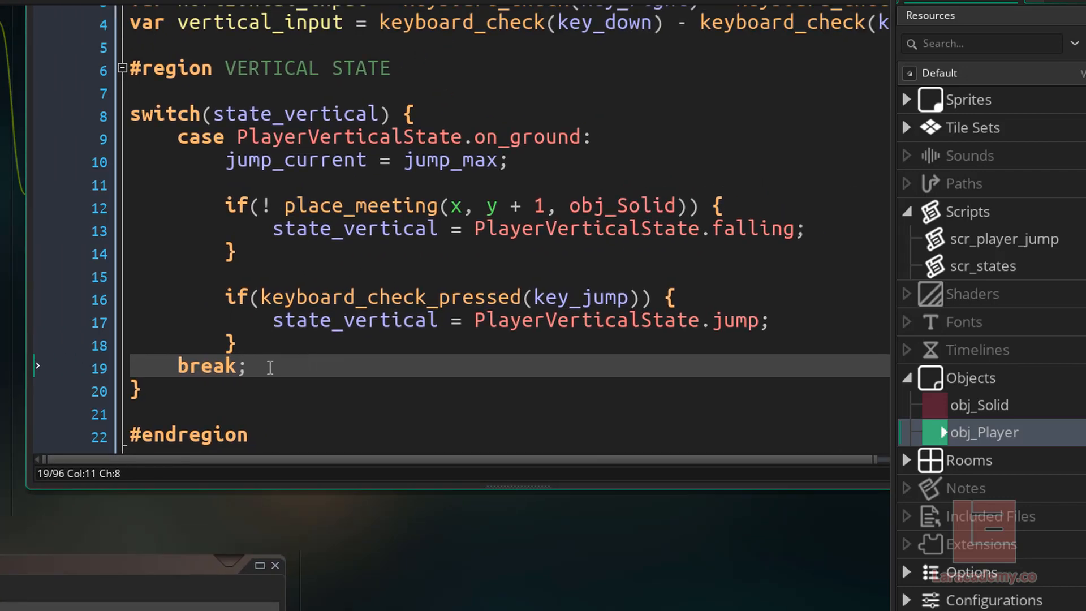
Add case PlayerVerticalState.jump: ... break; with an if(jump_current > 0) block.
{"action": "type", "text": "case"}
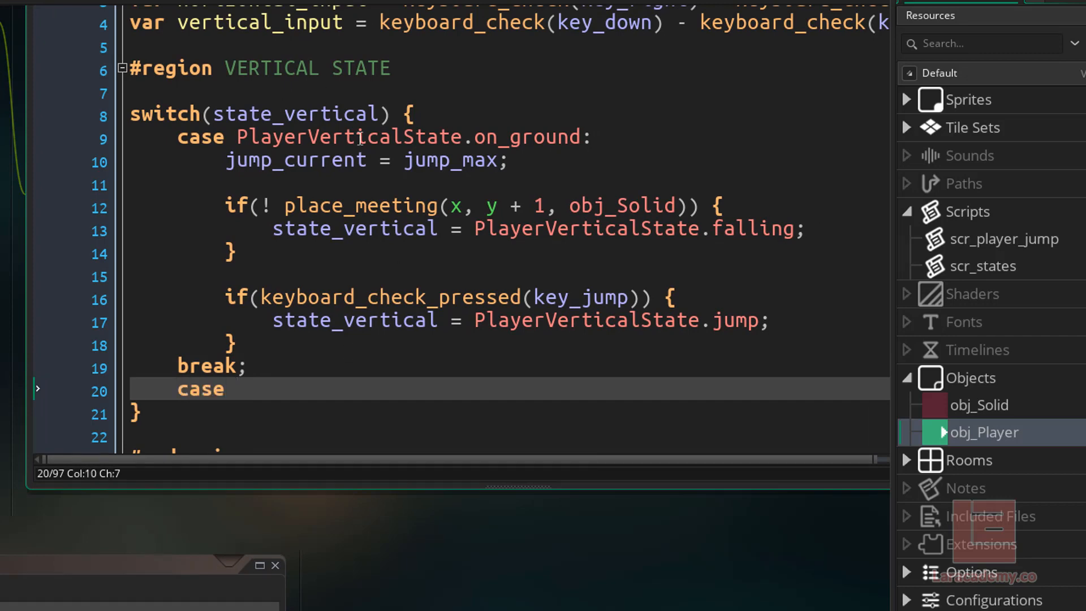
{"action": "type", "text": "PlayerVerticalState"}
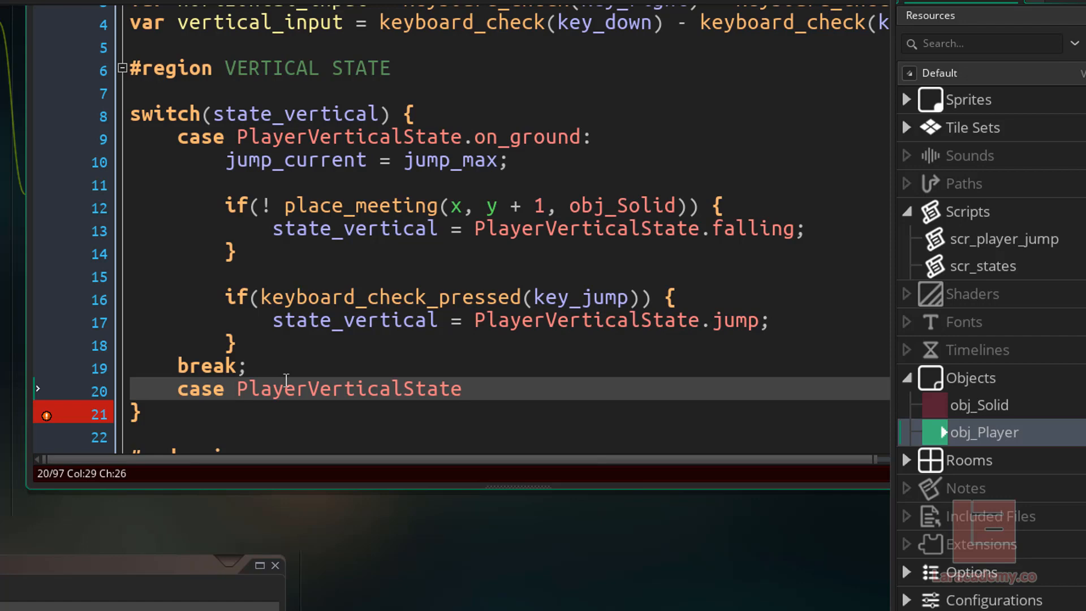
{"action": "type", "text": ".jump:"}
{"action": "type", "text": "b"}
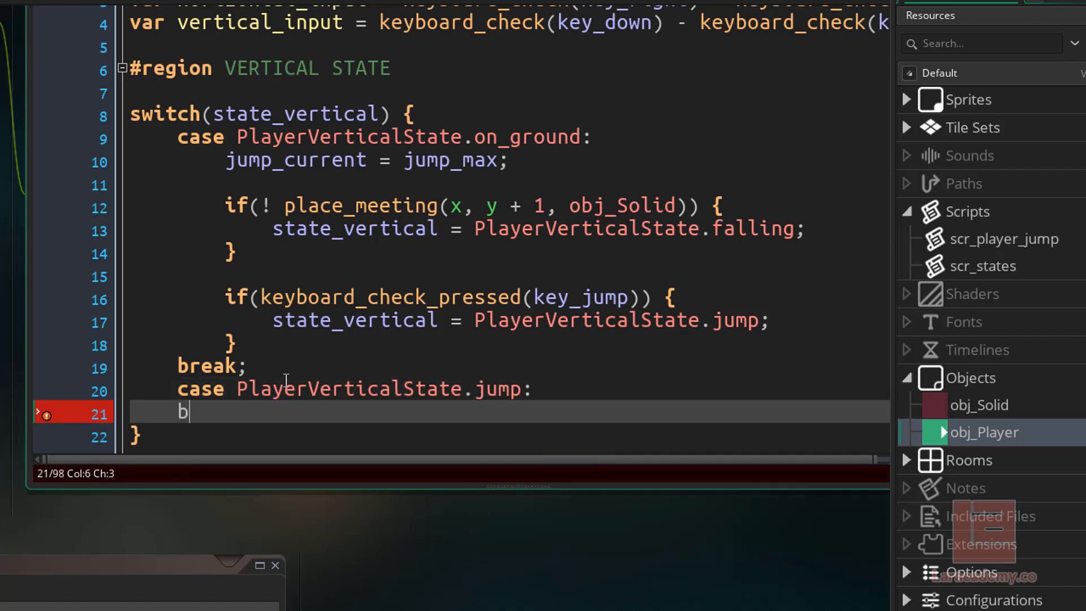
{"action": "type", "text": "reak;"}
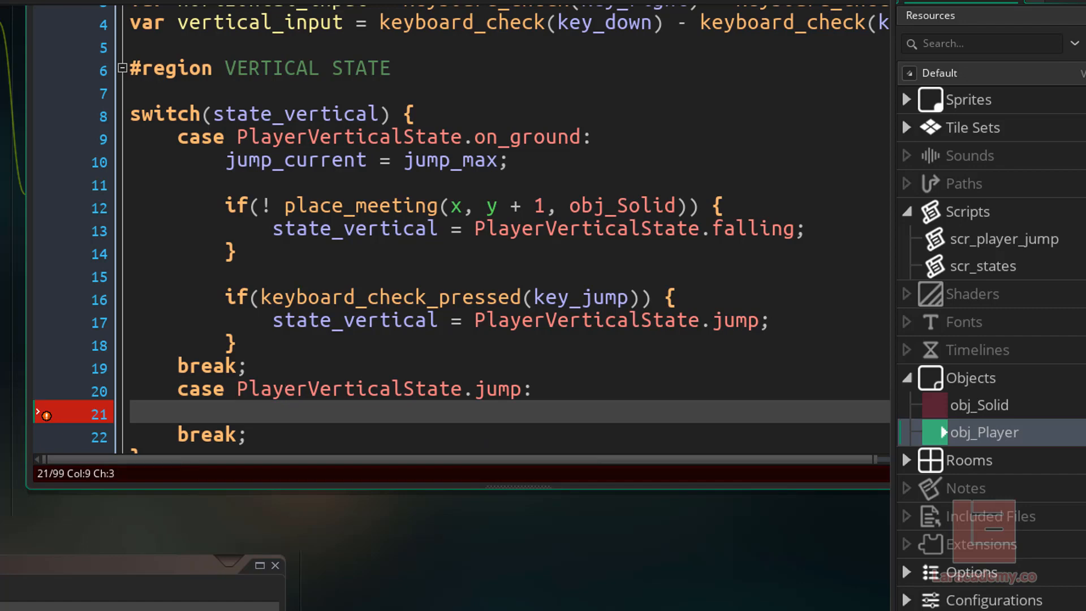
{"action": "type", "text": "if"}
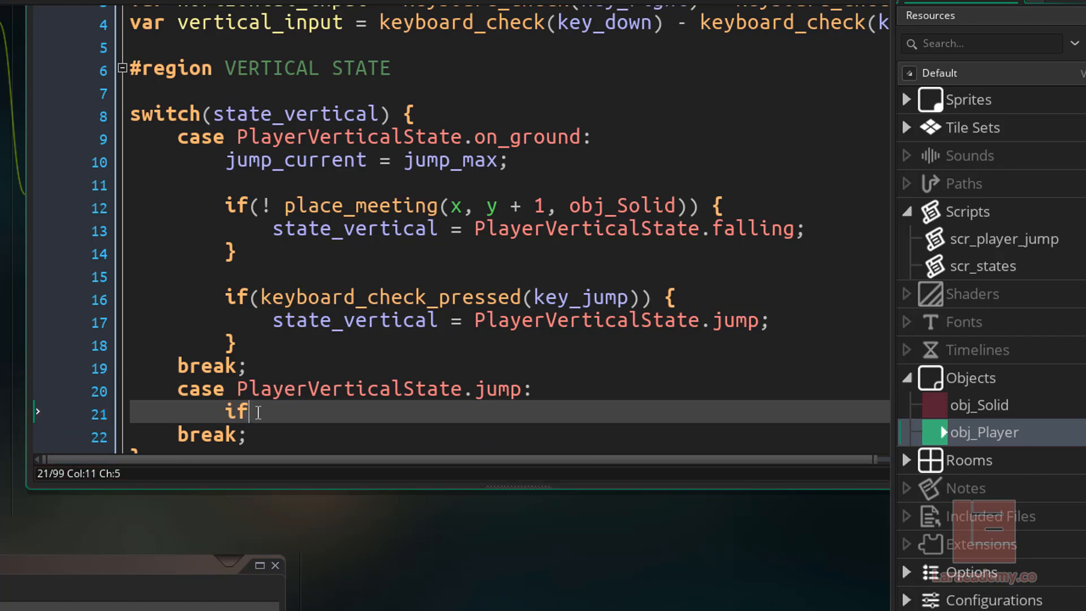
{"action": "type", "text": "(jump_c"}
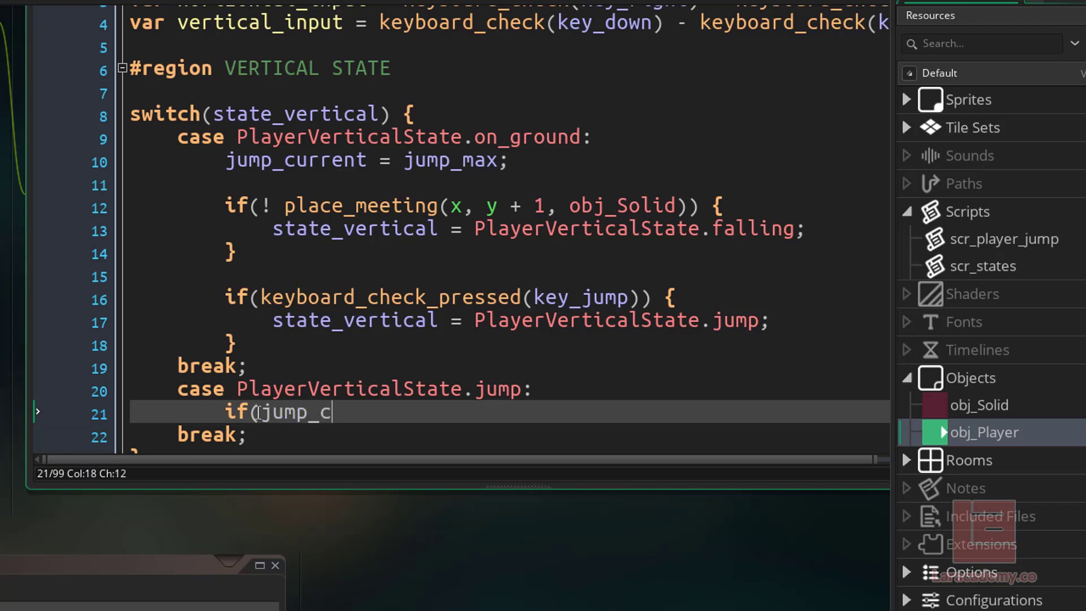
{"action": "type", "text": "urrent >"}
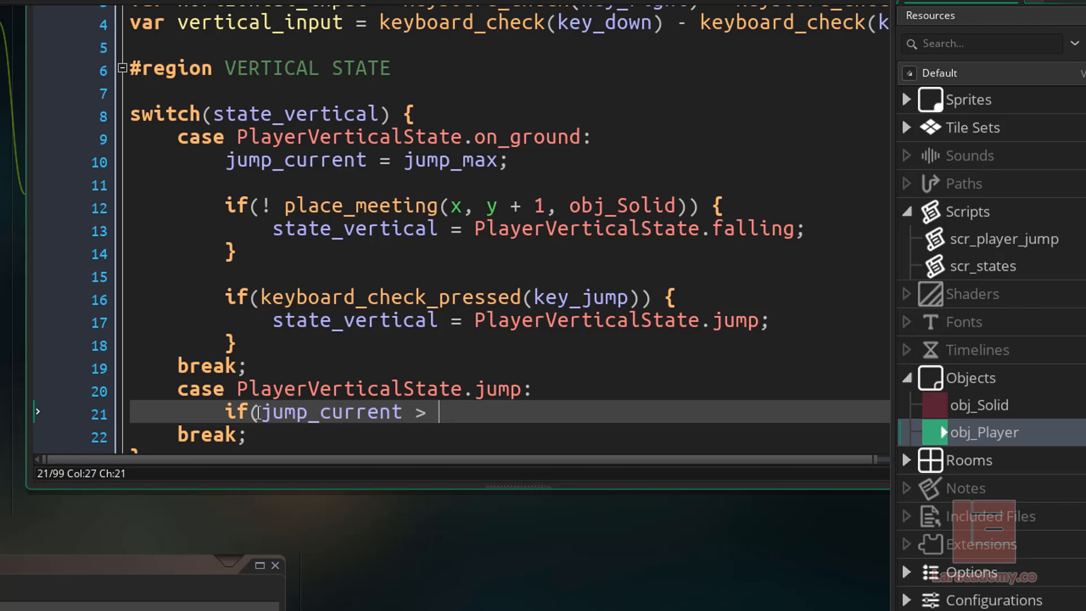
{"action": "type", "text": "0) {"}
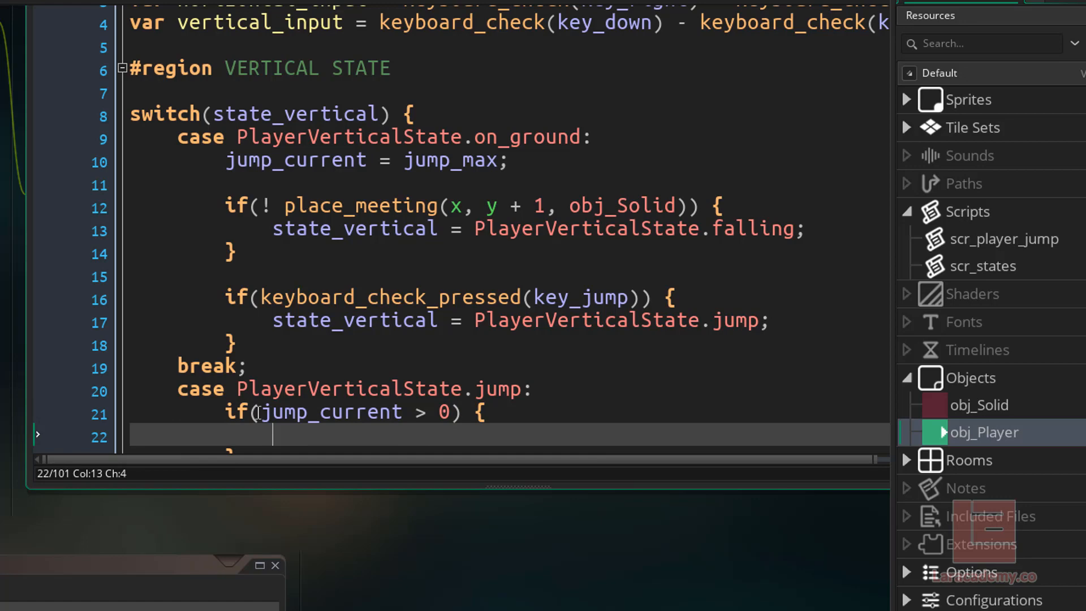
Inside it decrement jump_current, set vertical_speed = jump_force and state_vertical = PlayerVerticalState.jumping.
{"action": "type", "text": "jump_cu"}
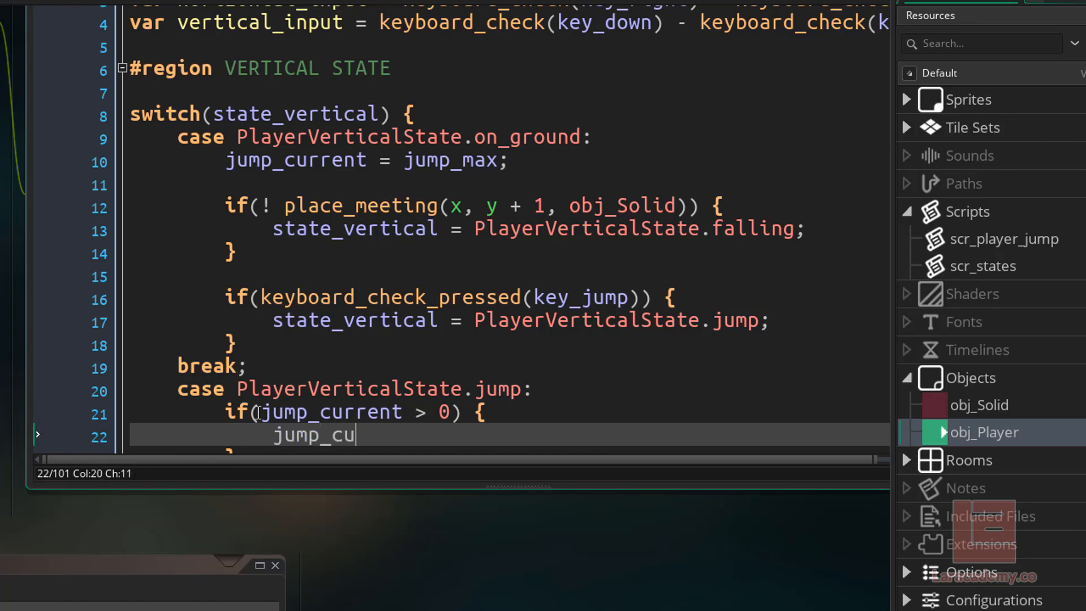
{"action": "type", "text": "rrent -= 1"}
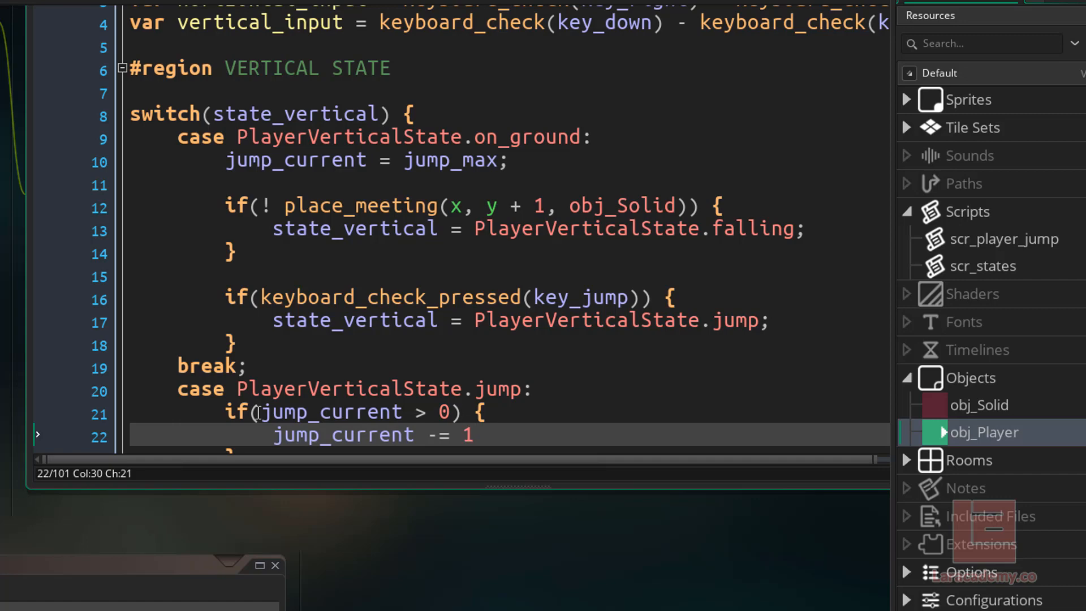
{"action": "type", "text": "vcer"}
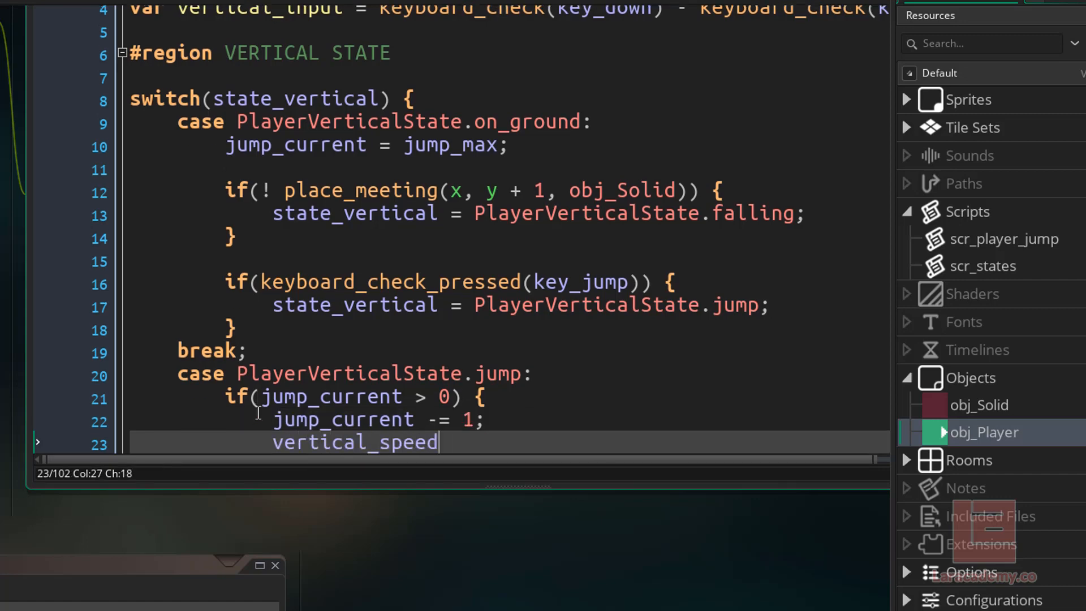
{"action": "type", "text": "= jump"}
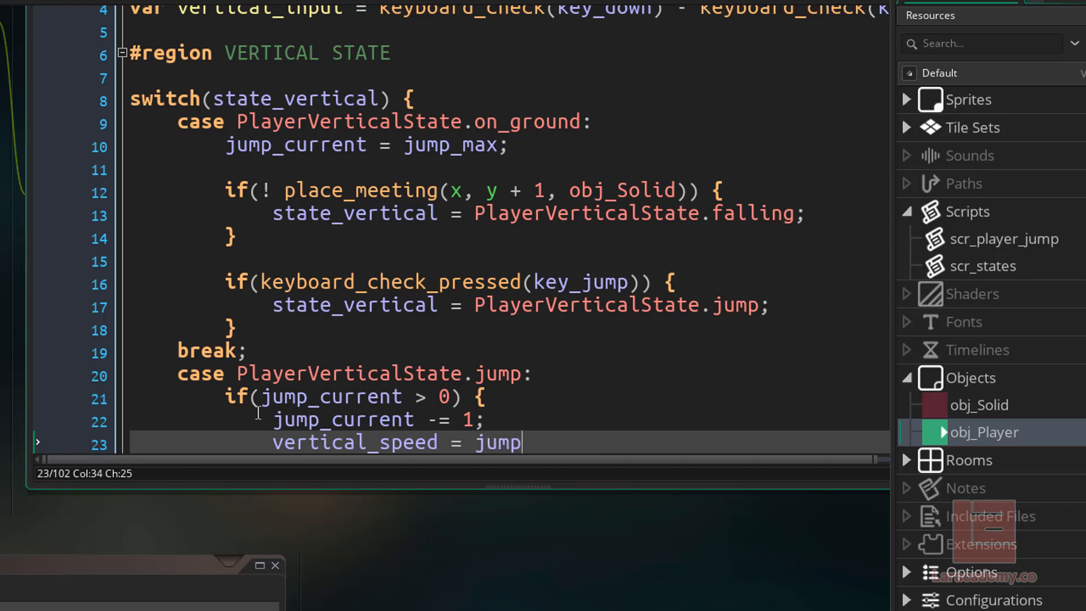
{"action": "type", "text": "_force;"}
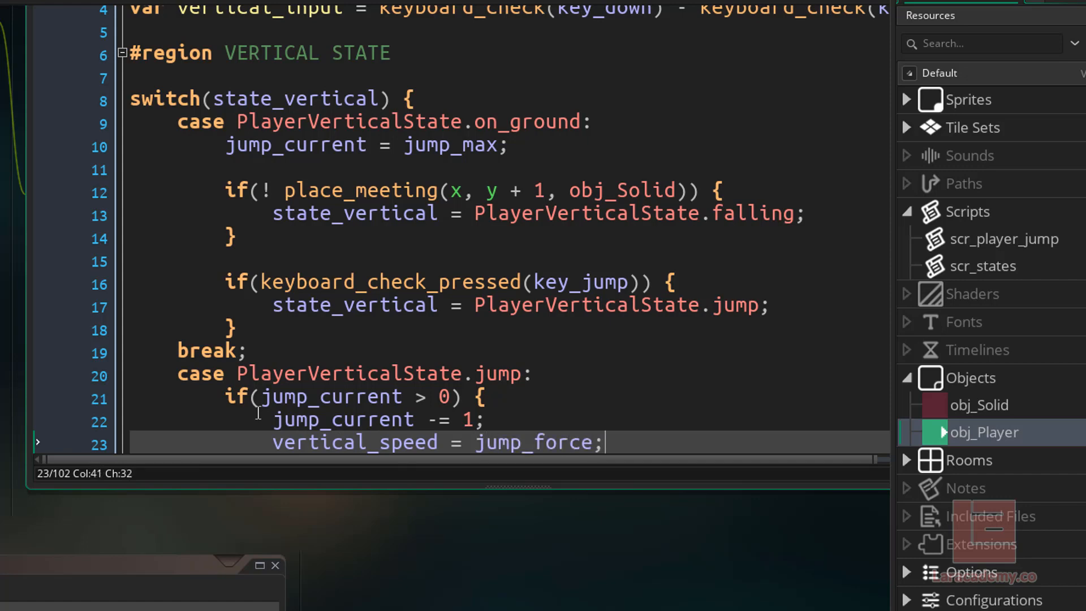
{"action": "key", "text": "Return"}
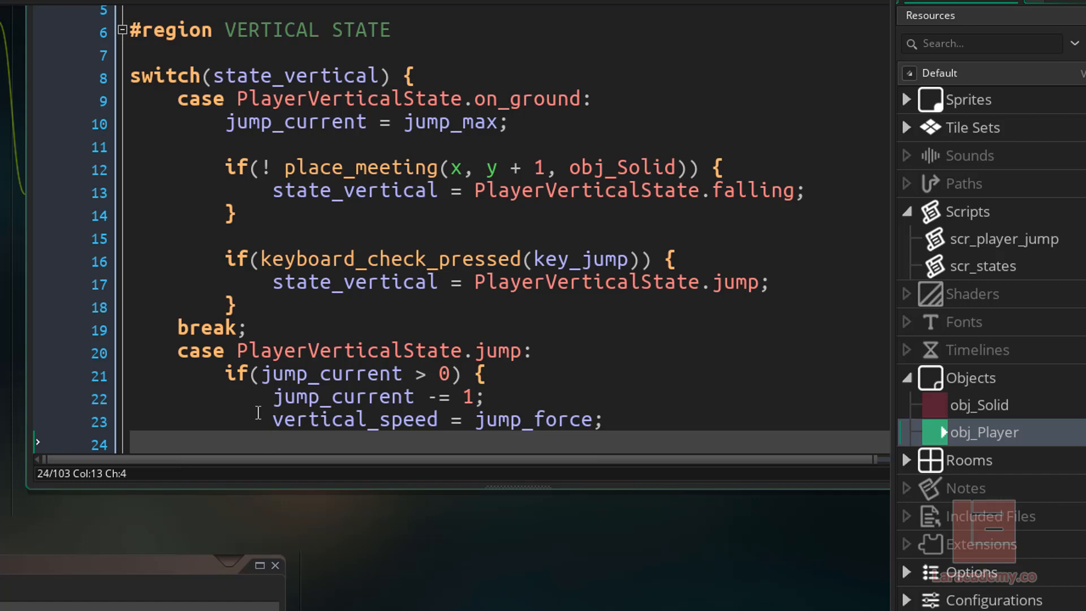
{"action": "type", "text": "state_vertical"}
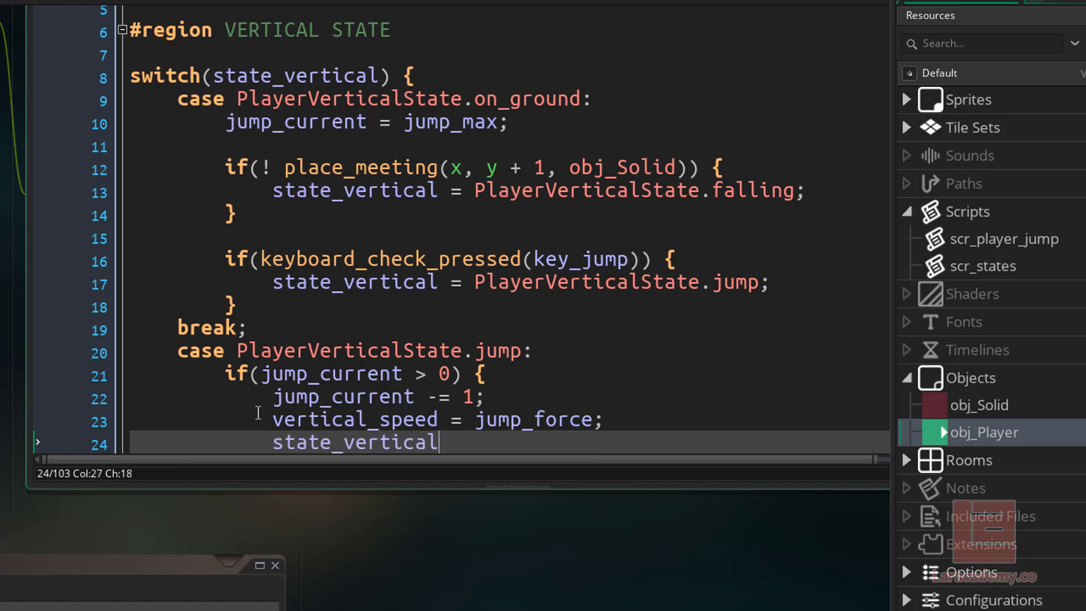
{"action": "type", "text": "="}
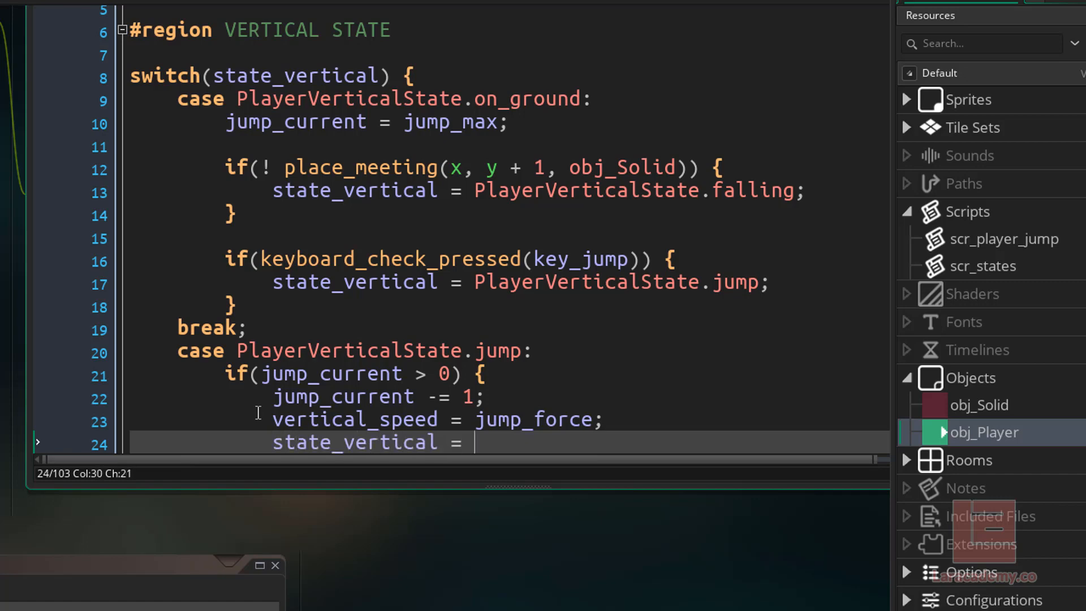
{"action": "type", "text": "PlayerVerticalState.ju"}
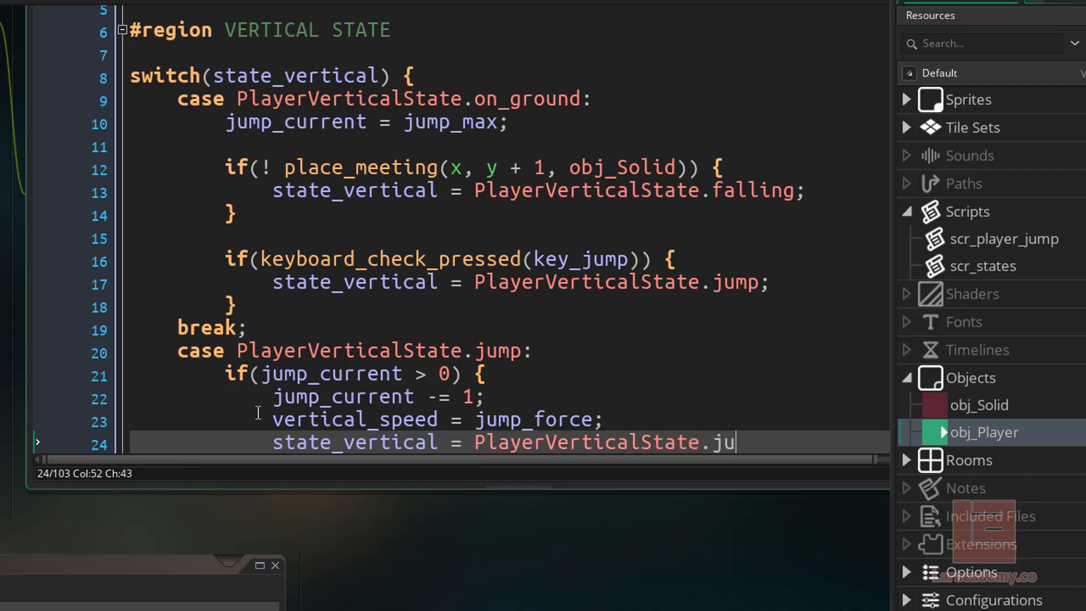
{"action": "type", "text": "mping;"}
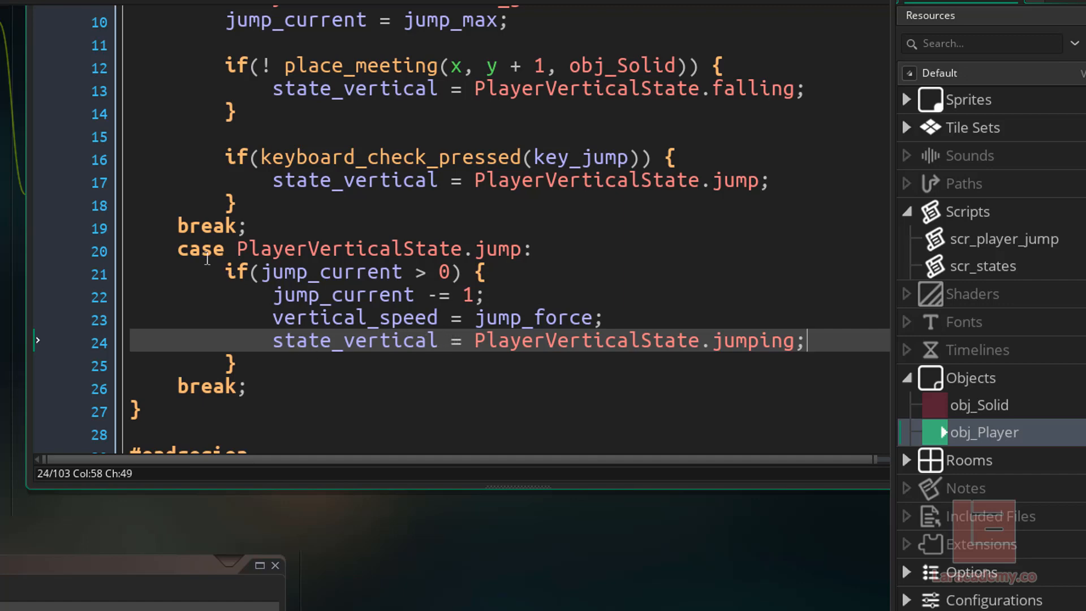
{"action": "mouse_move", "coordinate": [494, 254]}
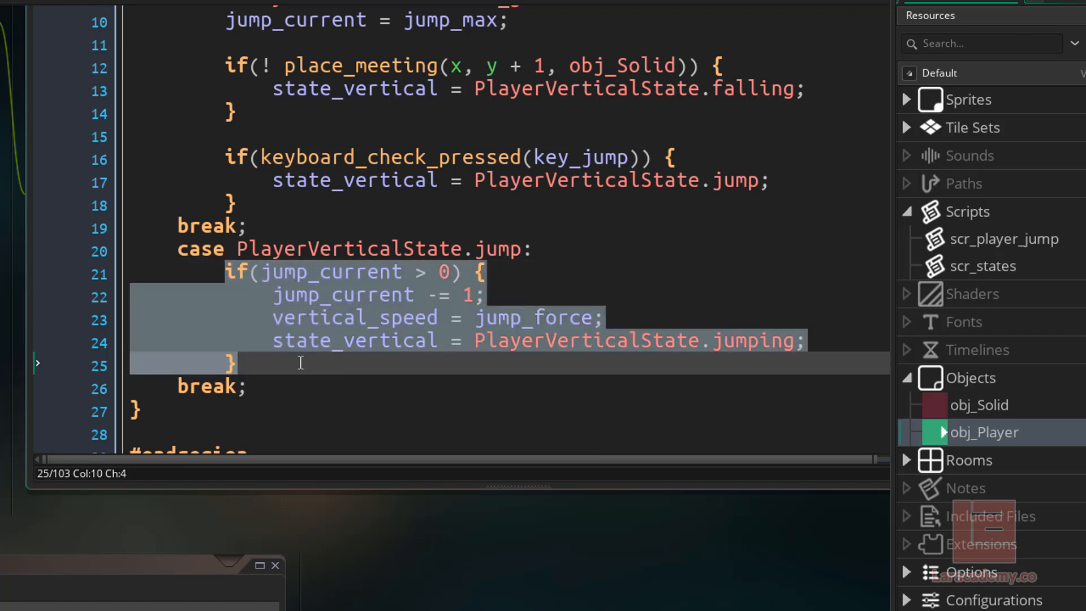
{"action": "type", "text": "case"}
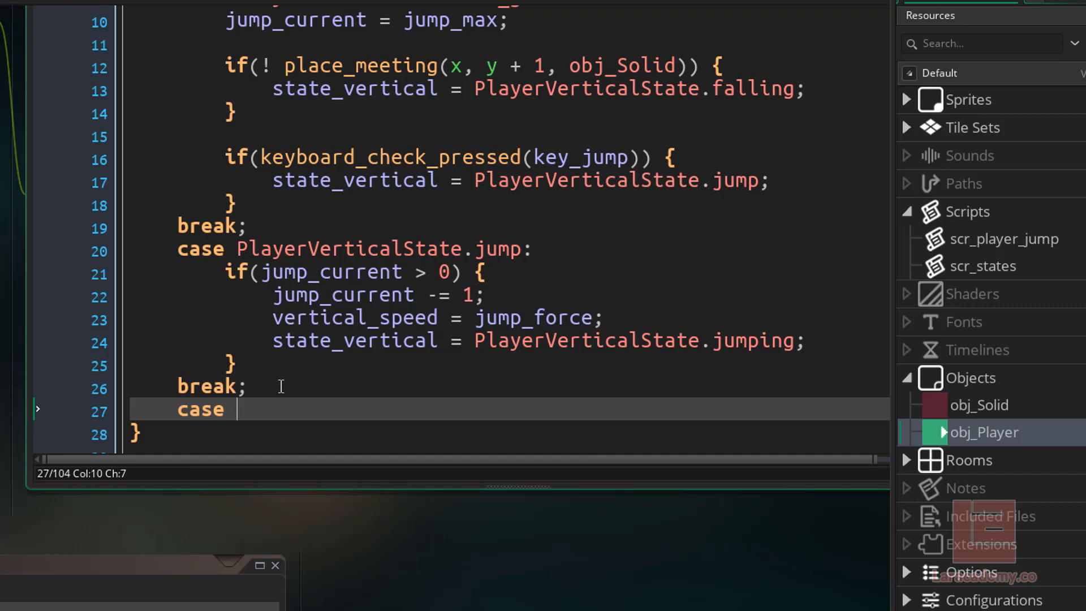
Add case PlayerVerticalState.jumping: to the vertical state switch.
{"action": "type", "text": "PlayerVertical"}
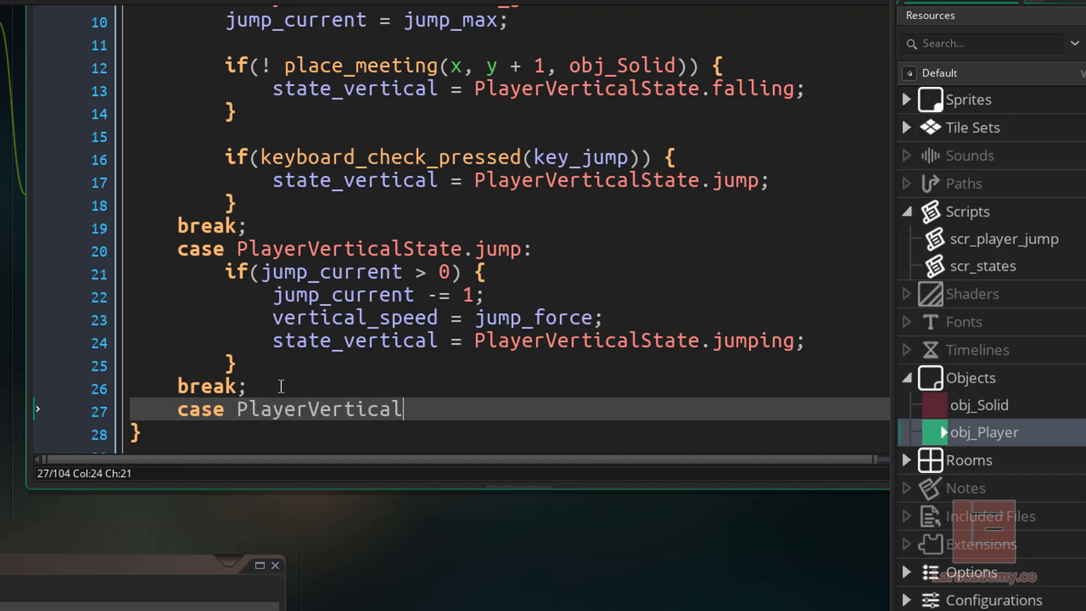
{"action": "type", "text": "State.jump"}
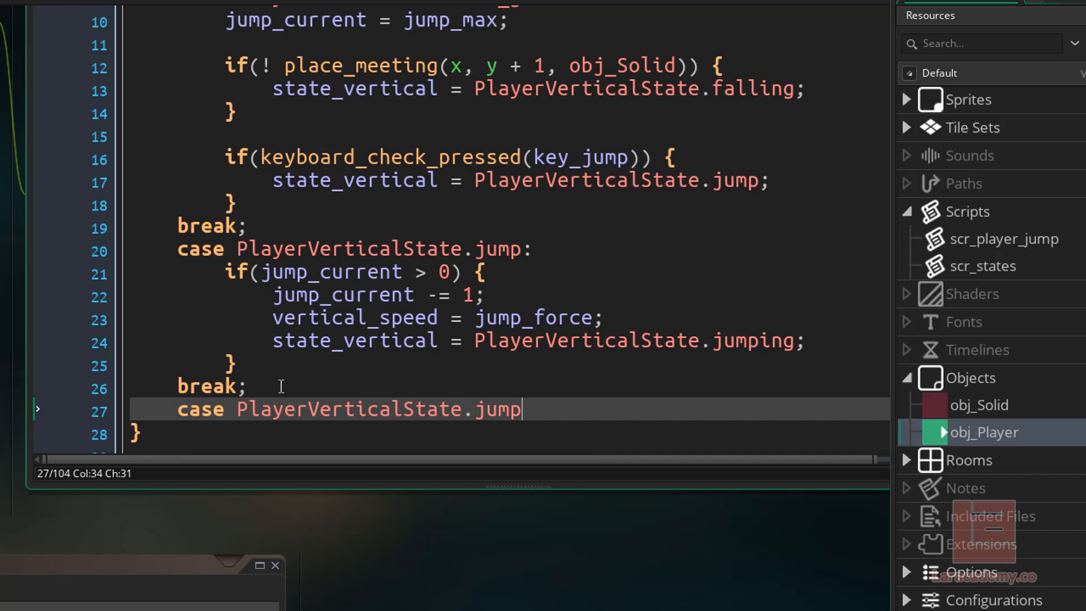
{"action": "type", "text": "ing:"}
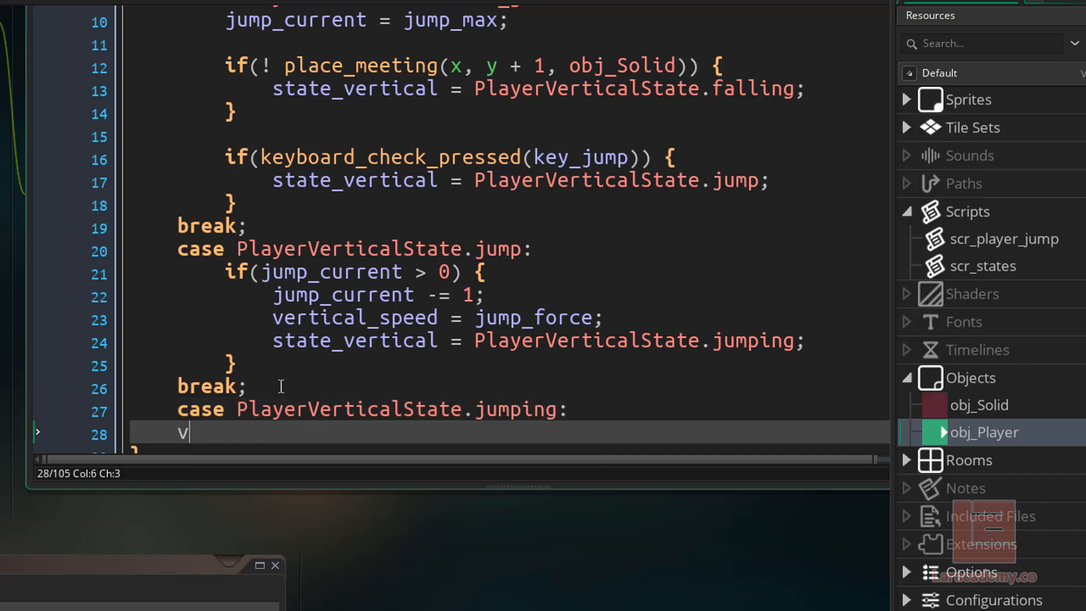
{"action": "key", "text": "Backspace"}
{"action": "type", "text": "break;"}
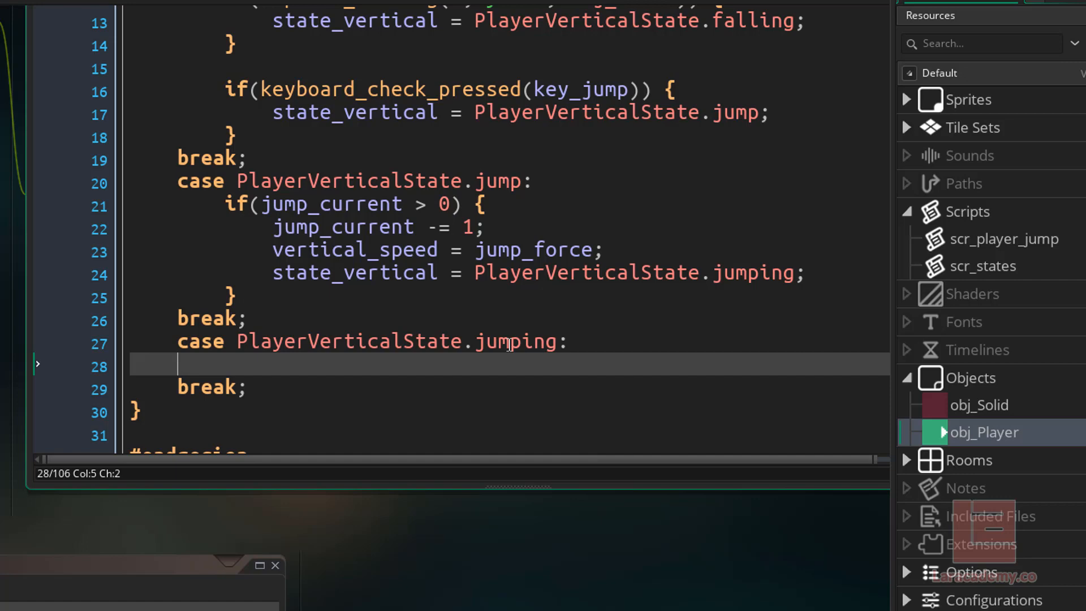
{"action": "scroll", "scroll_direction": "up", "scroll_amount": 3}
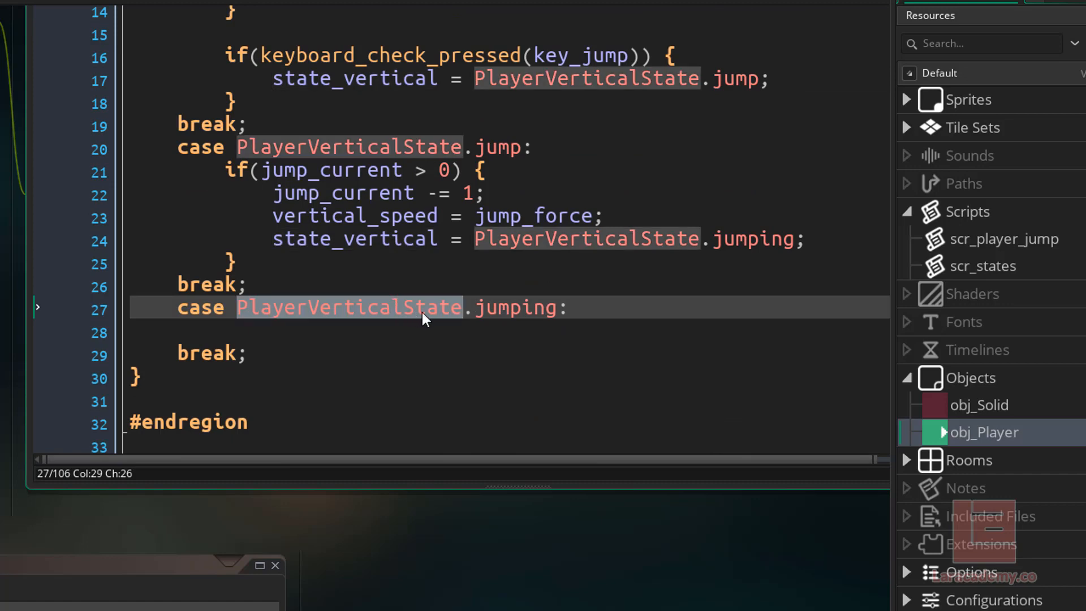
Stack case PlayerVerticalState.falling: beneath it so both share one empty block before break.
{"action": "left_click", "coordinate": [569, 308]}
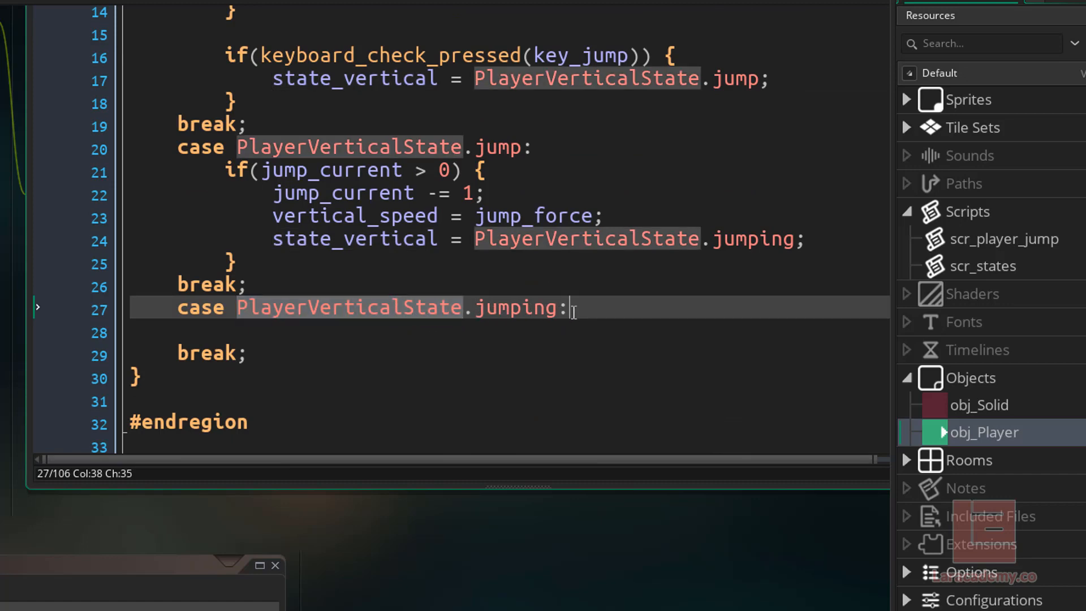
{"action": "type", "text": "case PlayerVerticalState"}
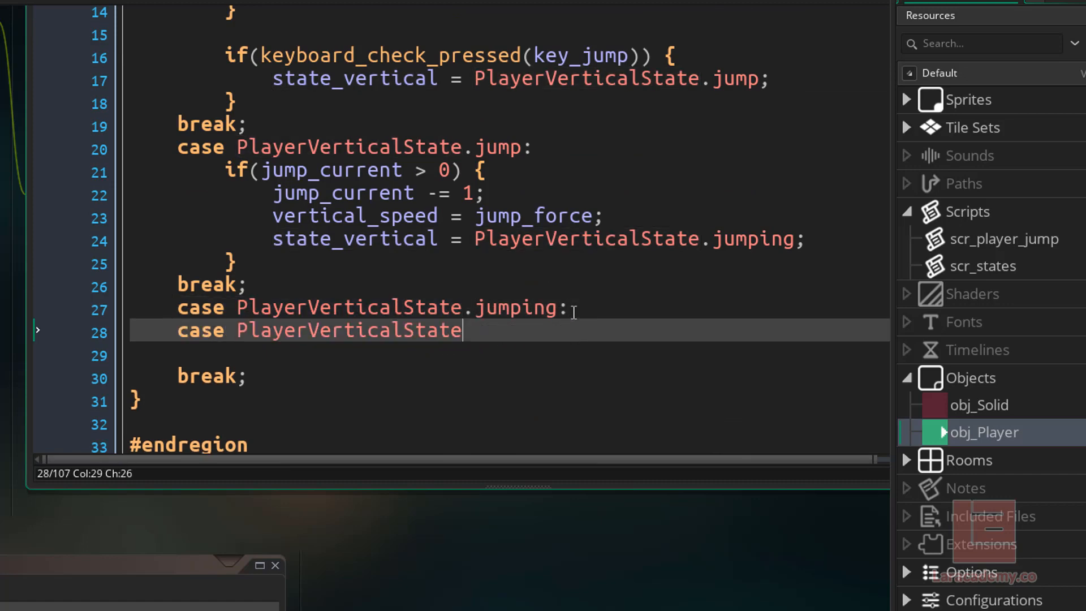
{"action": "type", "text": ".falling:"}
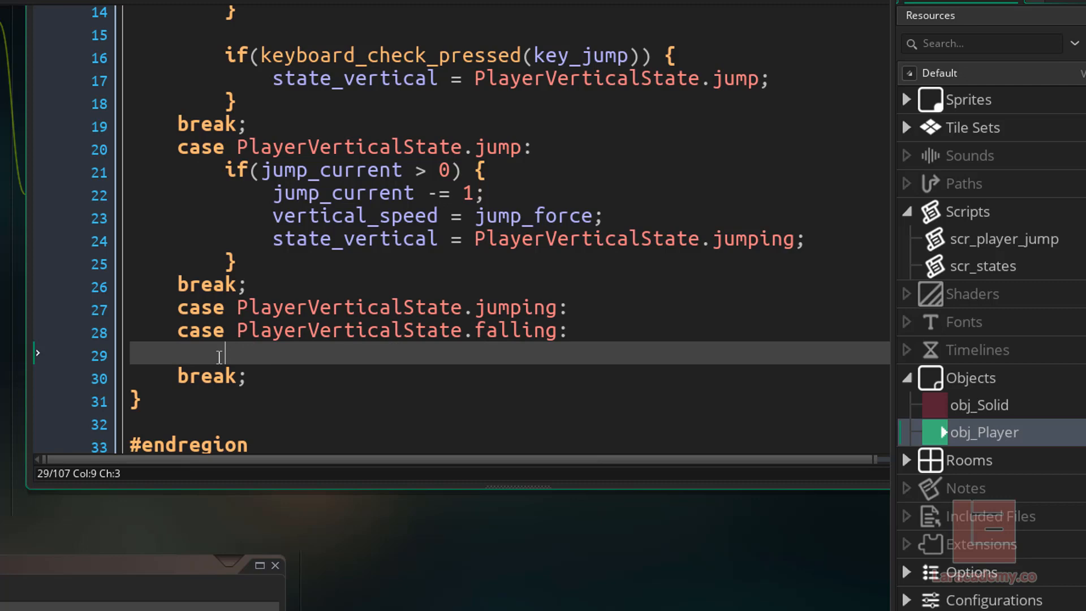
{"action": "mouse_move", "coordinate": [251, 362]}
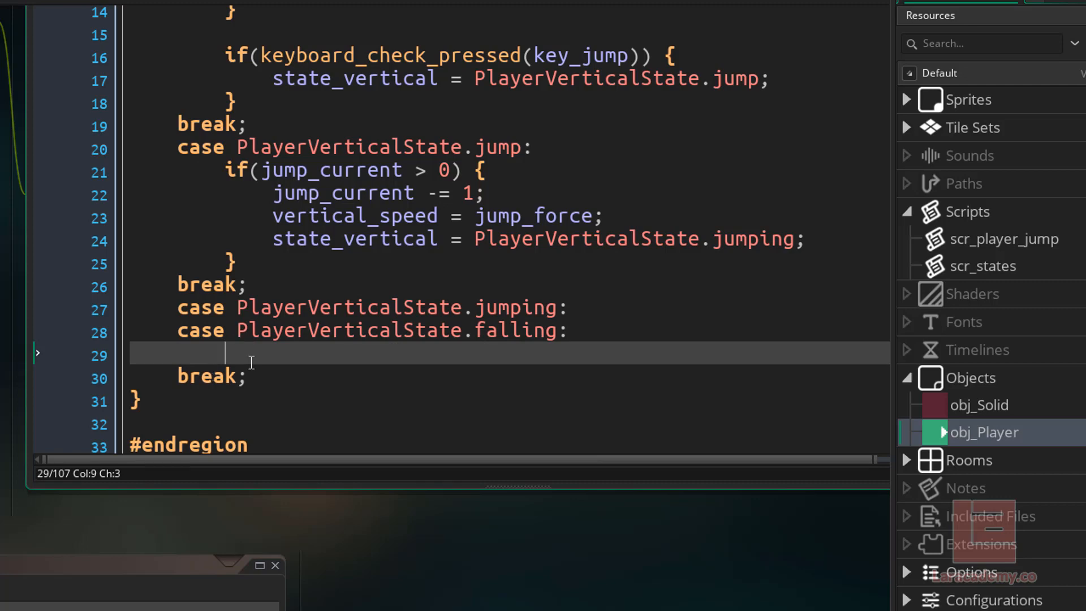
{"action": "left_click", "coordinate": [176, 308]}
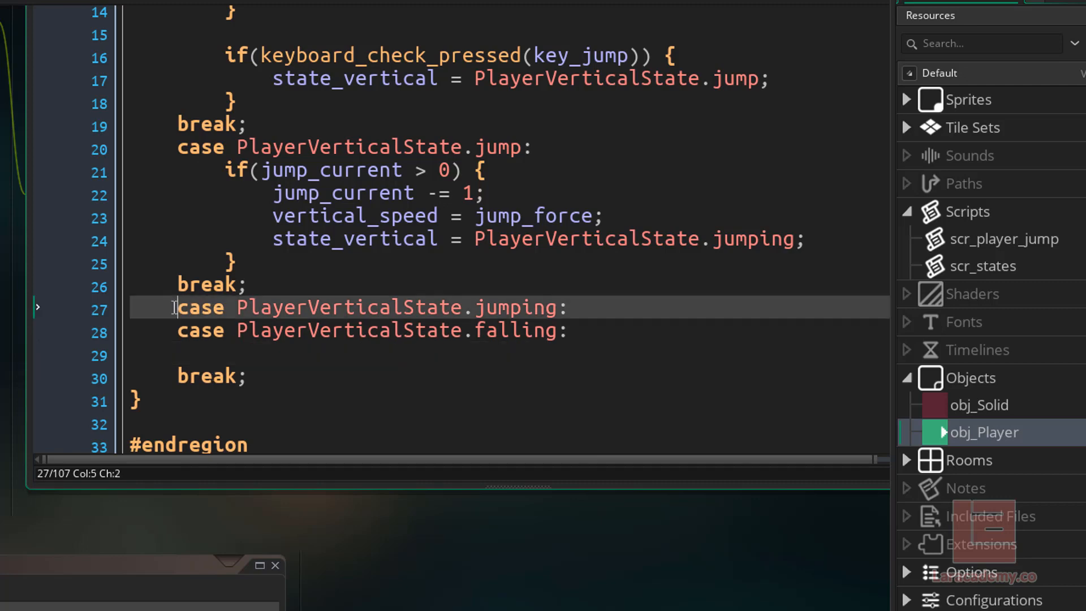
{"action": "left_click", "coordinate": [300, 353]}
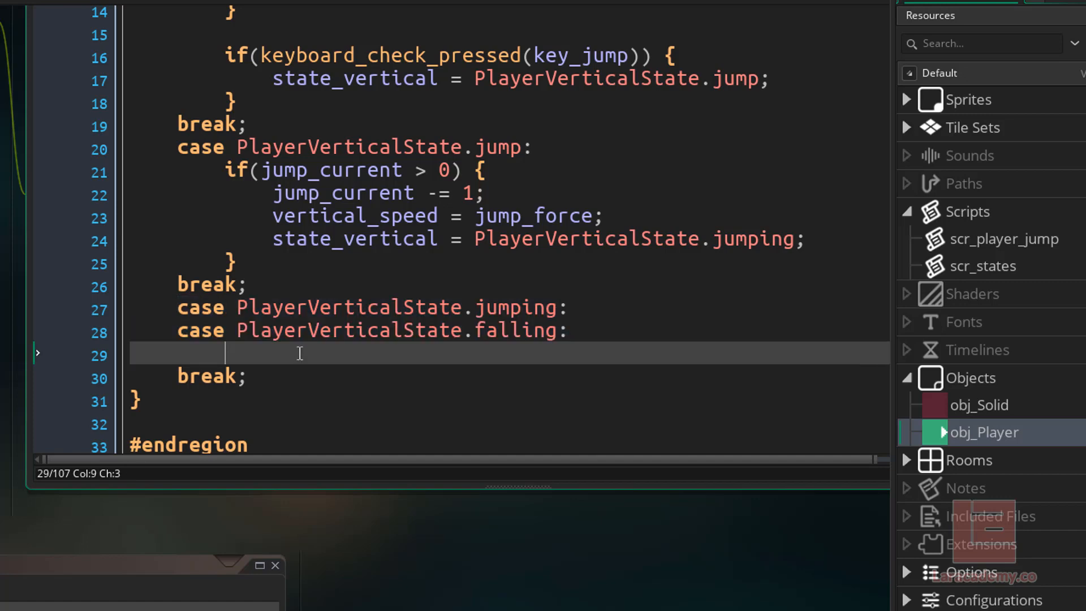
{"action": "mouse_move", "coordinate": [379, 386]}
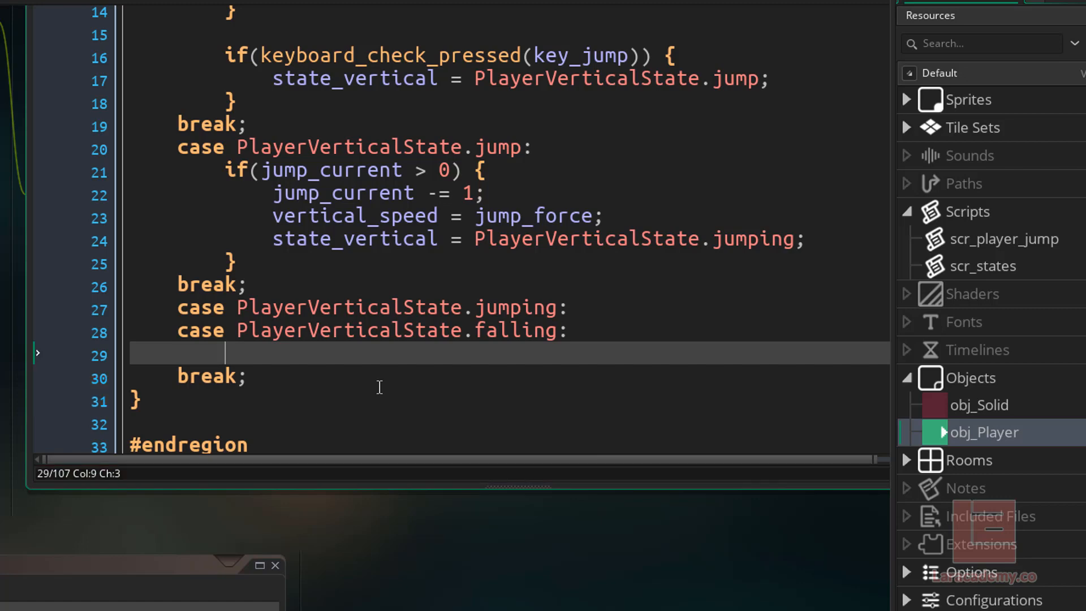
Set state_vertical to PlayerVerticalState.falling whenever vertical_speed > 0 in the shared case.
{"action": "type", "text": "if("}
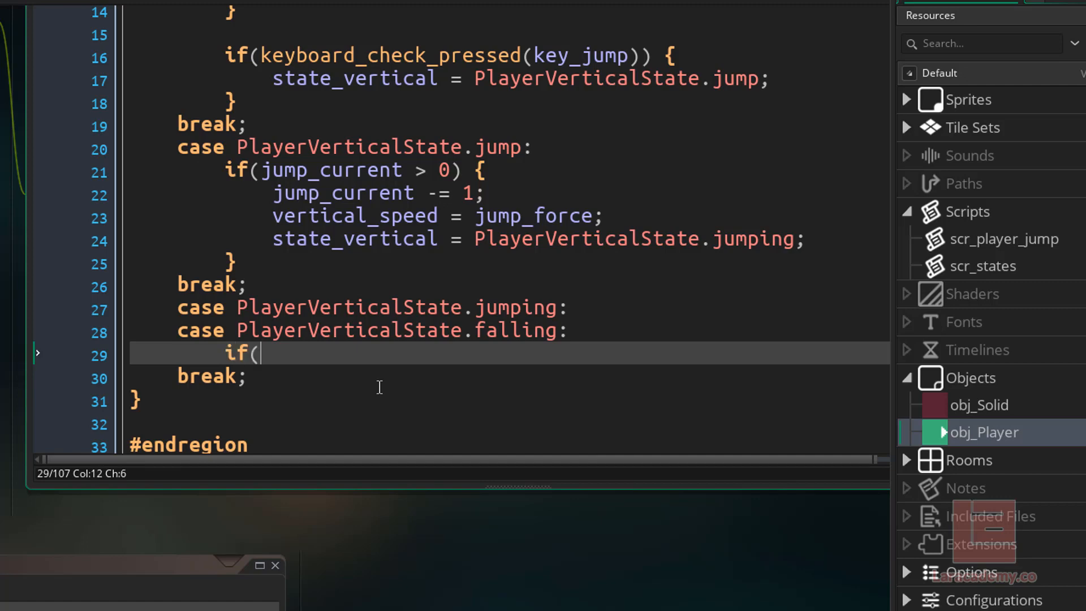
{"action": "type", "text": "vertical_speed"}
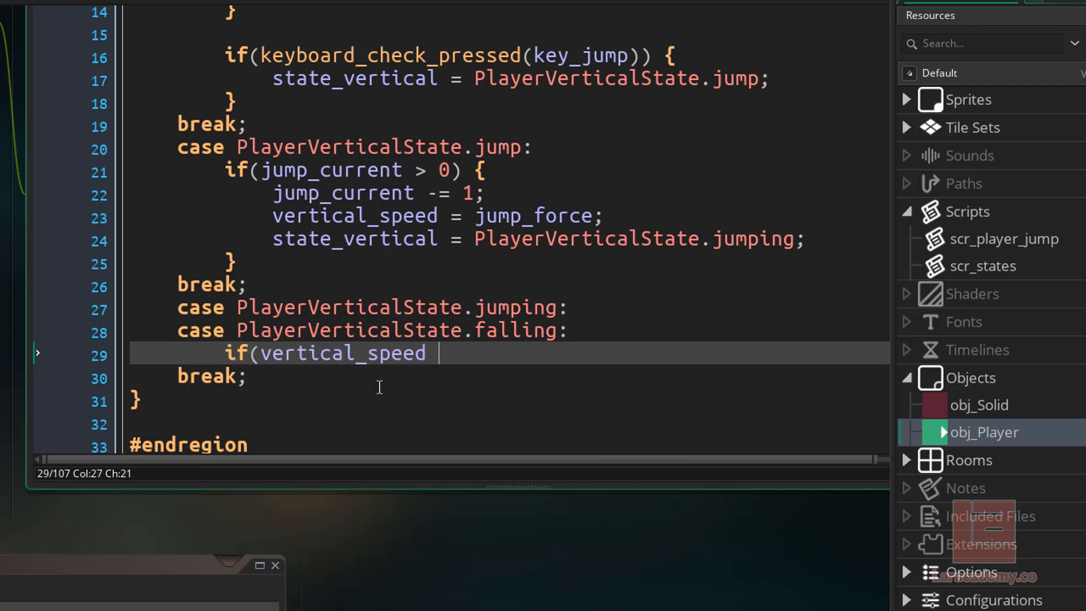
{"action": "type", "text": "> 0) {"}
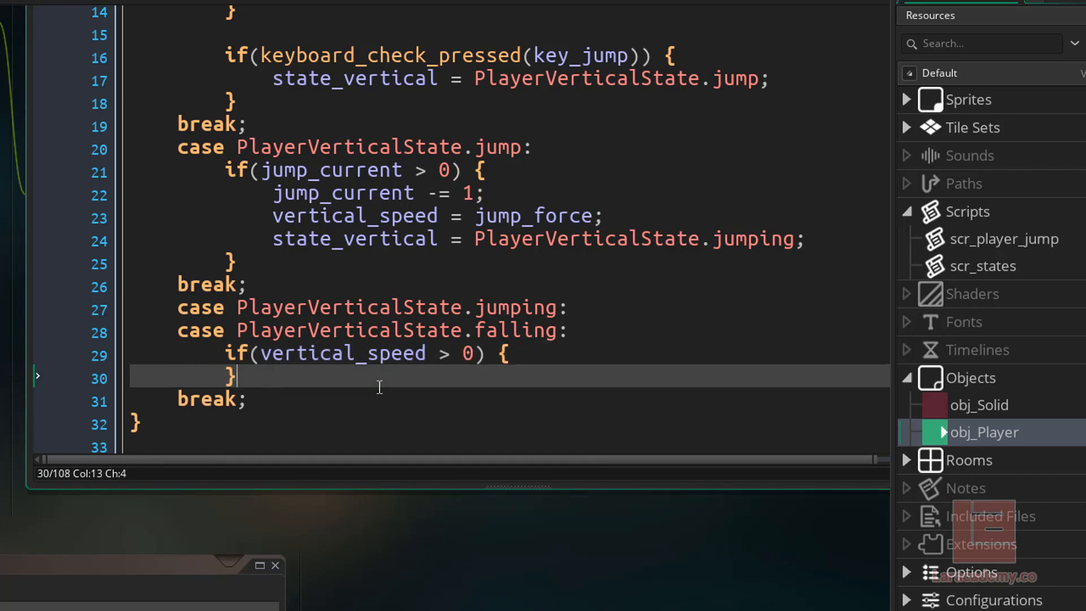
{"action": "key", "text": "Return"}
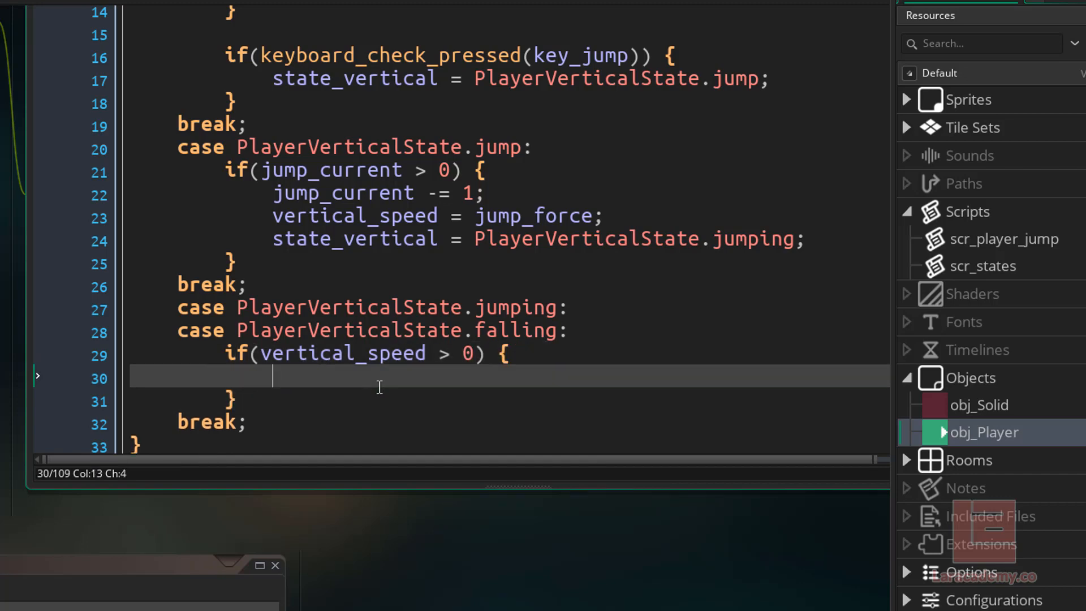
{"action": "type", "text": "state_vertical ="}
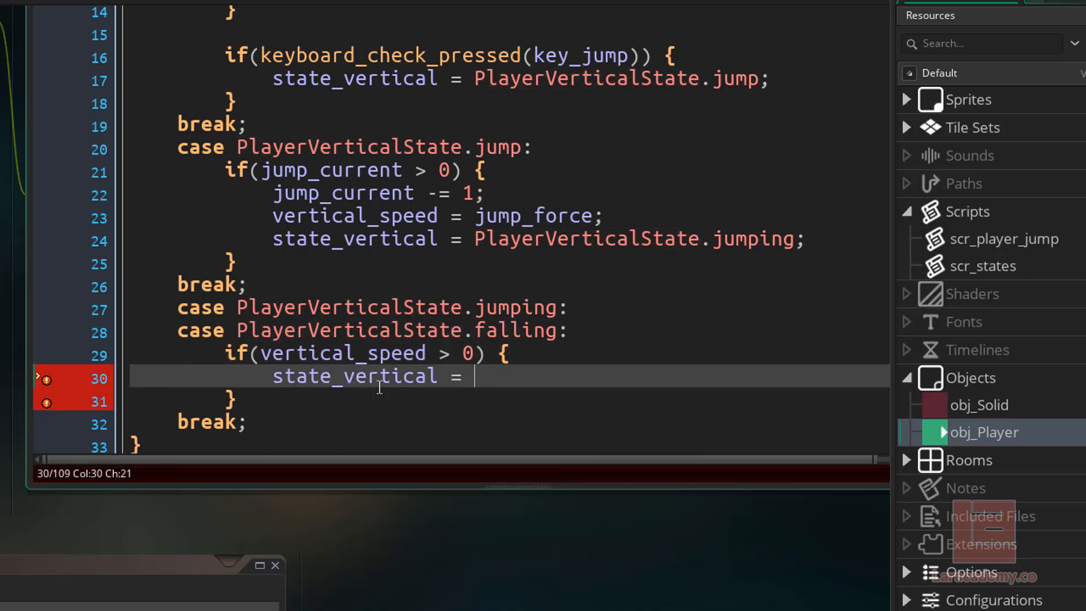
{"action": "type", "text": "PlayerVerticalState.falling"}
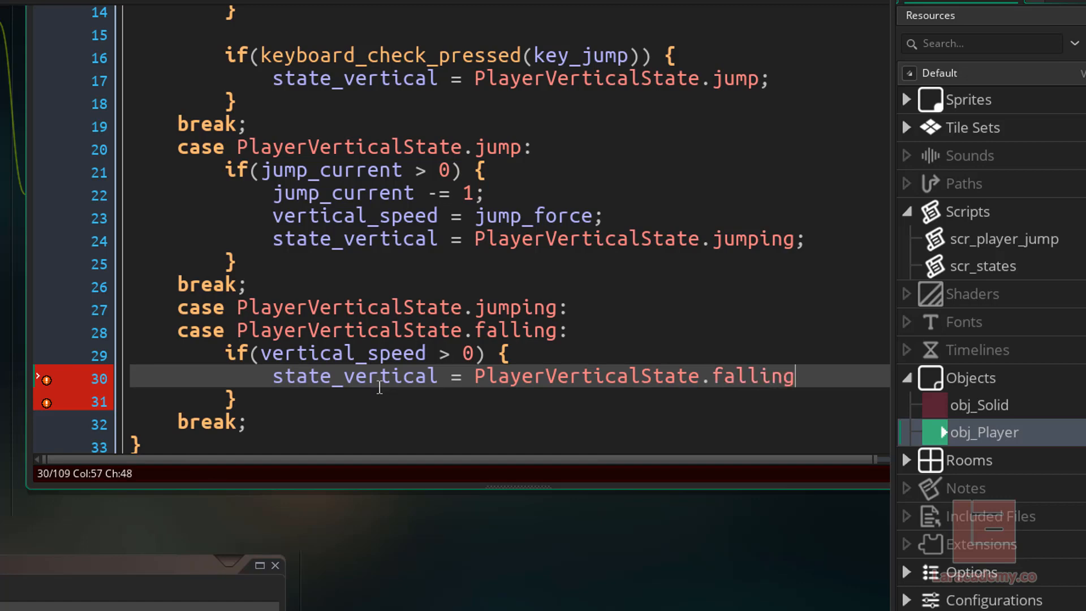
{"action": "type", "text": ";"}
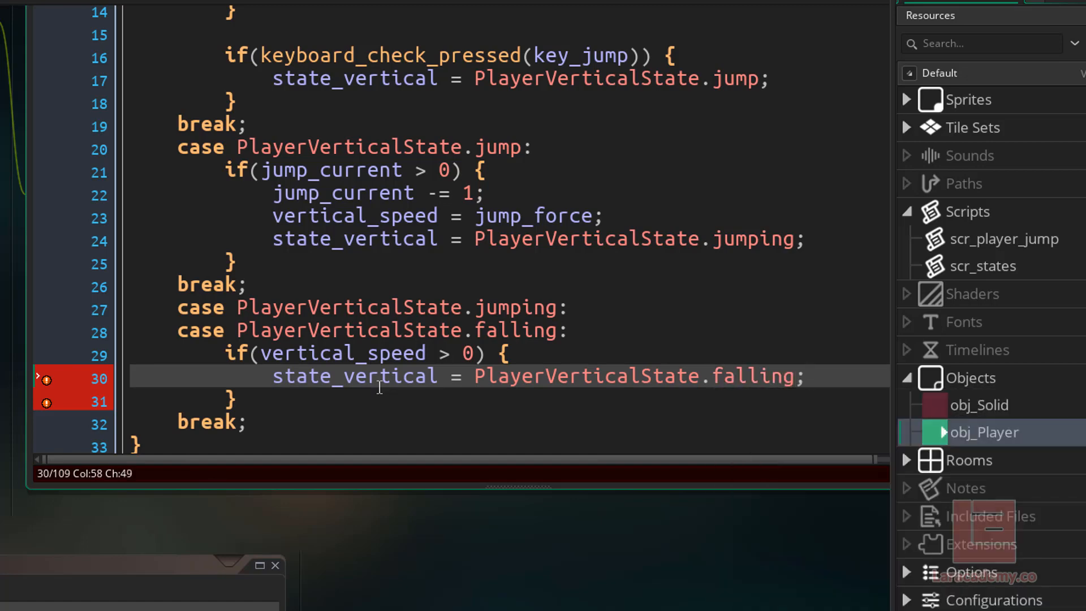
{"action": "left_click", "coordinate": [274, 401]}
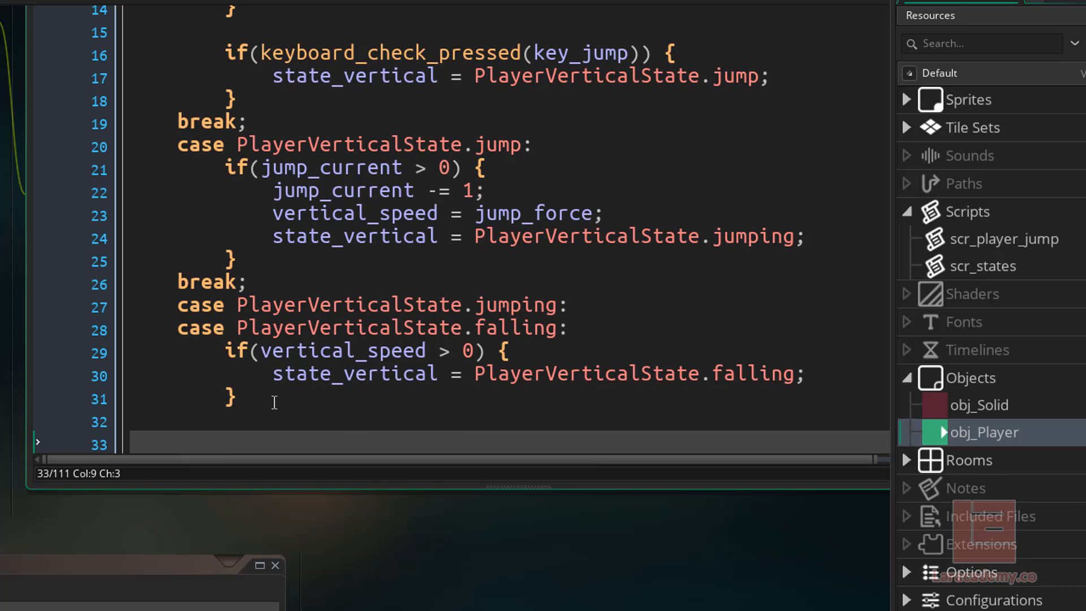
Set state_vertical to on_ground when vertical_speed == 0 and the state was falling.
{"action": "type", "text": "if(vert"}
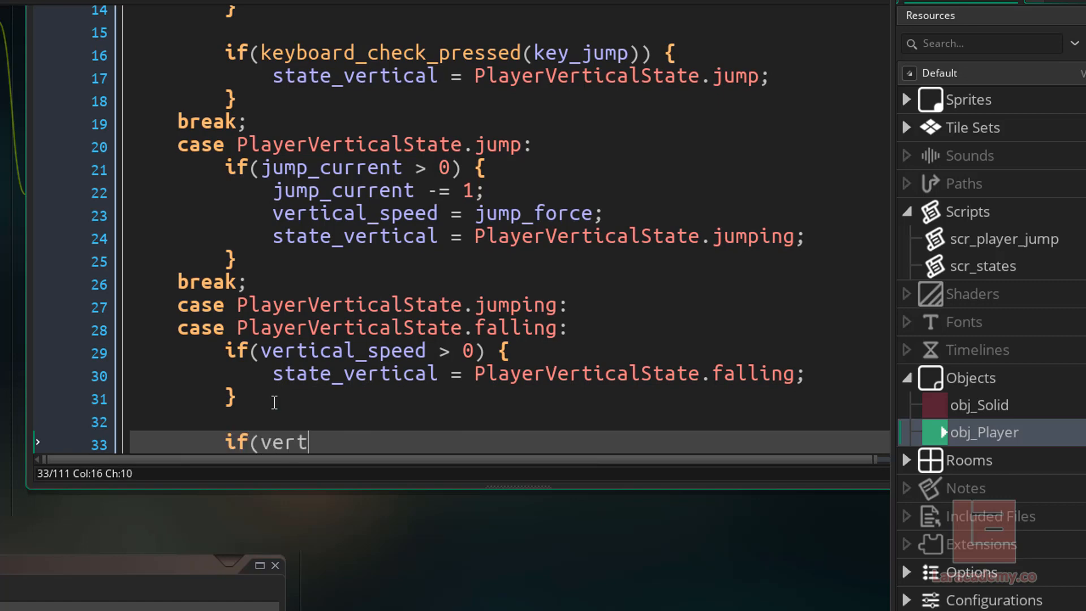
{"action": "type", "text": "ical_speed == 0"}
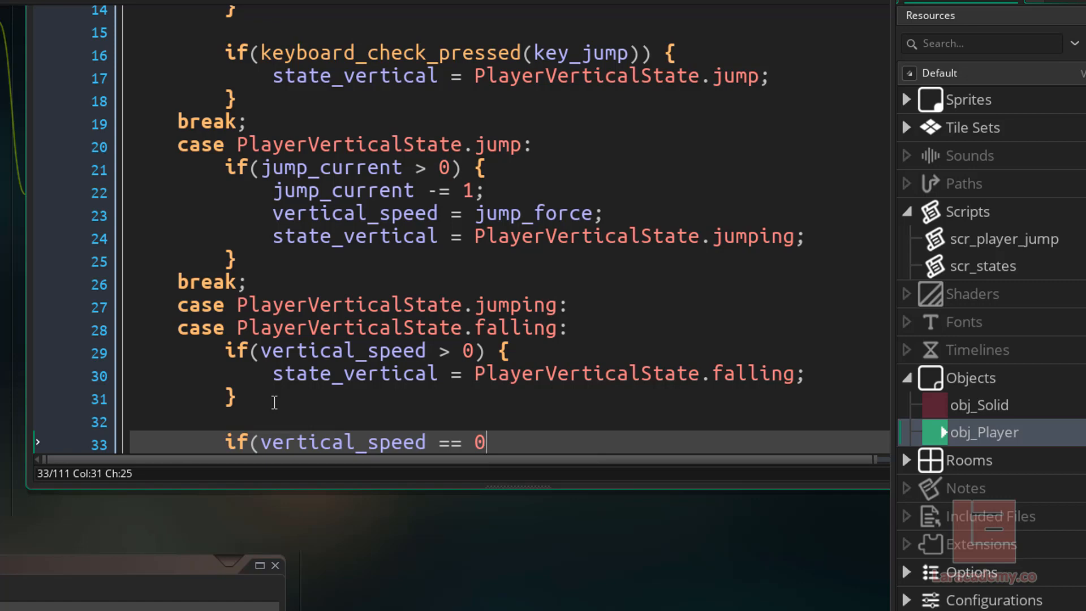
{"action": "type", "text": "&& state"}
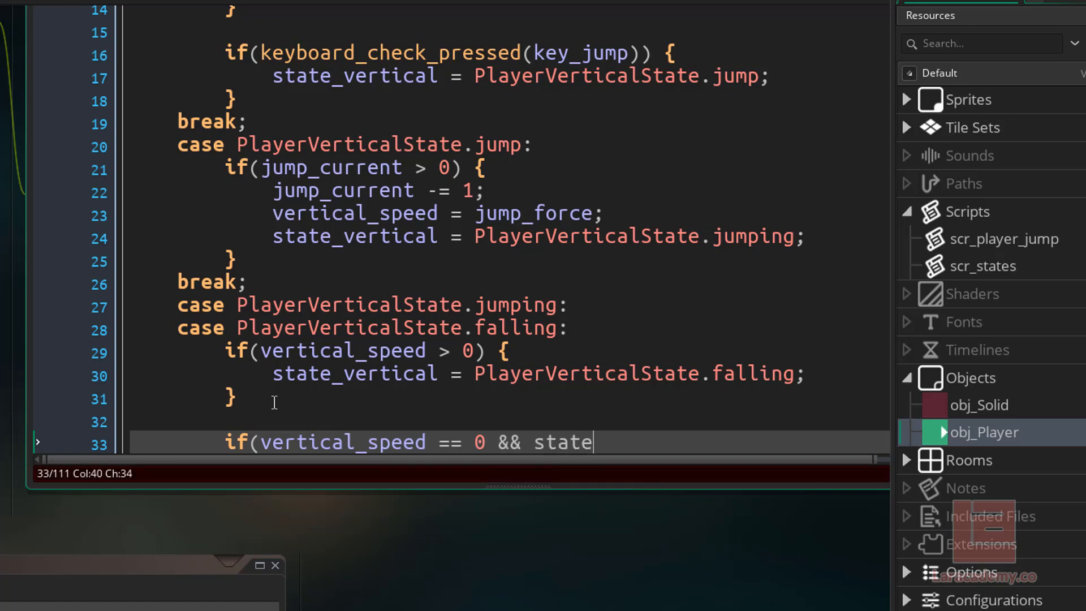
{"action": "type", "text": "_vertical"}
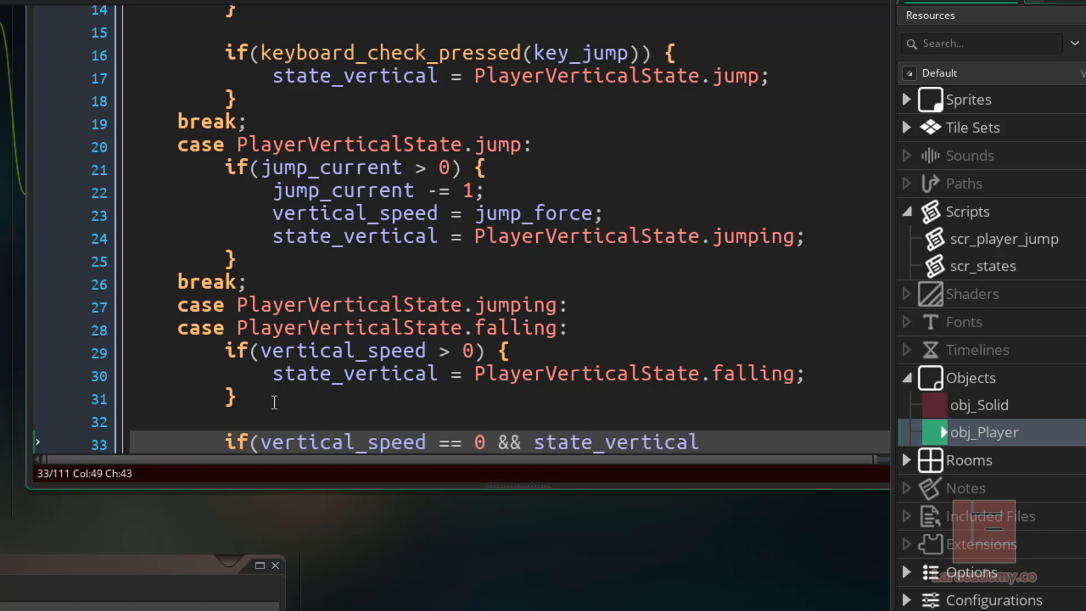
{"action": "type", "text": "== PLayerVerticalState.fa"}
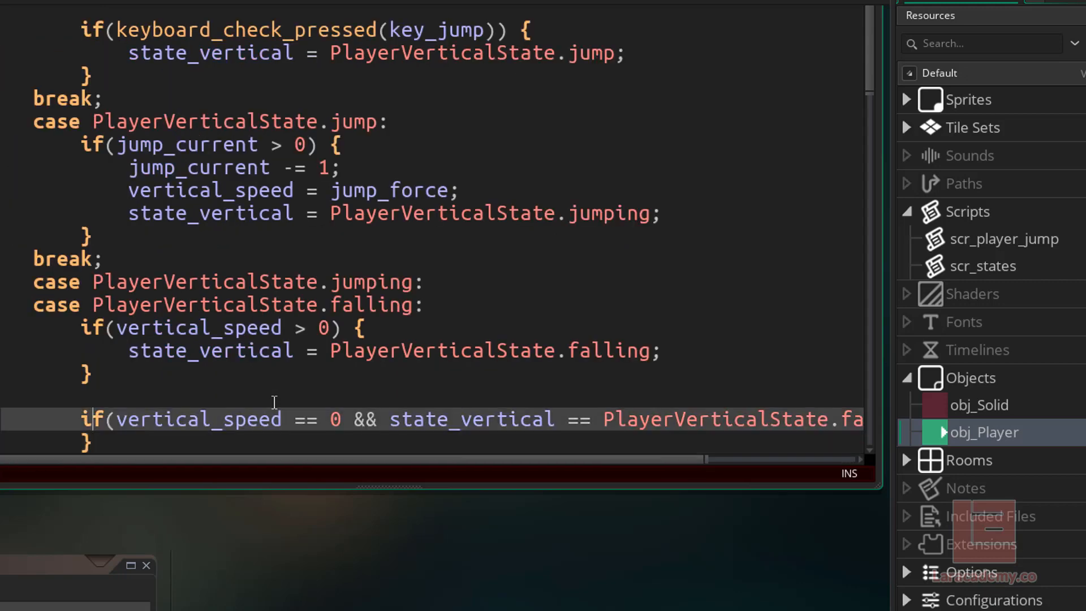
{"action": "scroll", "scroll_direction": "right", "scroll_amount": 3}
{"action": "type", "text": "state_vertical = PlayerVerticalState.on_ground;"}
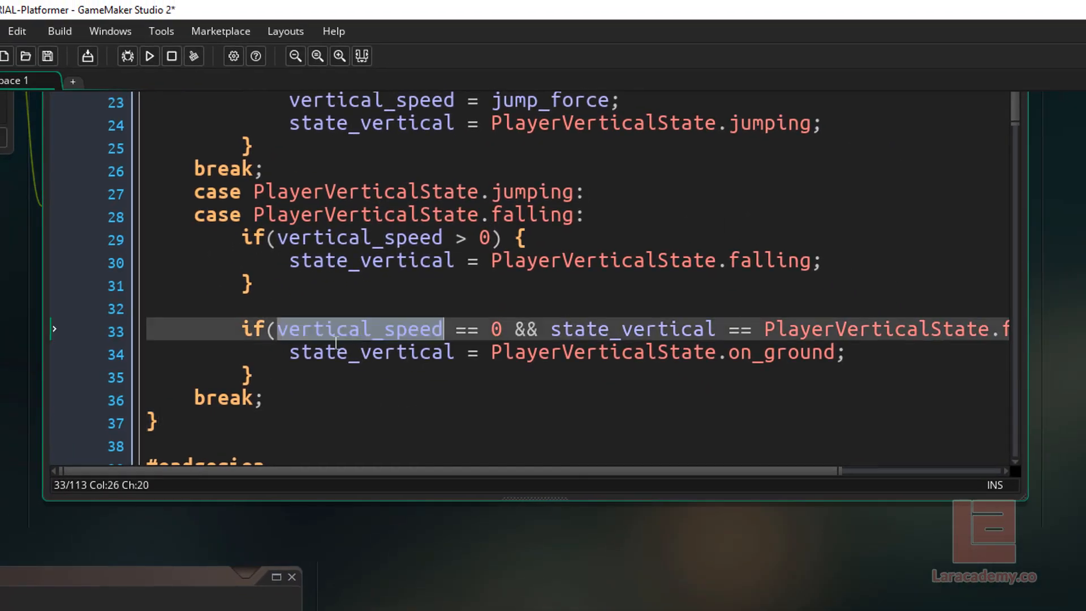
{"action": "left_click", "coordinate": [608, 329]}
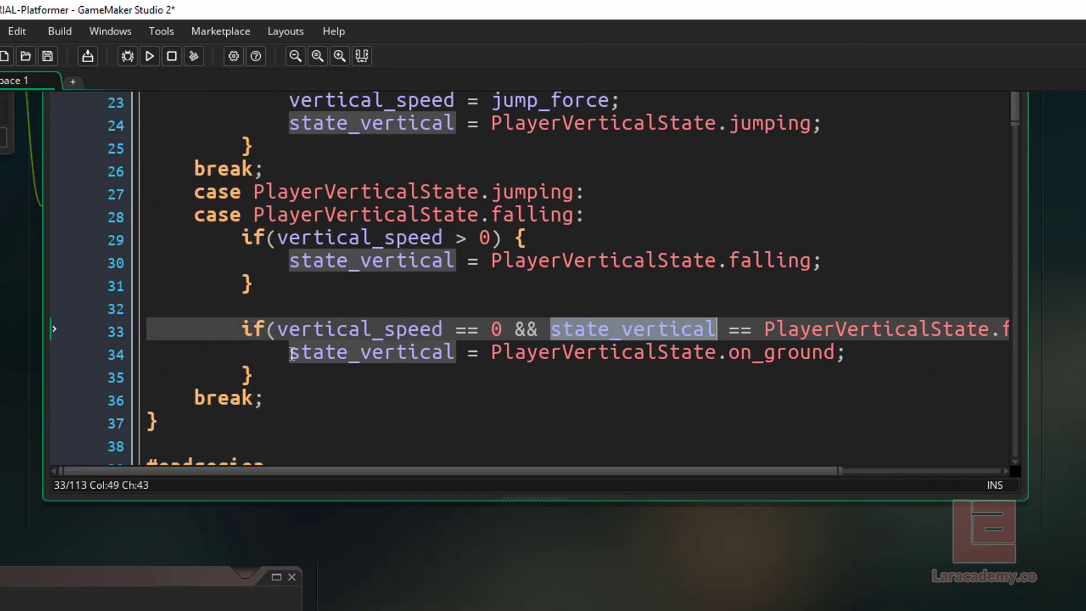
{"action": "left_click", "coordinate": [897, 352]}
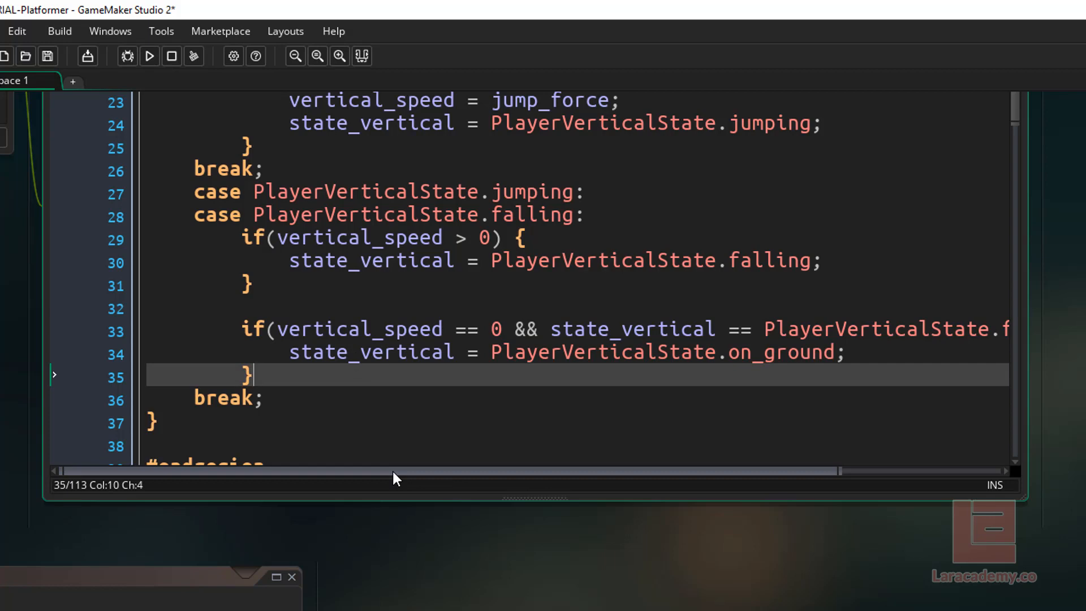
{"action": "key", "text": "Enter"}
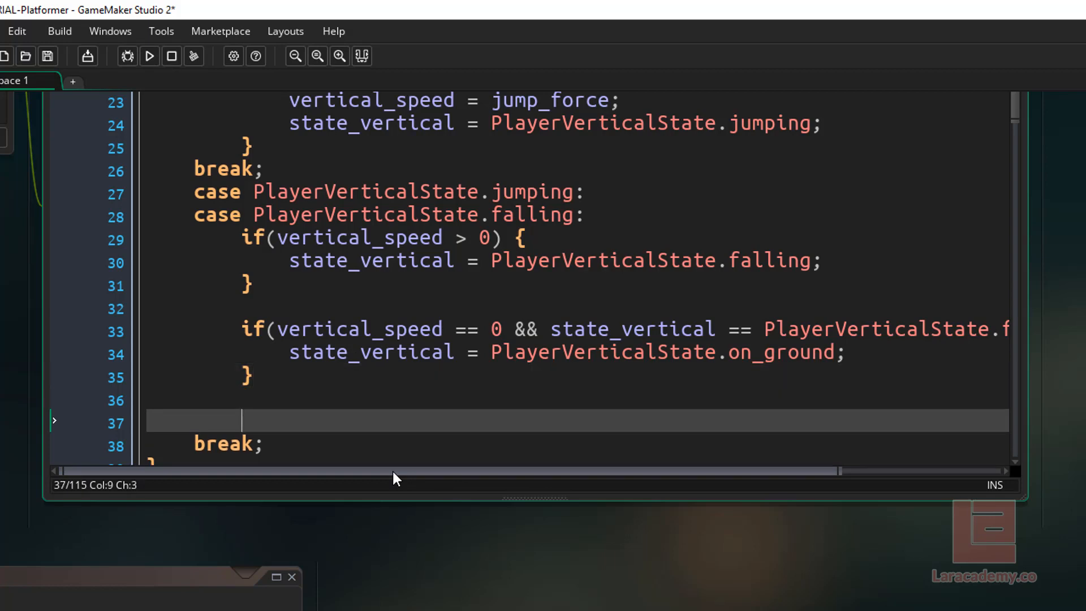
Check jump_current > 0 and keyboard_check_pressed(key_jump) inside the falling case.
{"action": "type", "text": "if(jump_"}
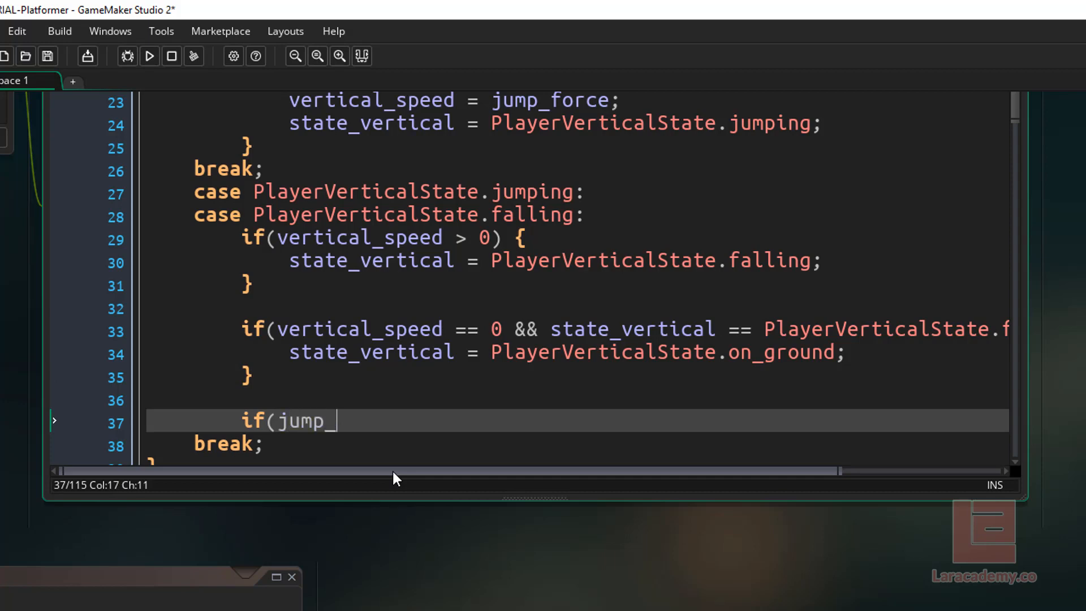
{"action": "type", "text": "cure"}
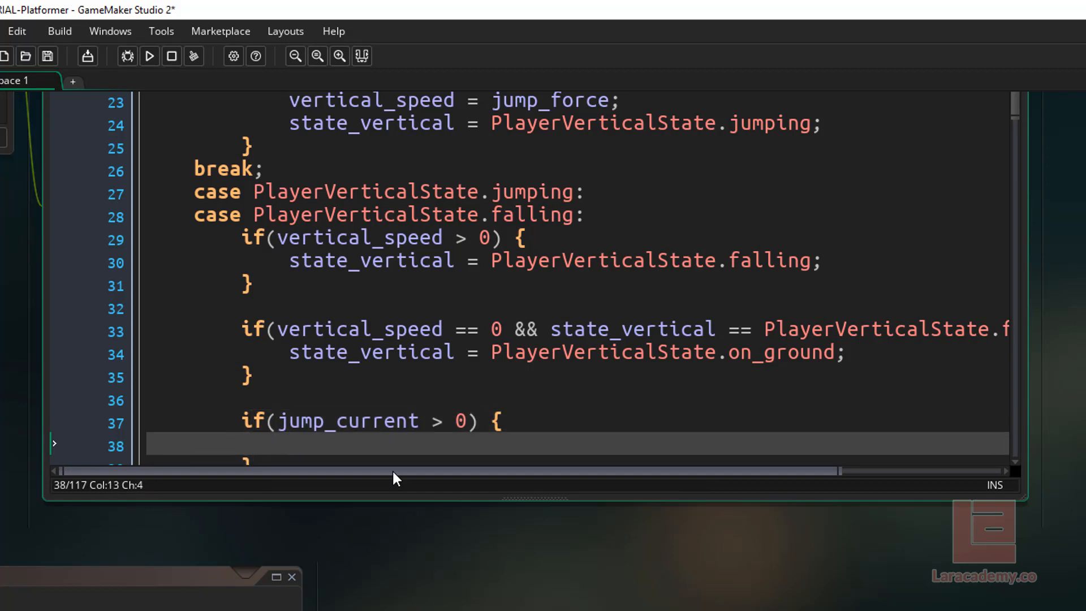
{"action": "type", "text": "if(keyboard_"}
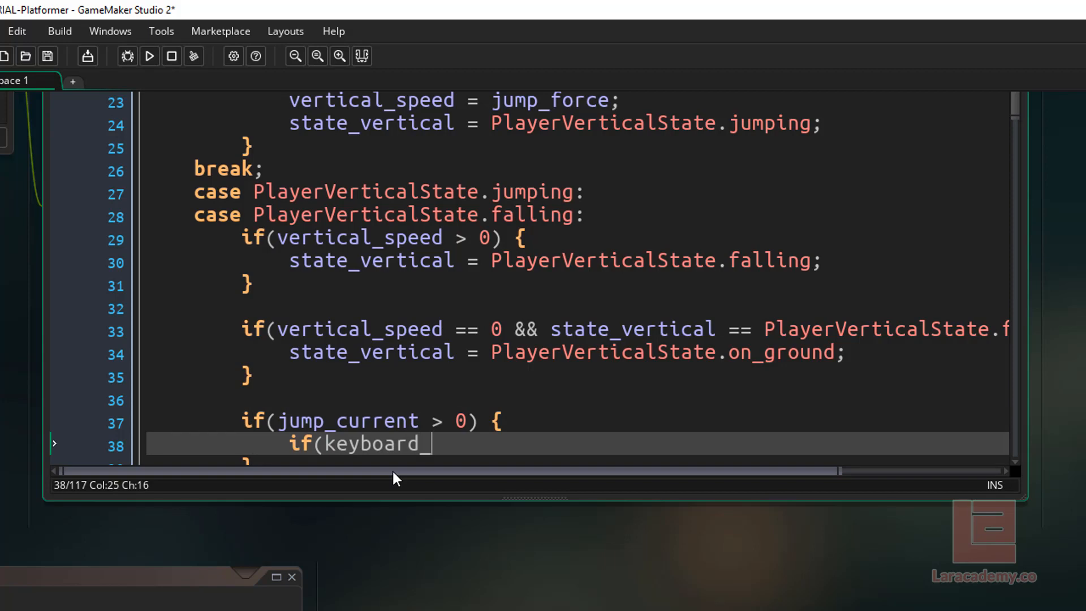
{"action": "type", "text": "c"}
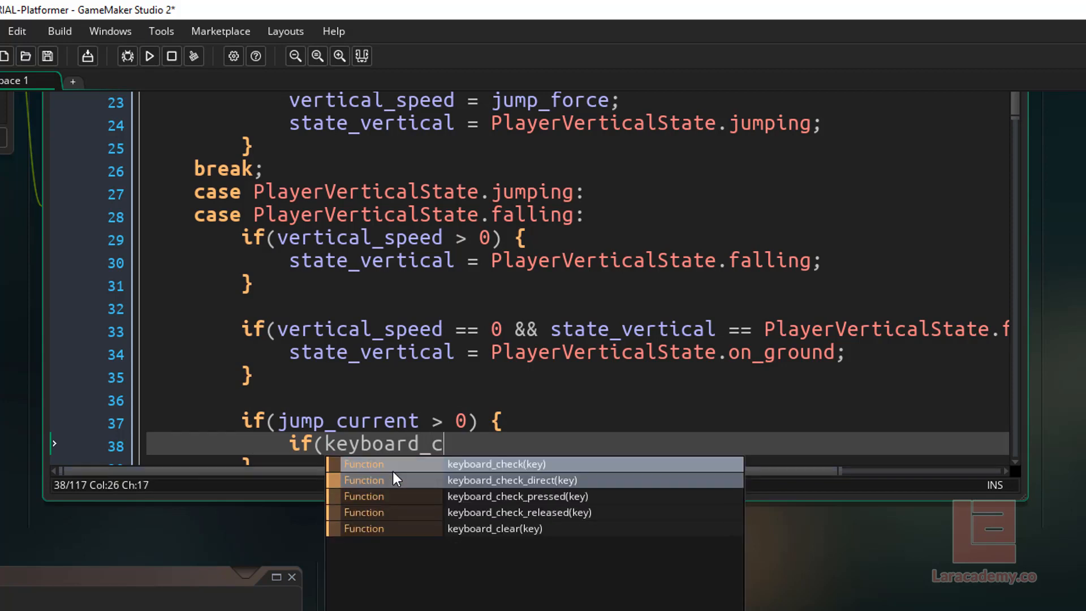
{"action": "left_click", "coordinate": [510, 496]}
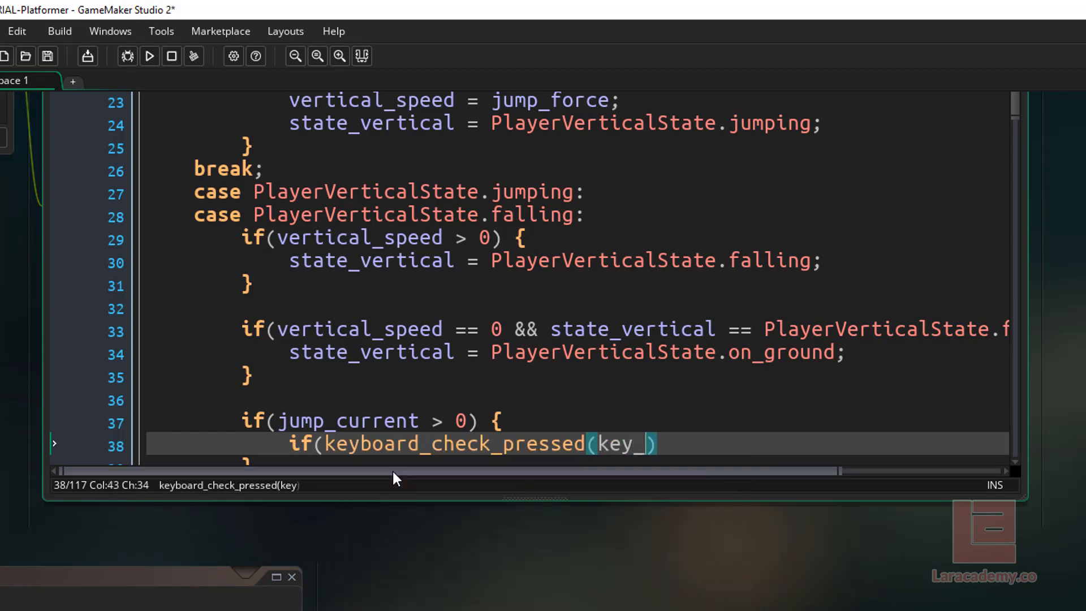
{"action": "type", "text": "jump)) {"}
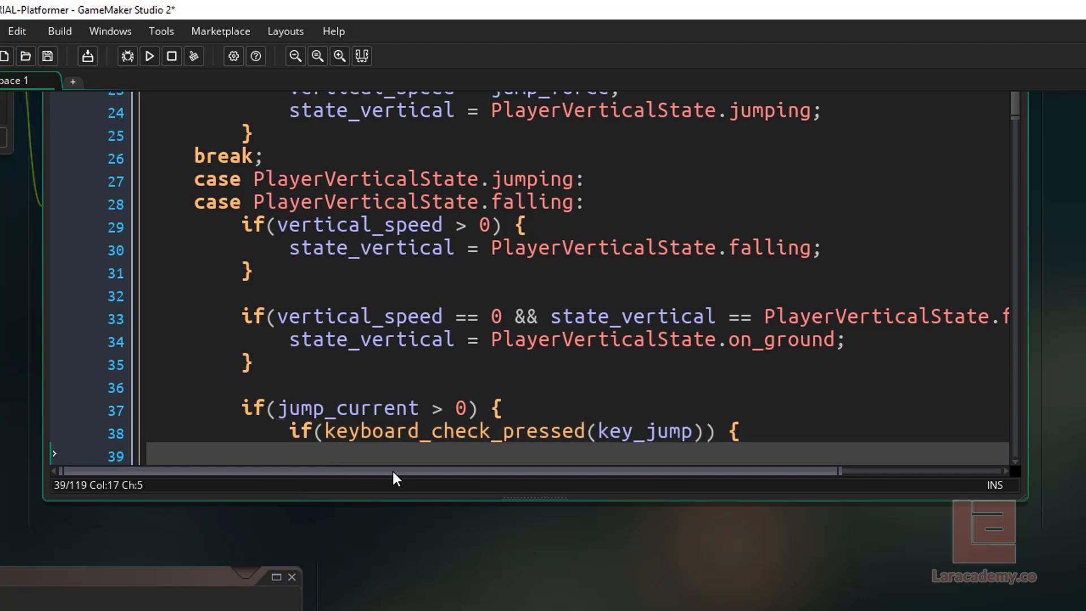
Set state_vertical = PlayerVerticalState.jump inside that nested check to allow another jump.
{"action": "type", "text": "state_vertical"}
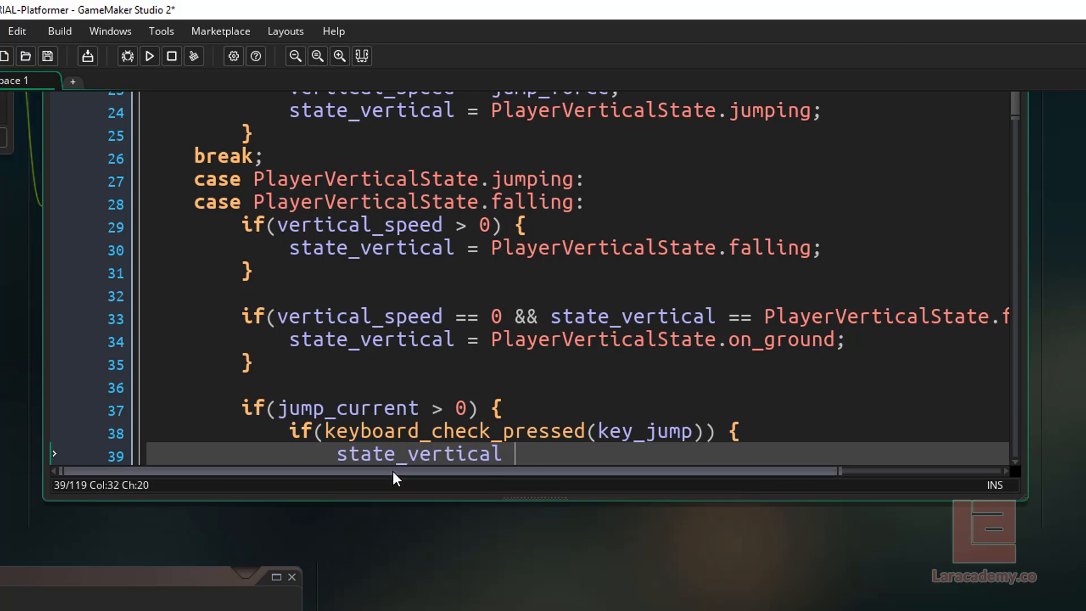
{"action": "type", "text": "=PlayerVerticalState."}
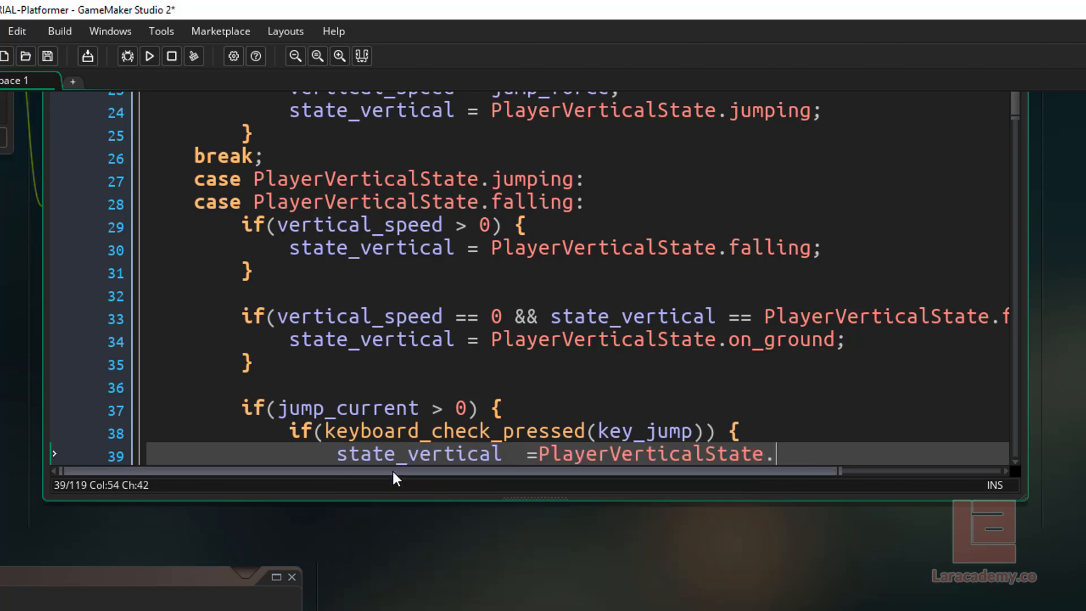
{"action": "type", "text": "jump;"}
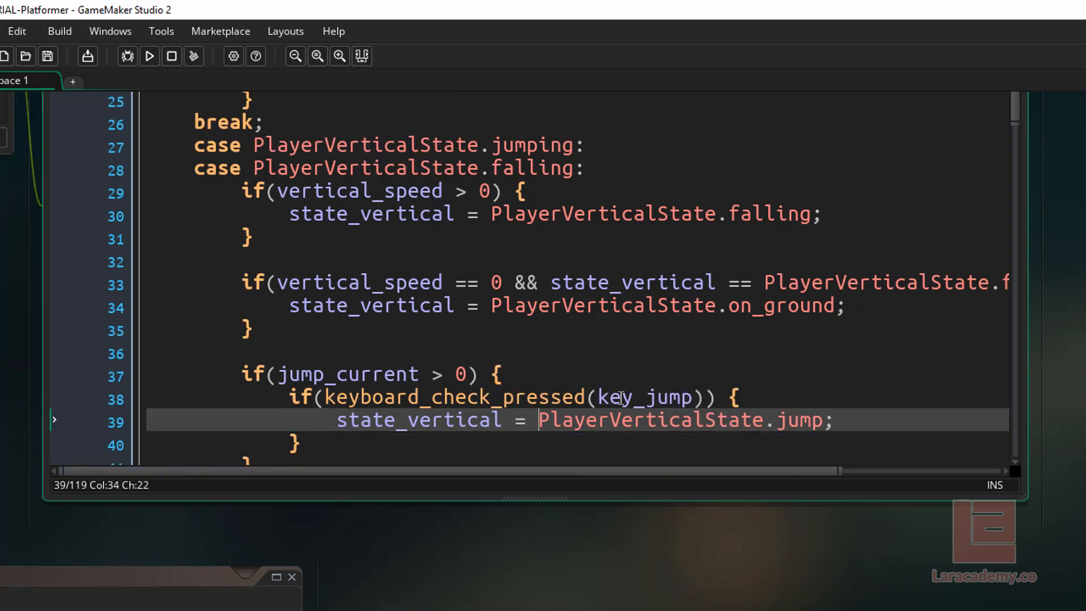
{"action": "left_click", "coordinate": [239, 274]}
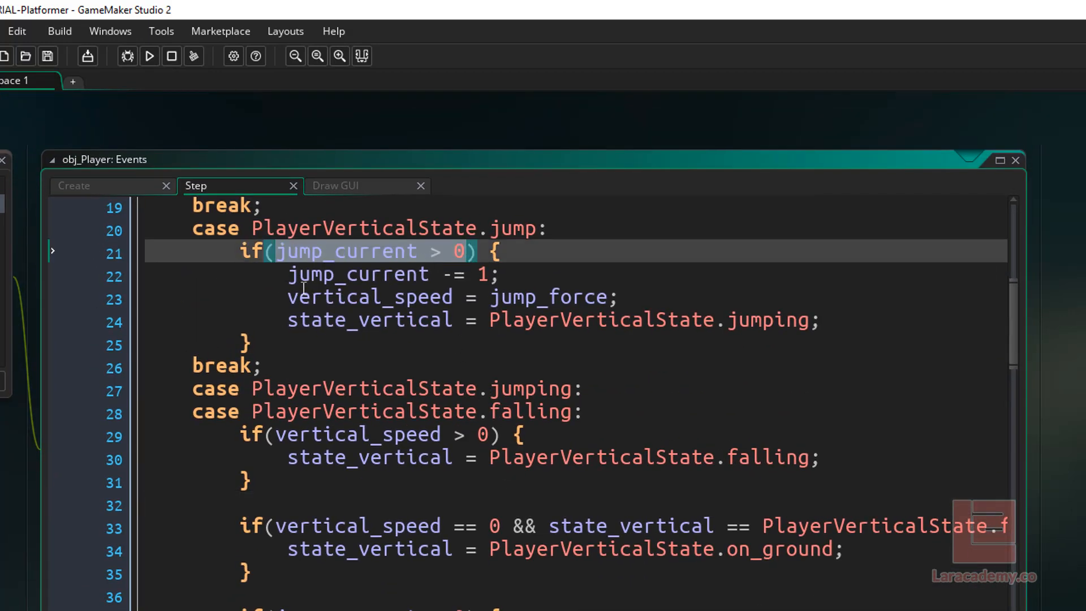
Delete the old jump_current/jump_initial handling, leaving gravity, obj_Solid collision and y += vertical_speed.
{"action": "scroll", "scroll_direction": "down", "scroll_amount": 3}
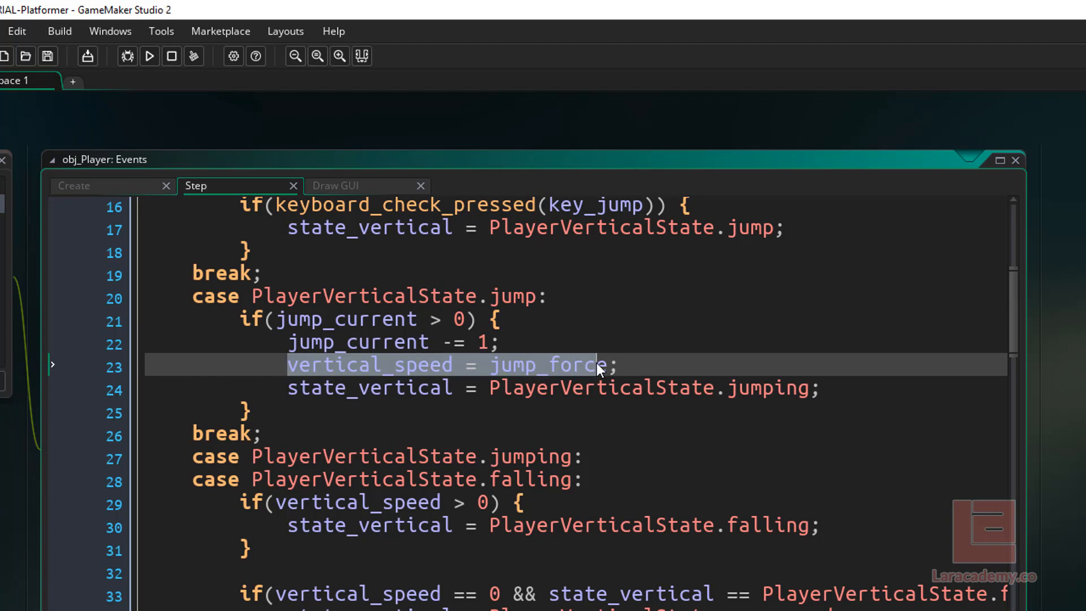
{"action": "mouse_move", "coordinate": [600, 396]}
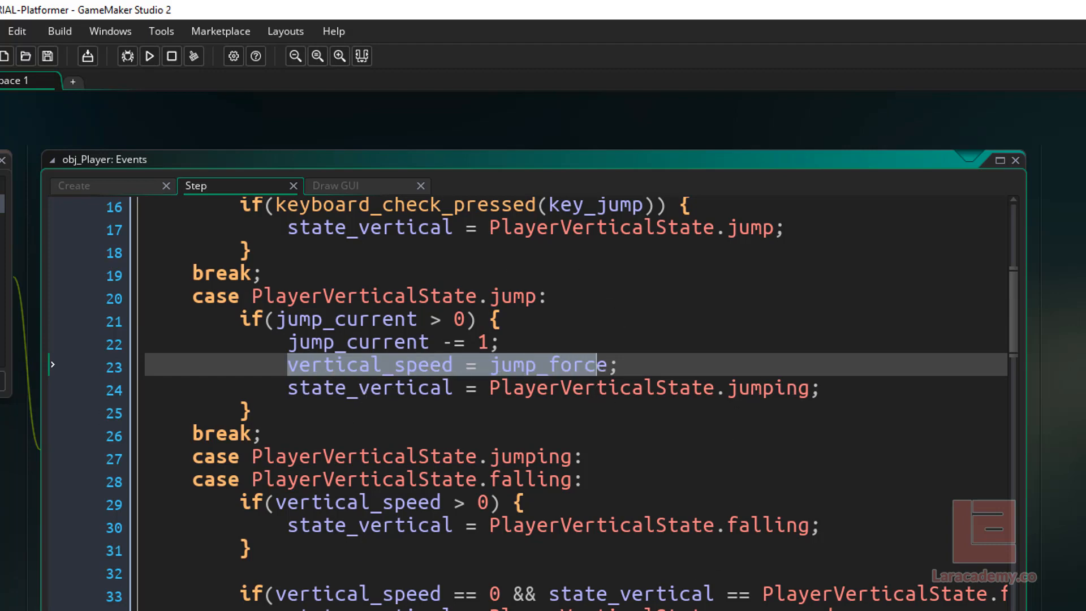
{"action": "scroll", "scroll_direction": "down", "scroll_amount": 3}
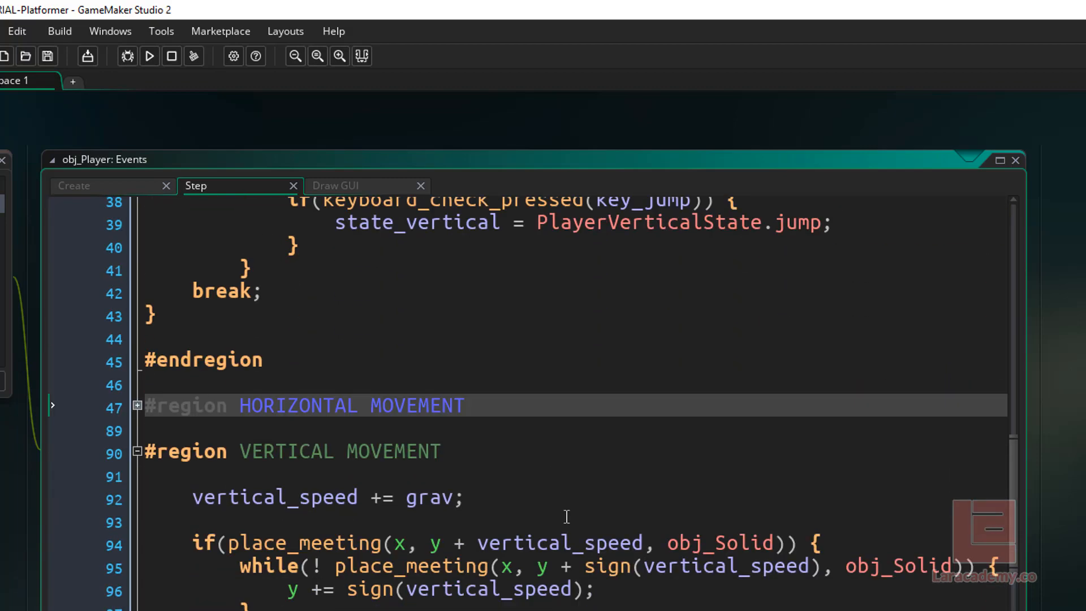
{"action": "scroll", "scroll_direction": "down", "scroll_amount": 3}
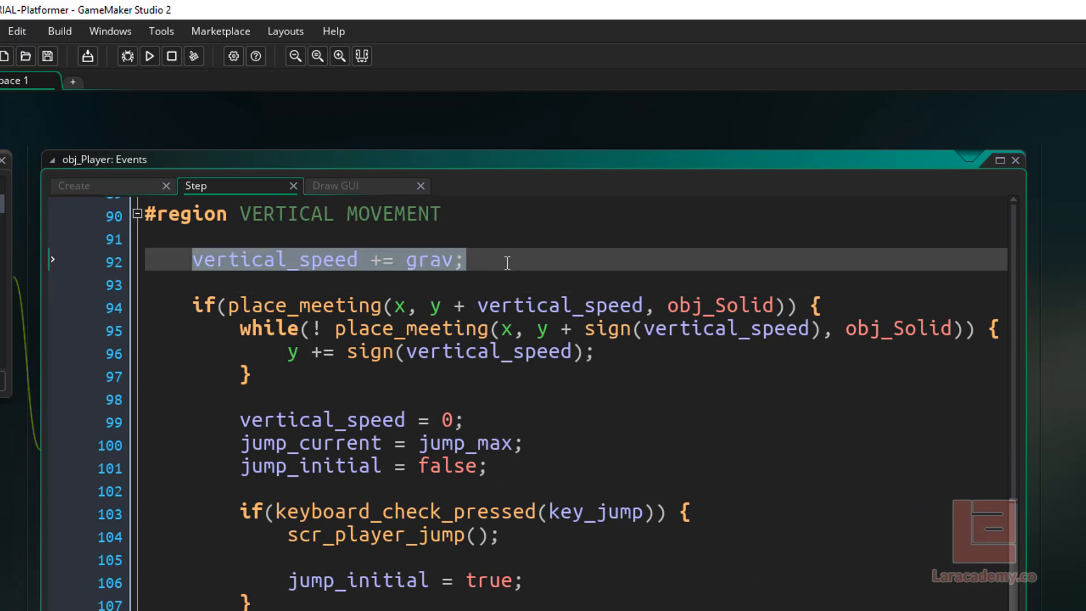
{"action": "mouse_move", "coordinate": [185, 309]}
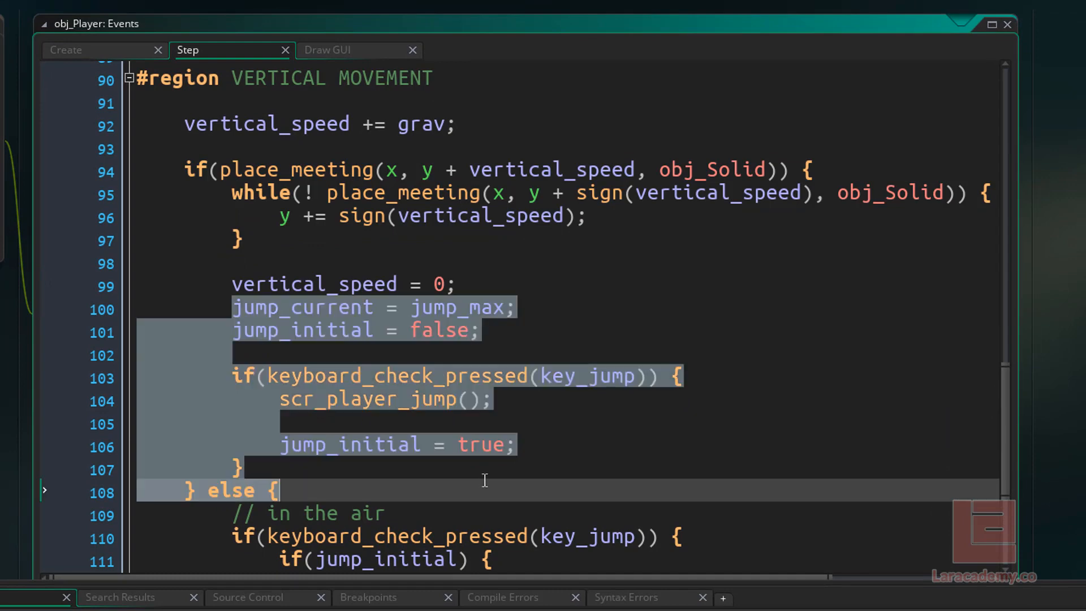
{"action": "key", "text": "Delete"}
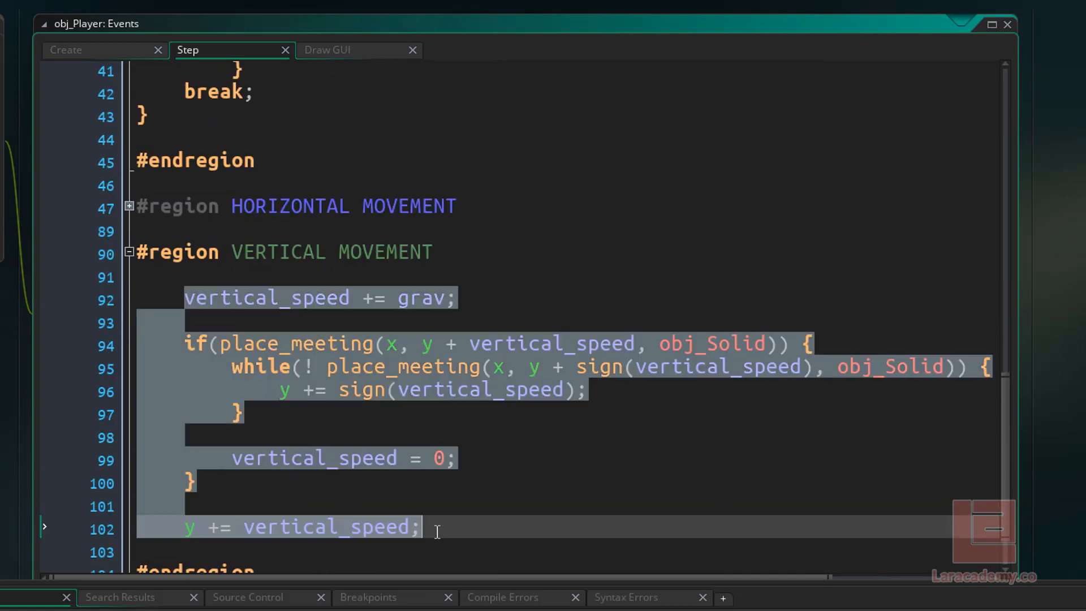
{"action": "scroll", "scroll_direction": "up", "scroll_amount": 3}
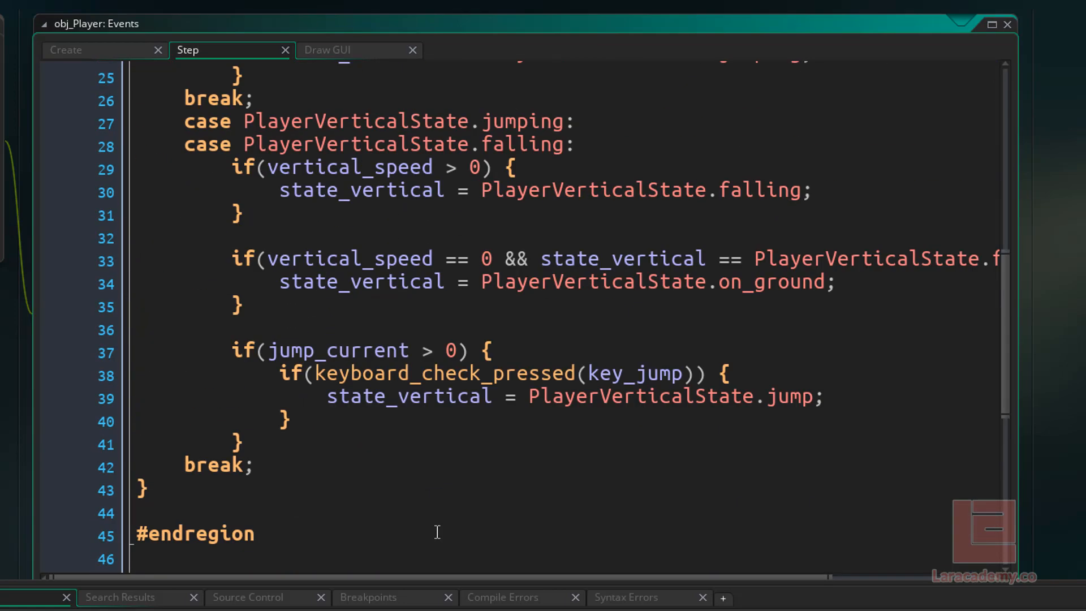
{"action": "scroll", "scroll_direction": "up", "scroll_amount": 3}
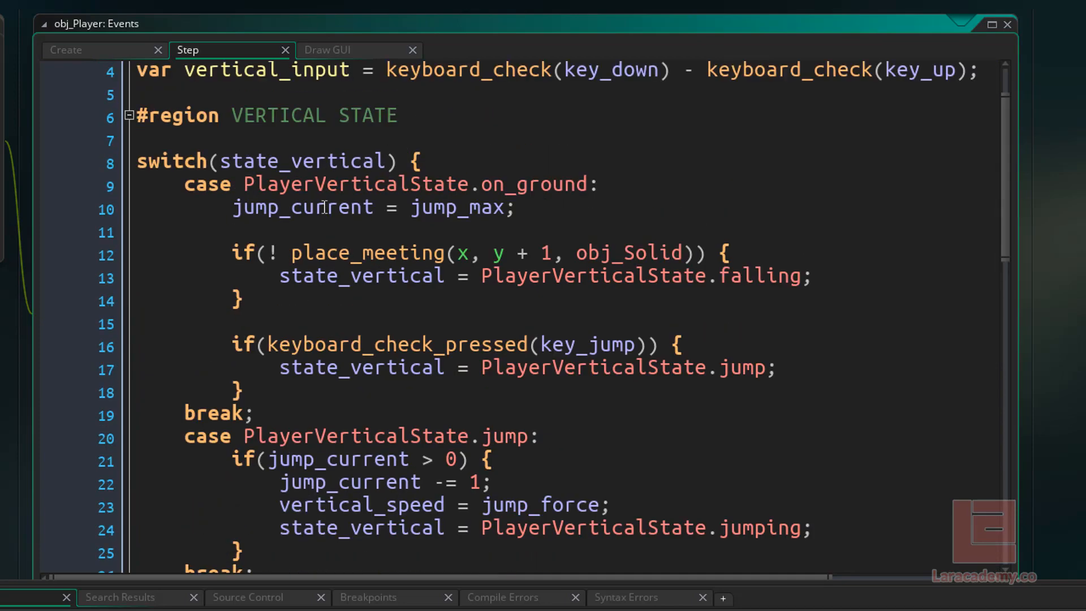
{"action": "left_click", "coordinate": [133, 47]}
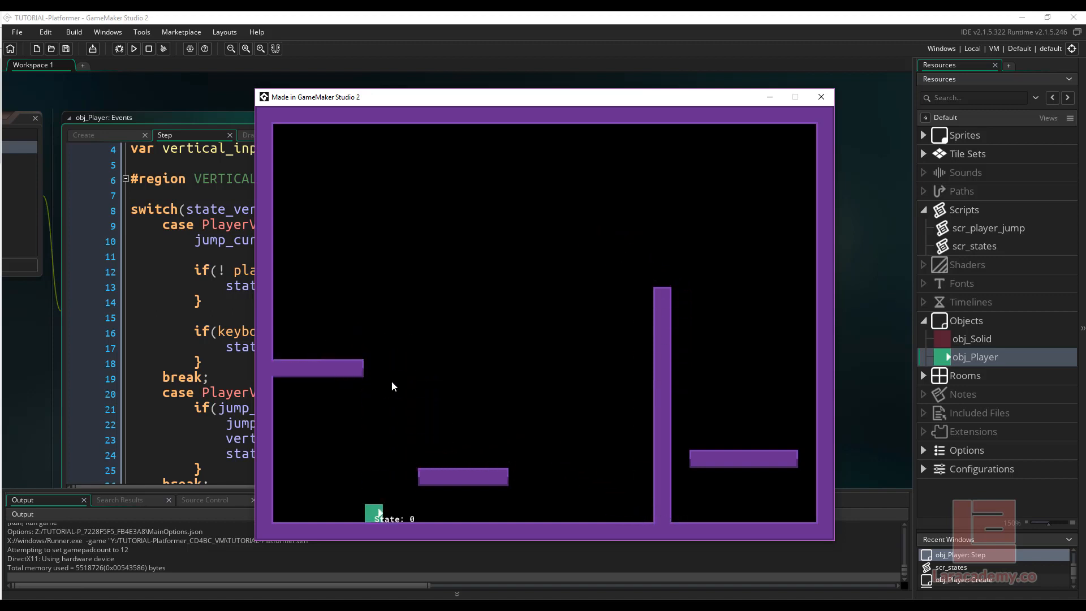
{"action": "mouse_move", "coordinate": [809, 115]}
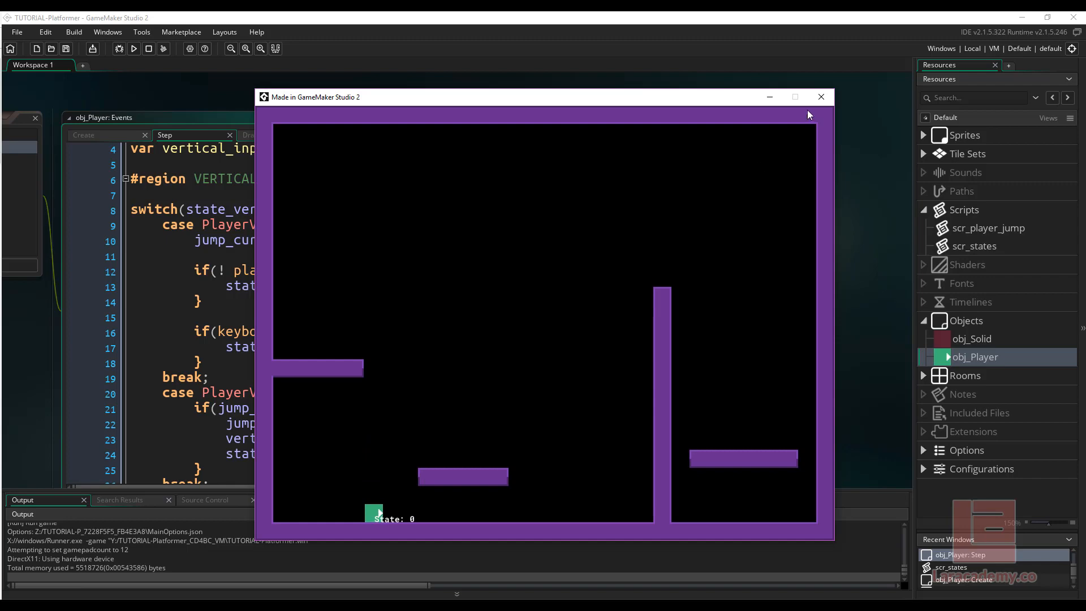
{"action": "left_click", "coordinate": [821, 96]}
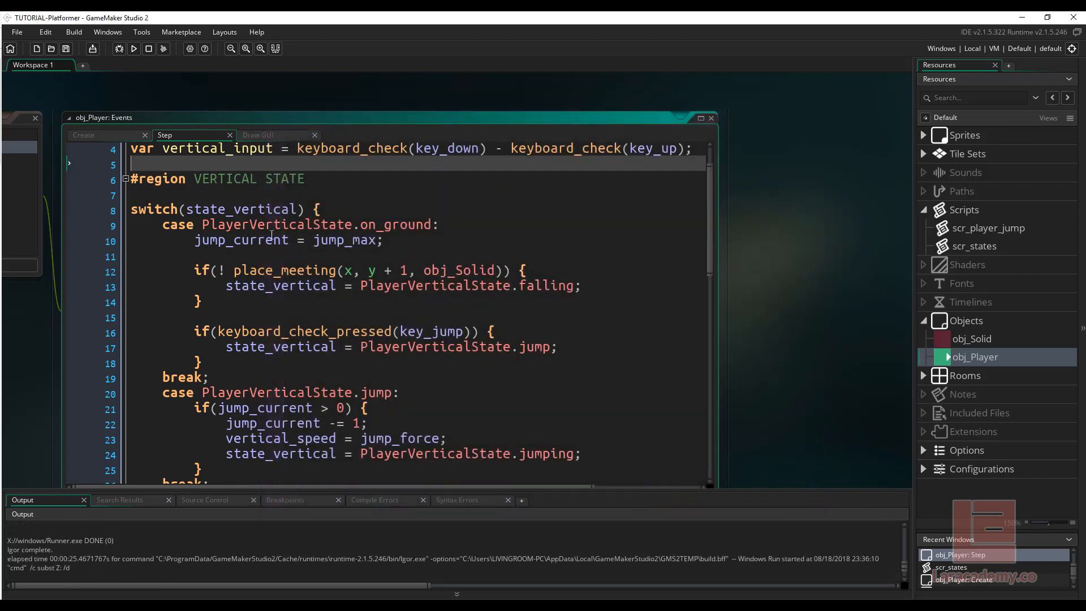
Log state_vertical each step with show_debug_message(state_vertical).
{"action": "type", "text": "s"}
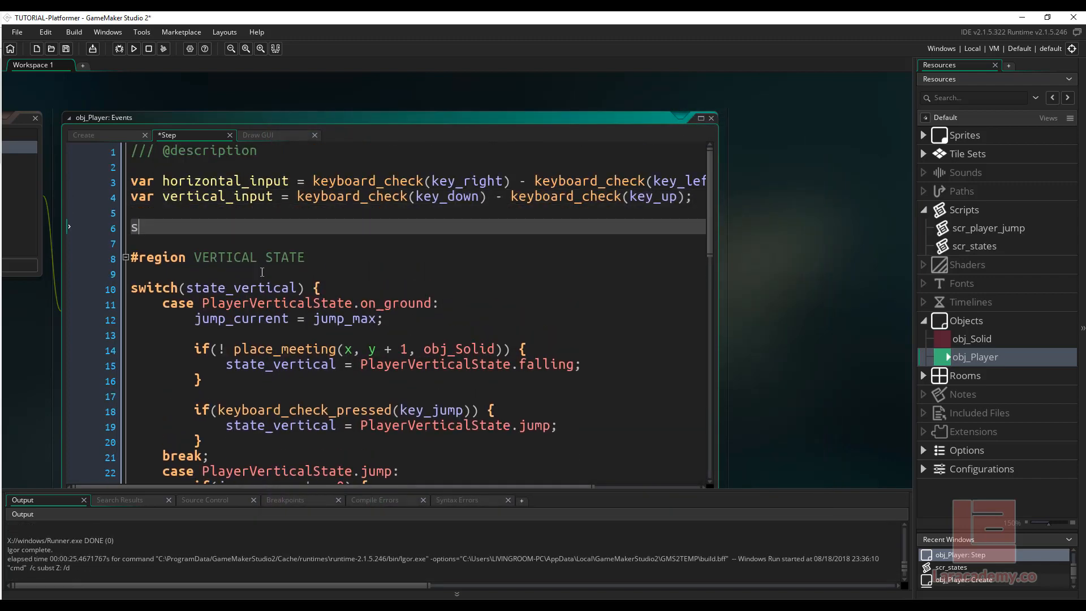
{"action": "type", "text": "how_debug_messa"}
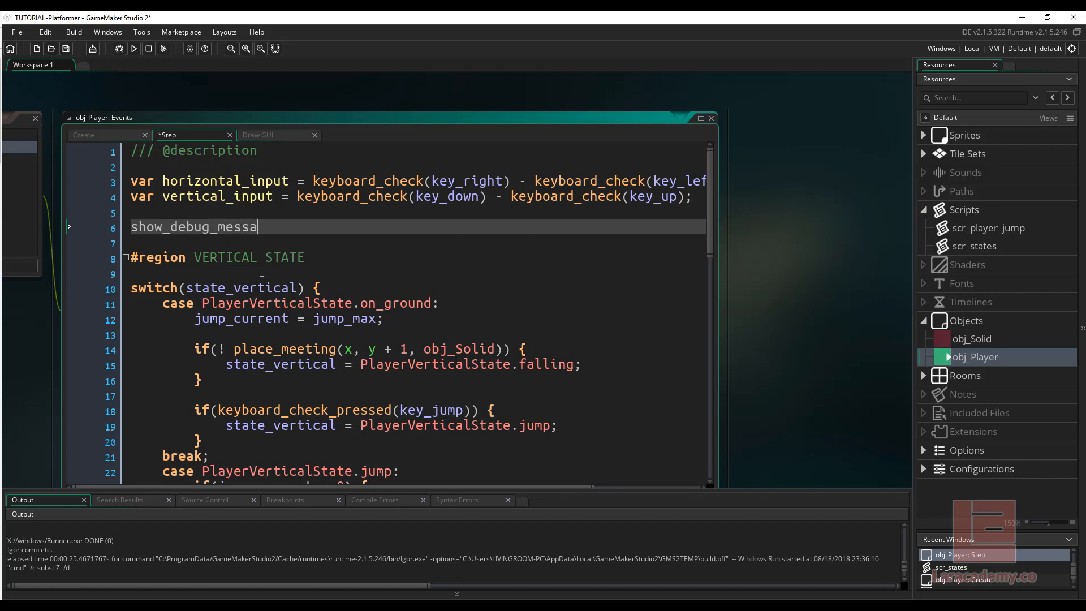
{"action": "type", "text": "ge(sta"}
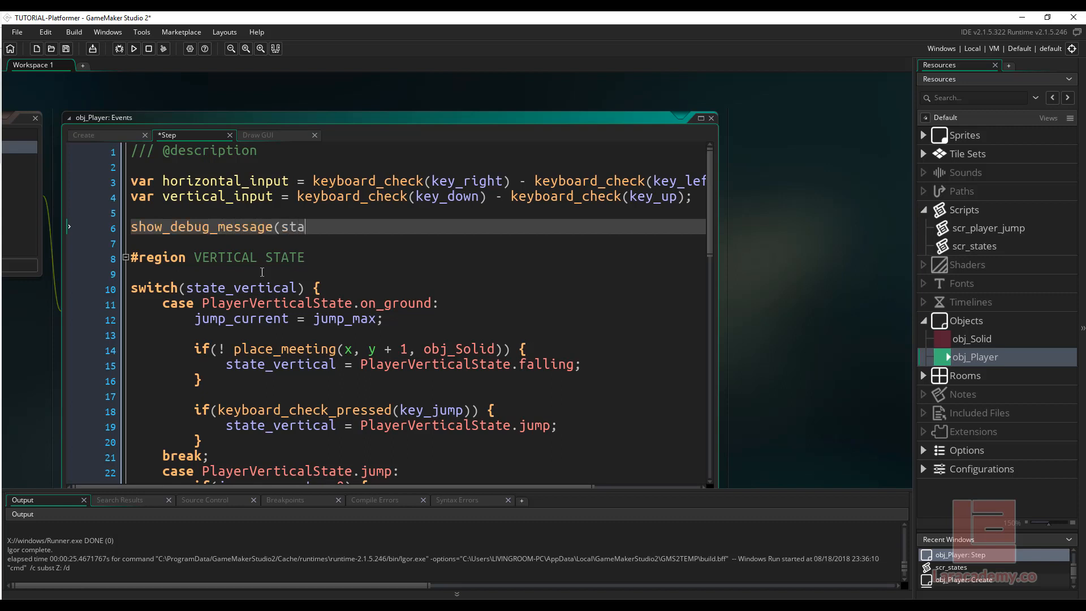
{"action": "type", "text": "te_vertical)"}
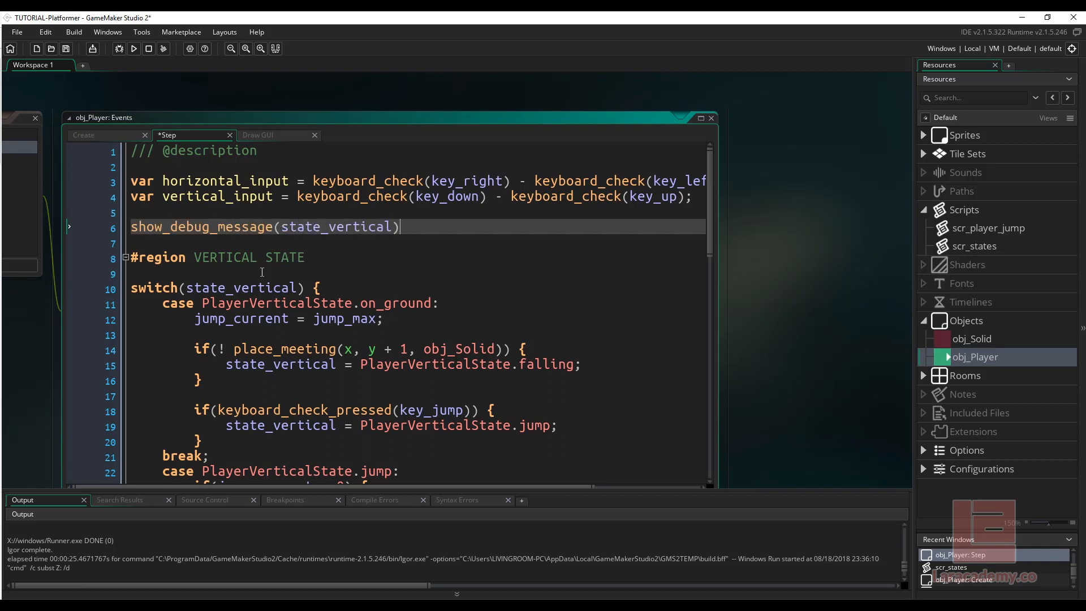
Run the game, jump around, then check the Output for state values 0, 1 and 2.
{"action": "left_click", "coordinate": [133, 49]}
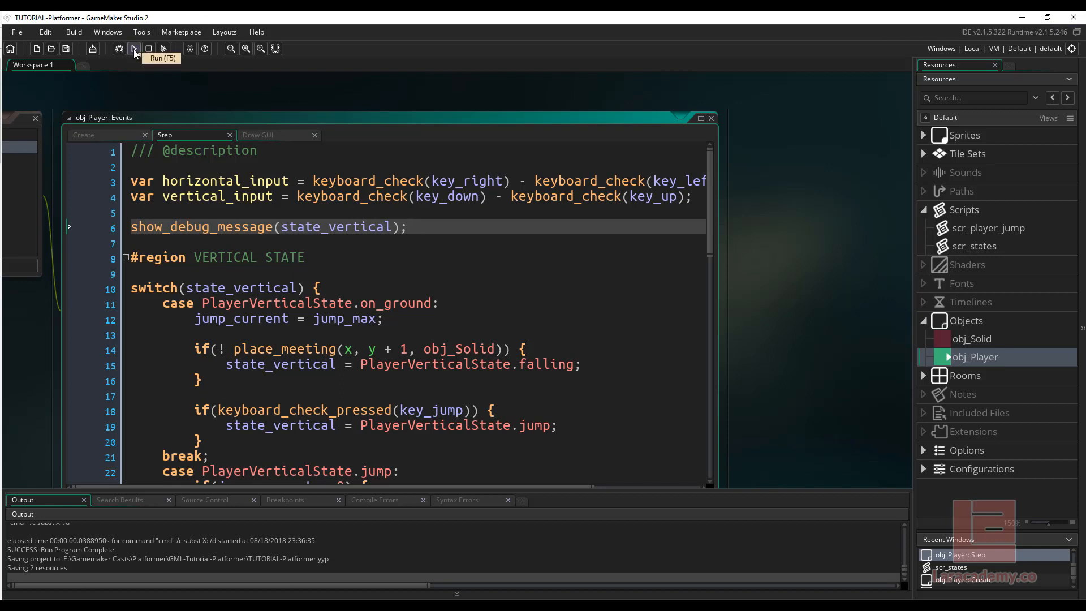
{"action": "left_click", "coordinate": [134, 49]}
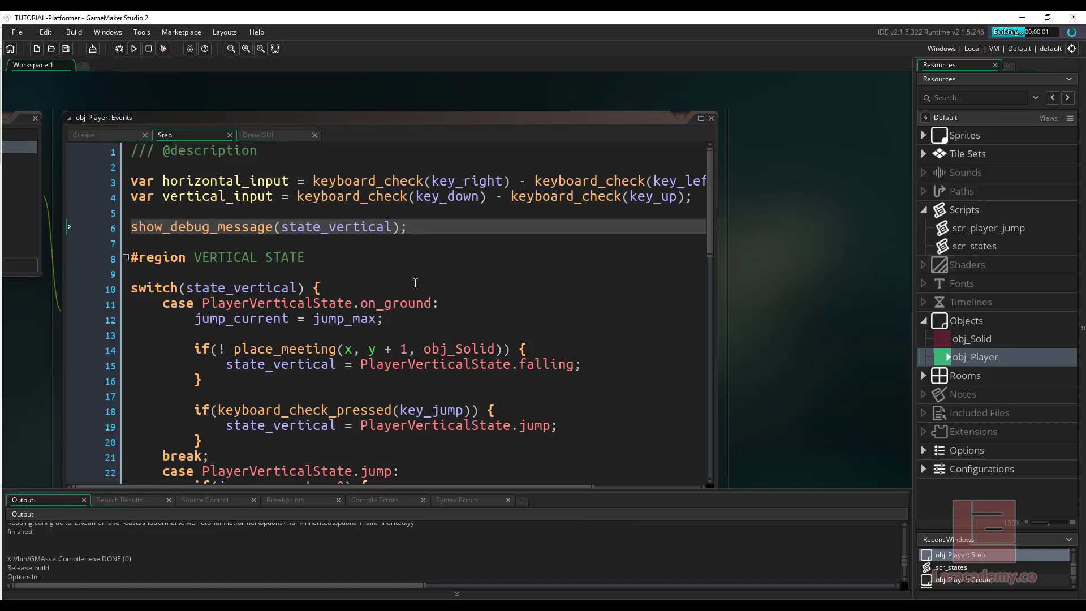
{"action": "left_click", "coordinate": [133, 49]}
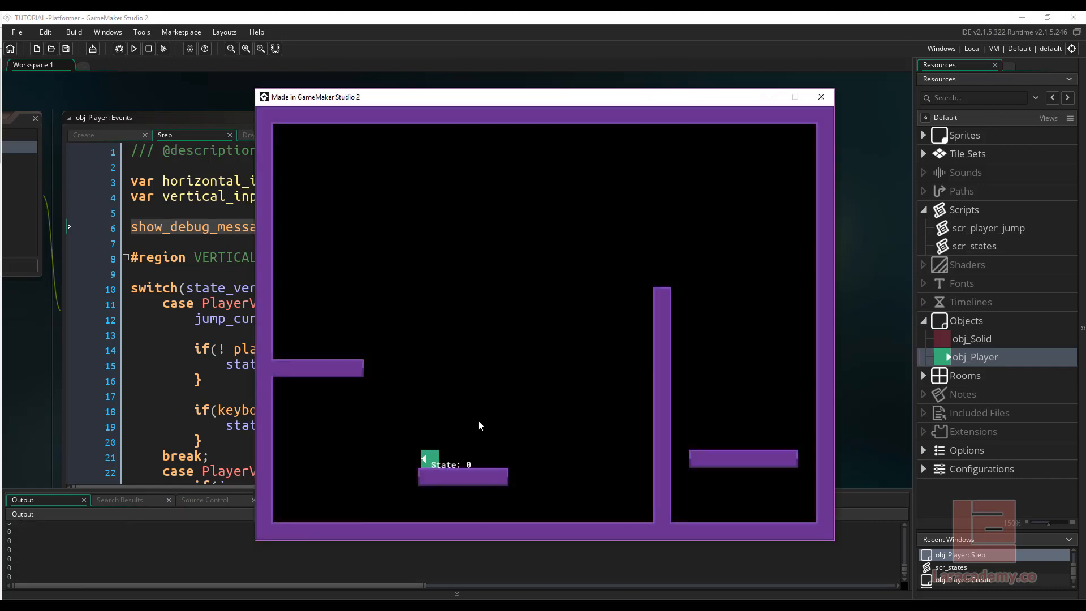
{"action": "mouse_move", "coordinate": [385, 494]}
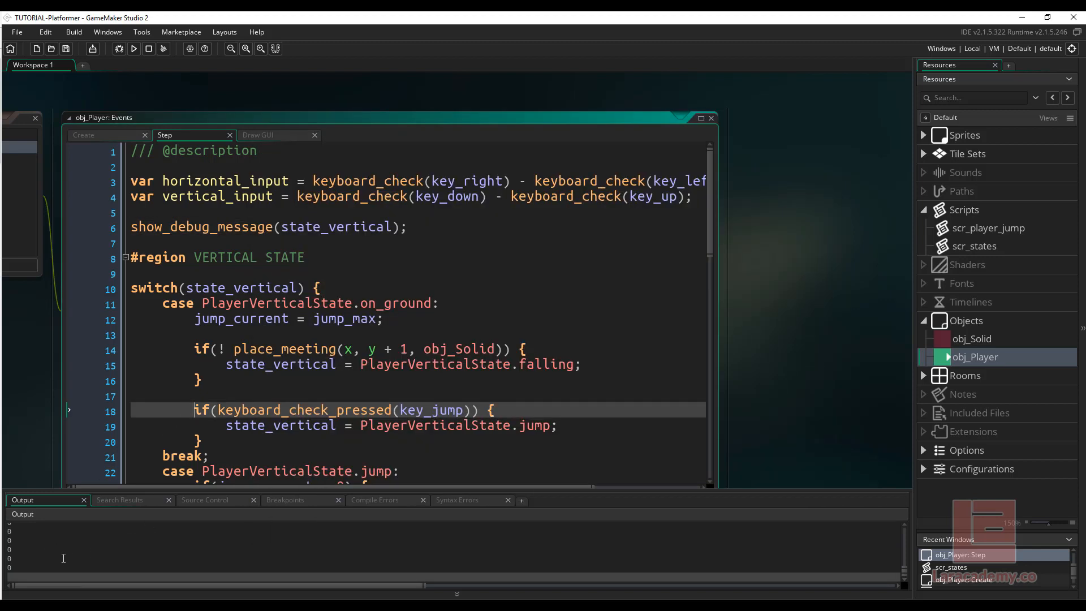
{"action": "left_click", "coordinate": [133, 48]}
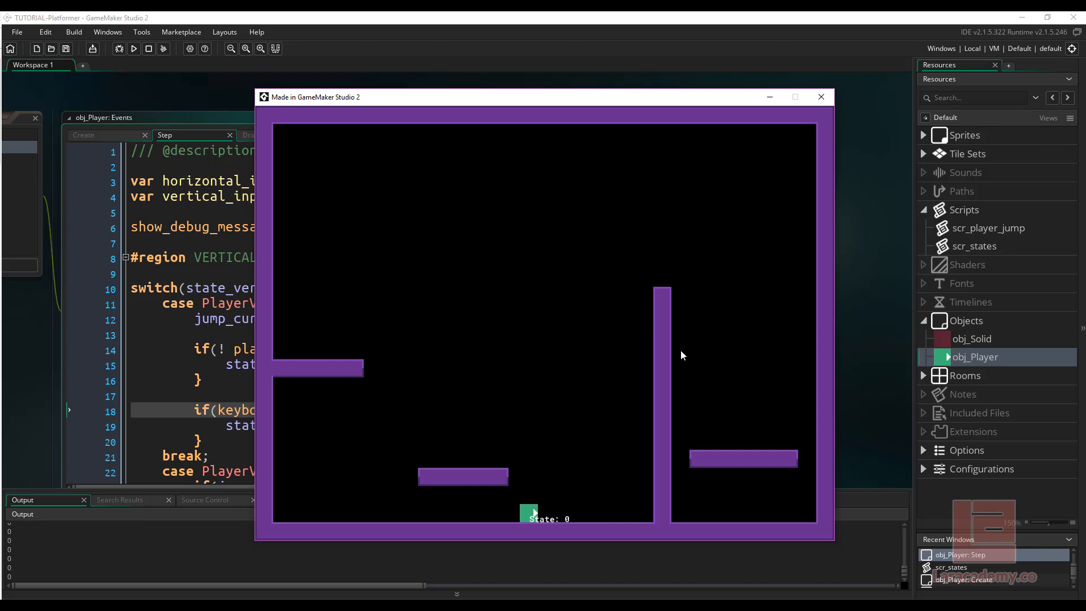
{"action": "left_click", "coordinate": [821, 97]}
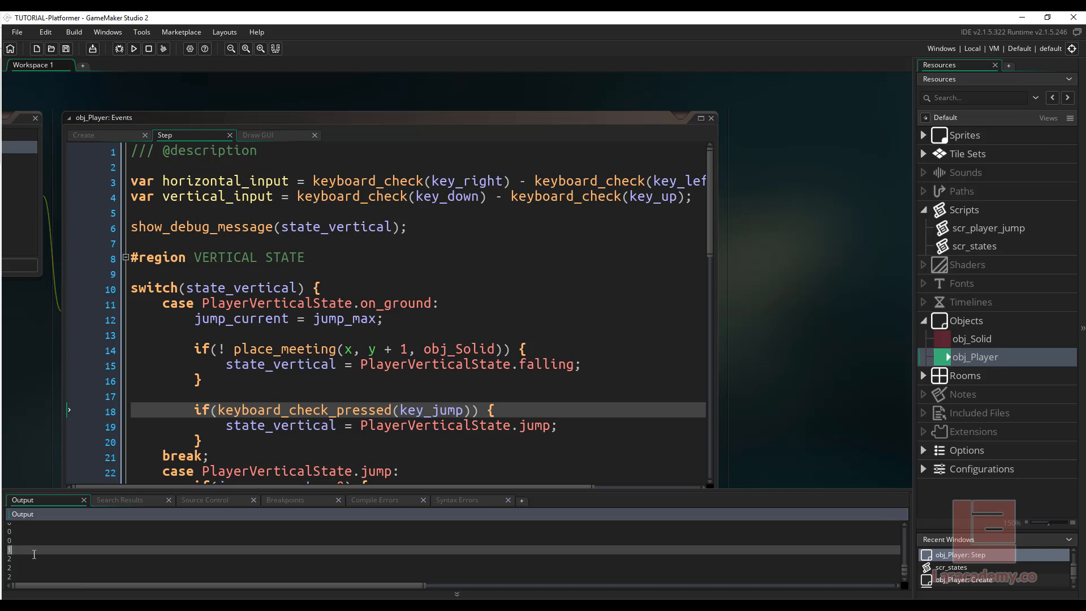
{"action": "mouse_move", "coordinate": [279, 368]}
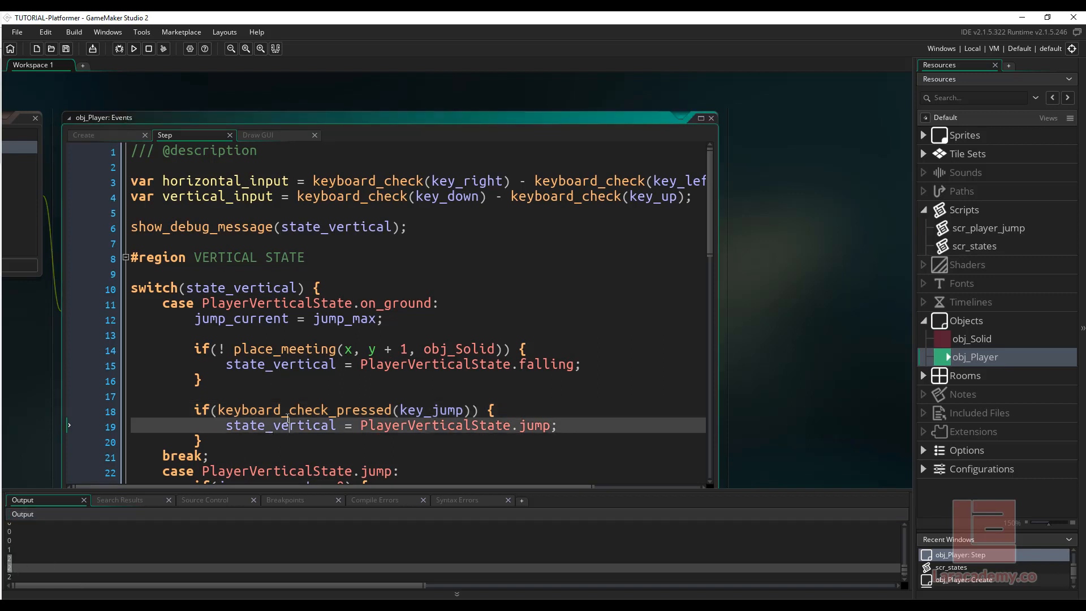
{"action": "scroll", "scroll_direction": "down", "scroll_amount": 3}
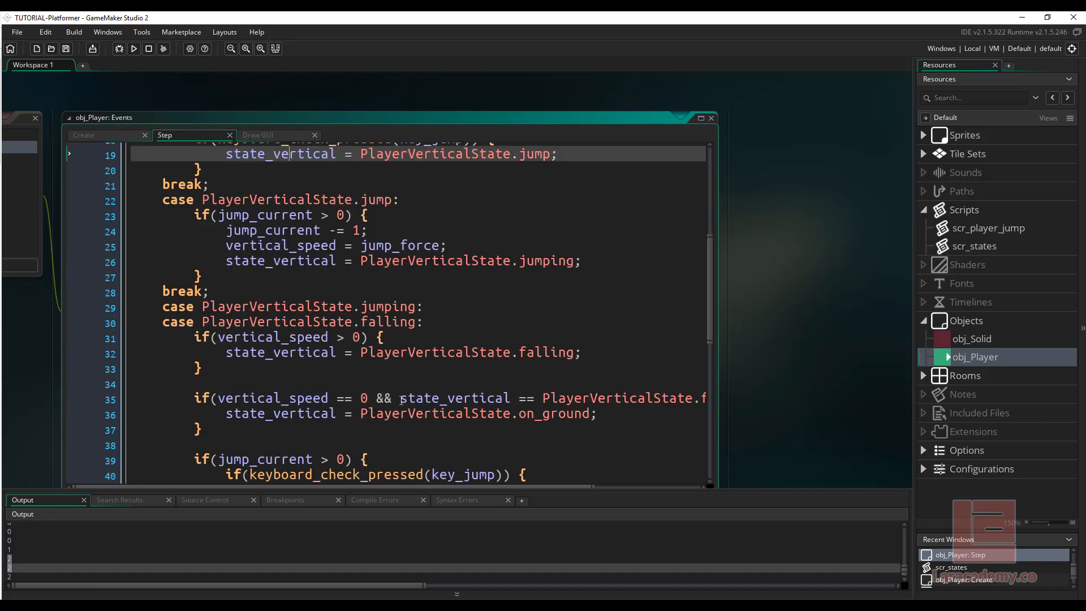
Run the game again, showing the player on a platform with State: 0.
{"action": "scroll", "scroll_direction": "down", "scroll_amount": 3}
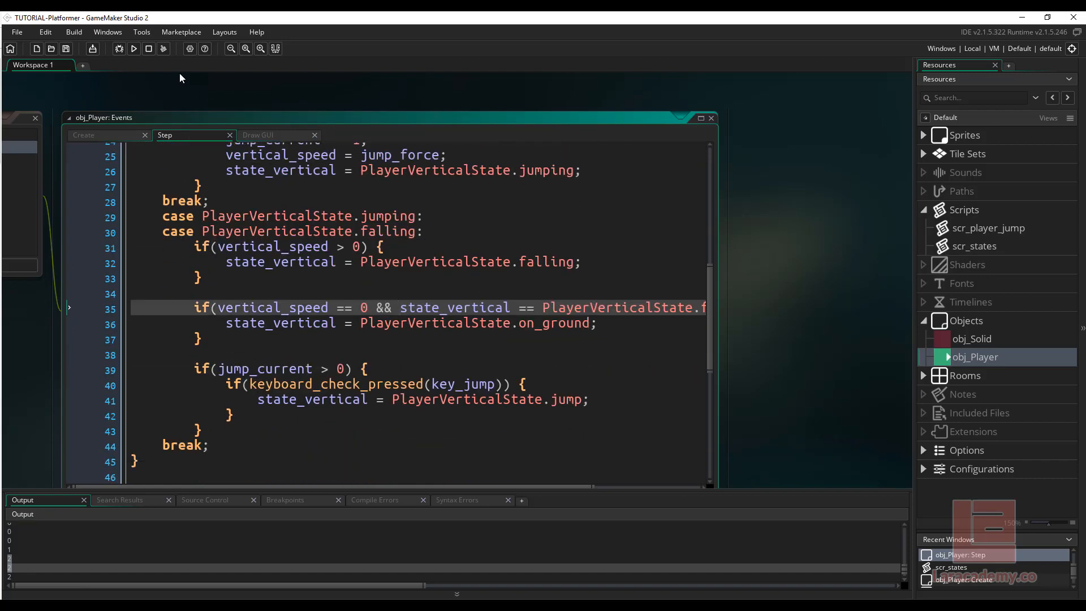
{"action": "left_click", "coordinate": [132, 49]}
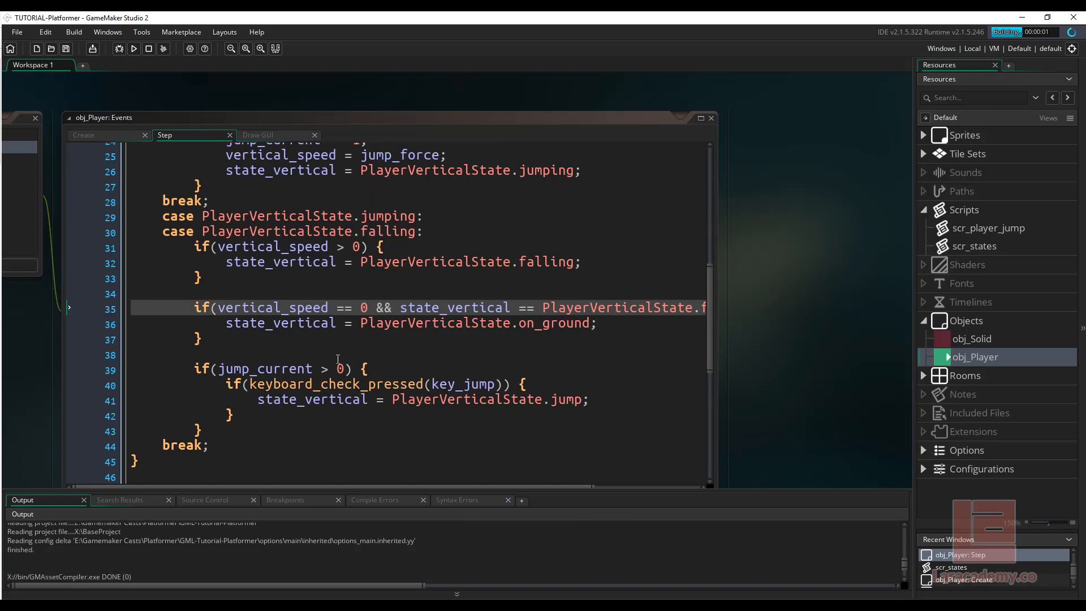
{"action": "left_click", "coordinate": [133, 48]}
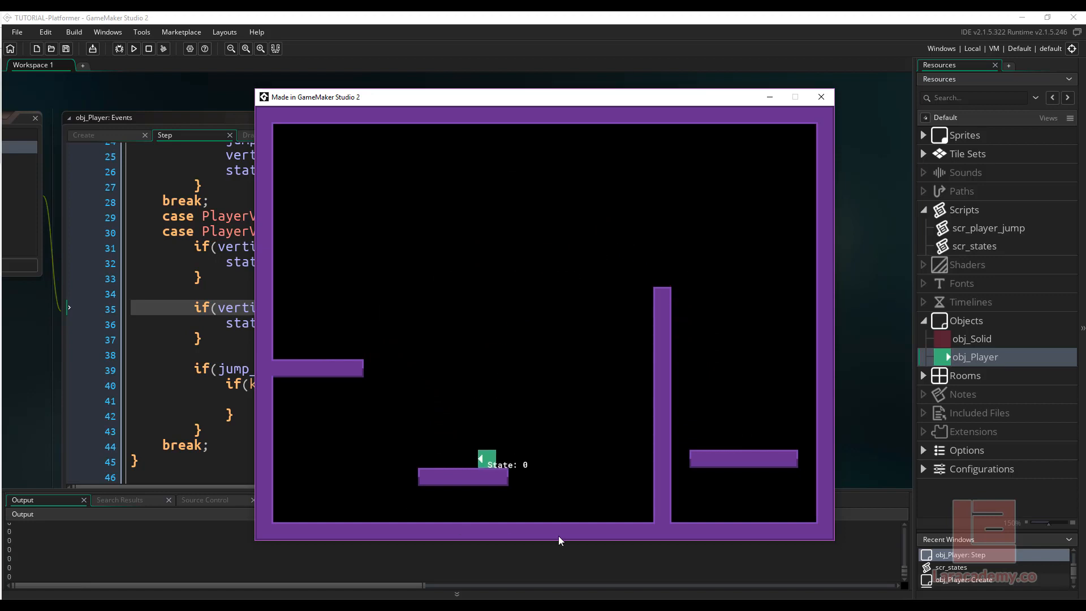
{"action": "mouse_move", "coordinate": [635, 472]}
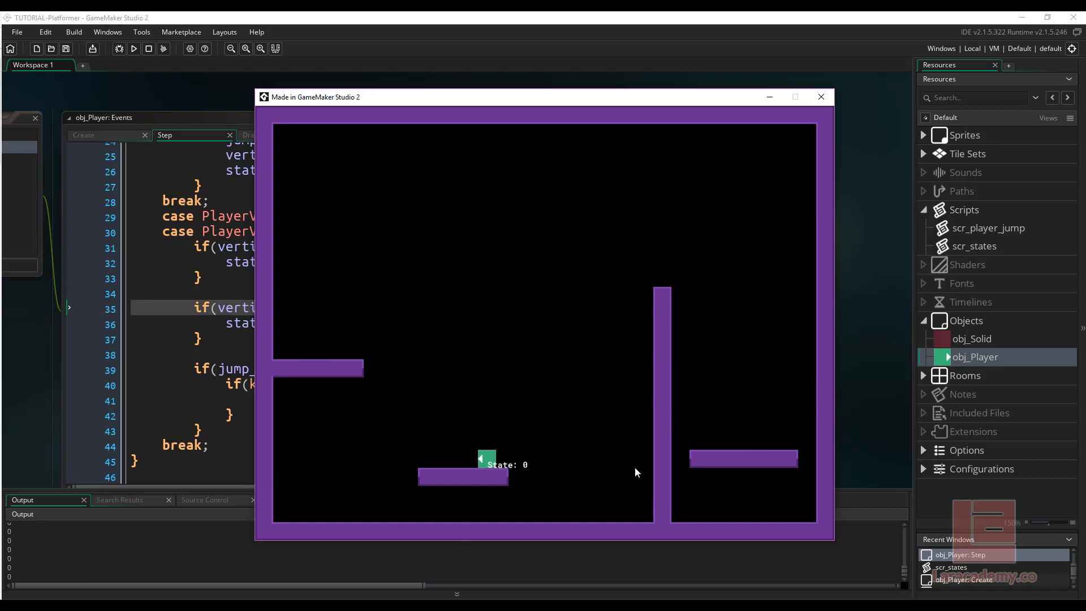